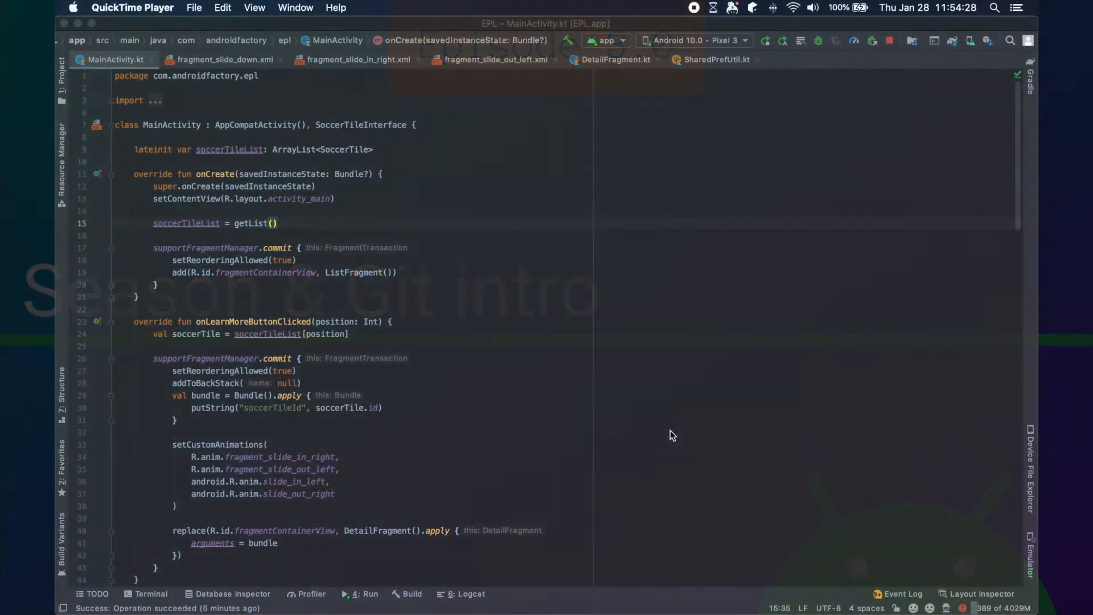
mouse_move(405, 271)
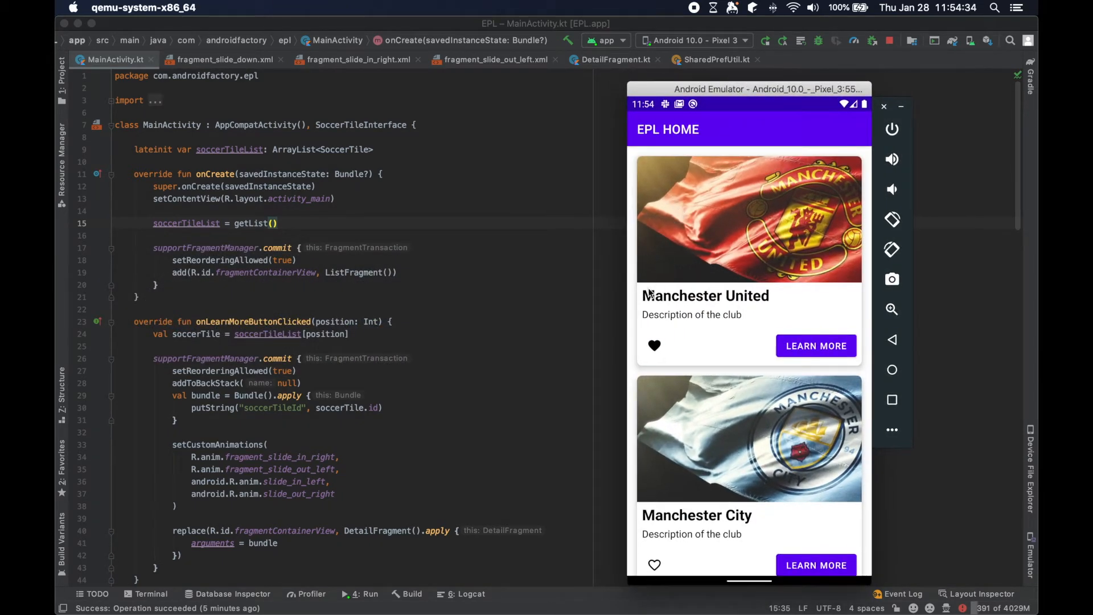
- Scroll the running EPL app's club list down to the Tottenham Spurs card
scroll("down", 3)
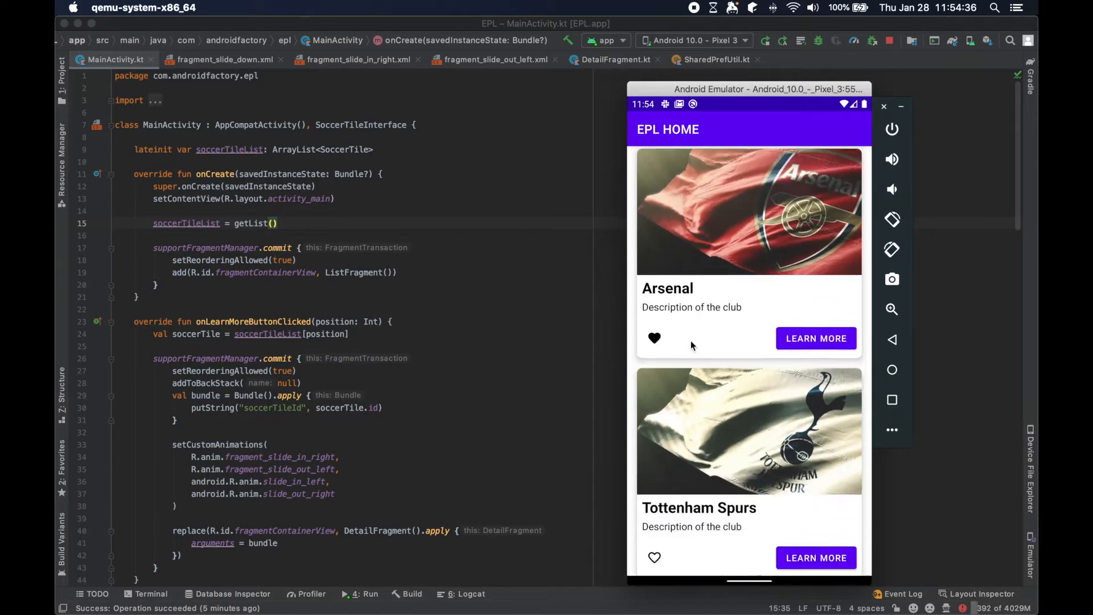
scroll("down", 3)
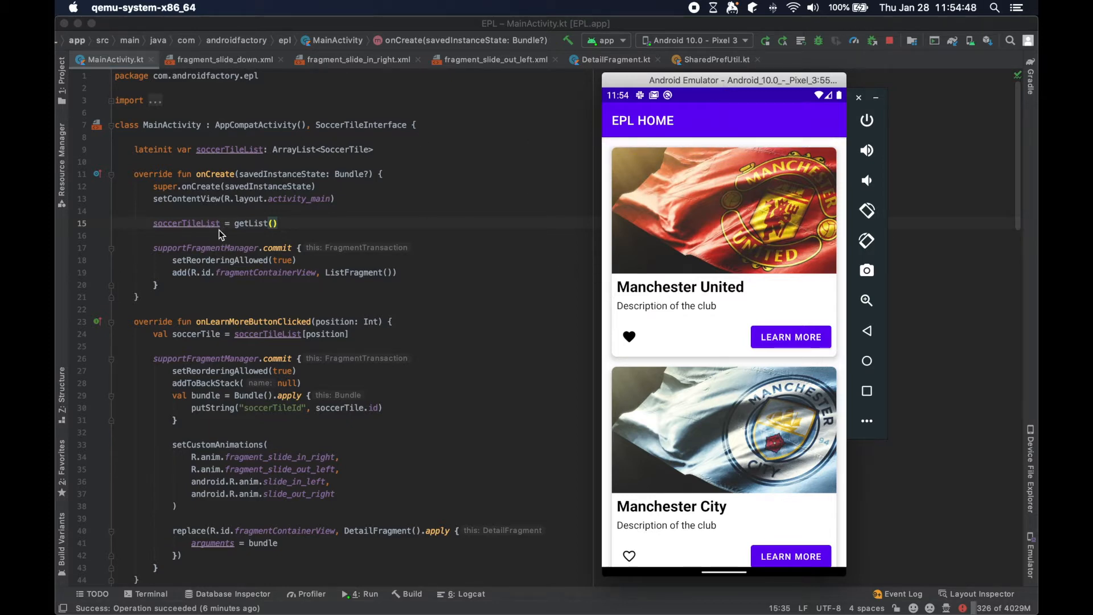
scroll("down", 3)
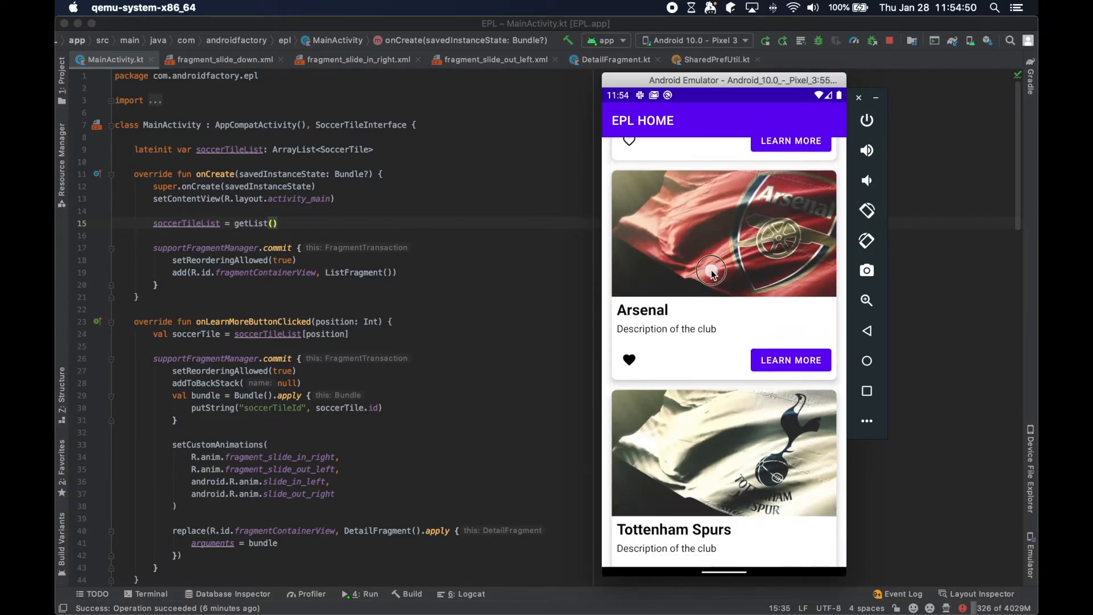
scroll("down", 3)
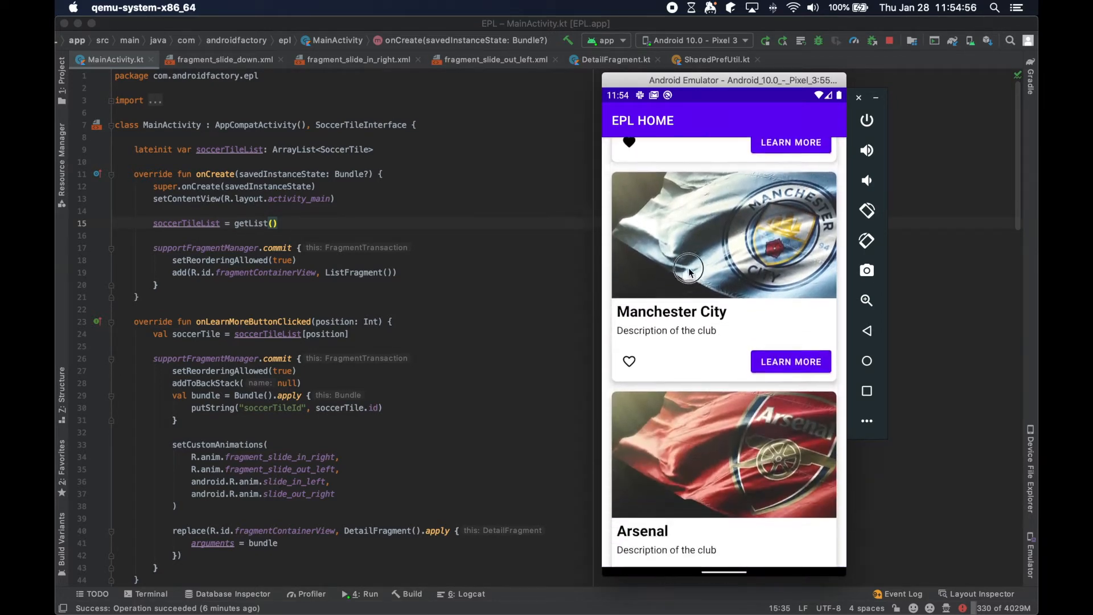
scroll("down", 3)
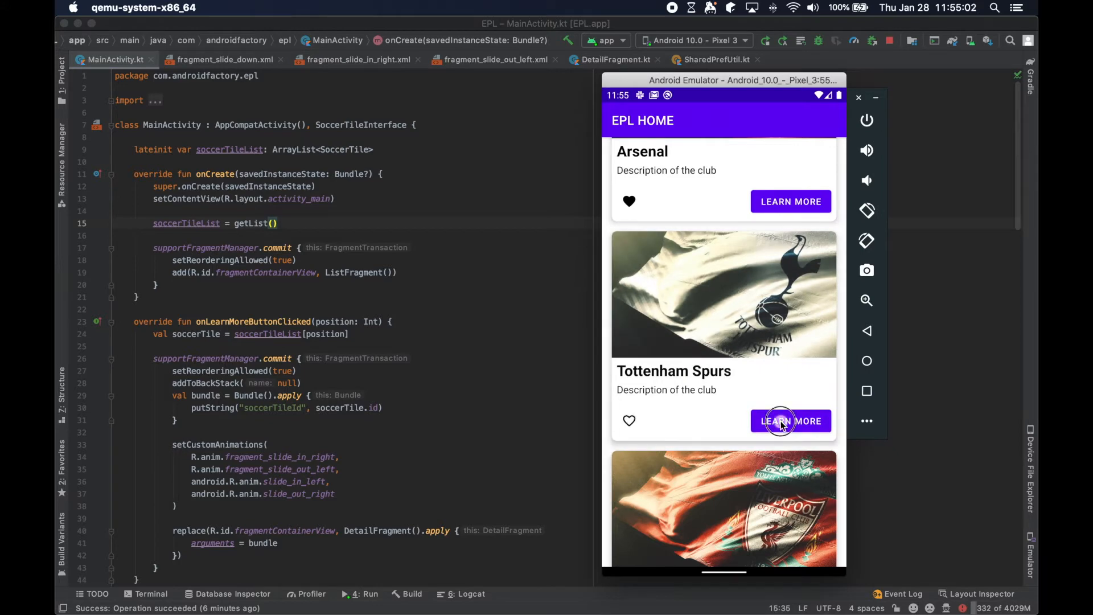
- Open Tottenham Spurs' Club Overview, then load its official website from the globe icon
left_click(789, 422)
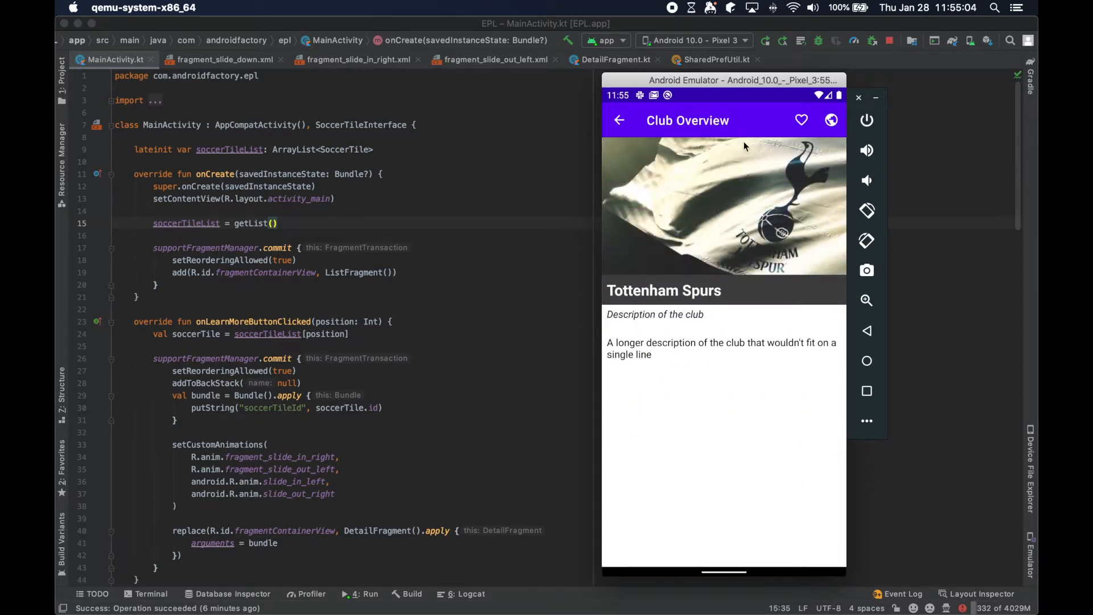
mouse_move(720, 382)
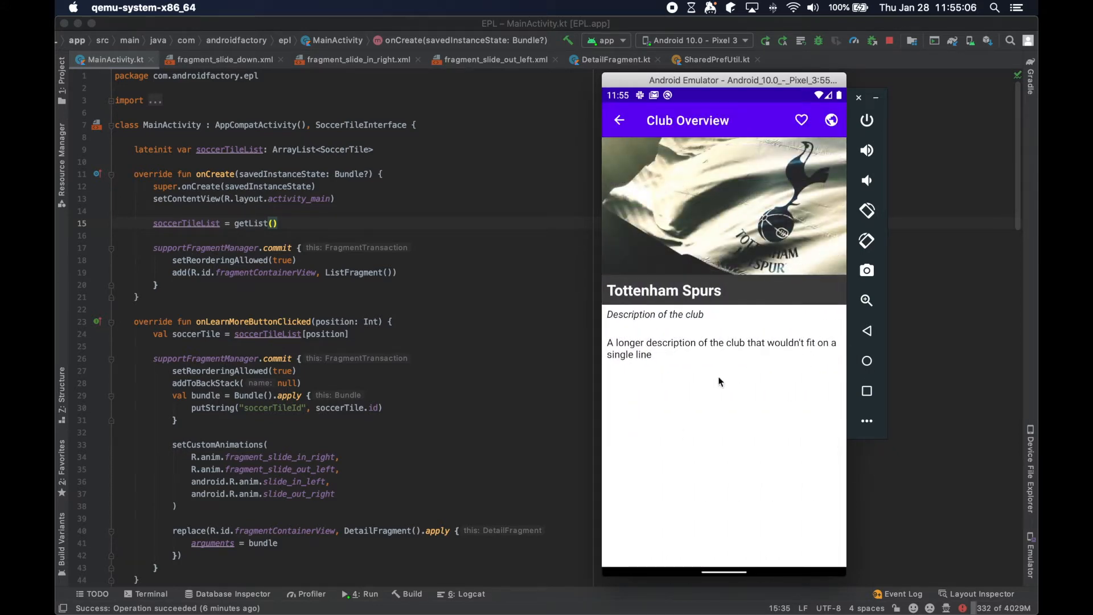
mouse_move(737, 370)
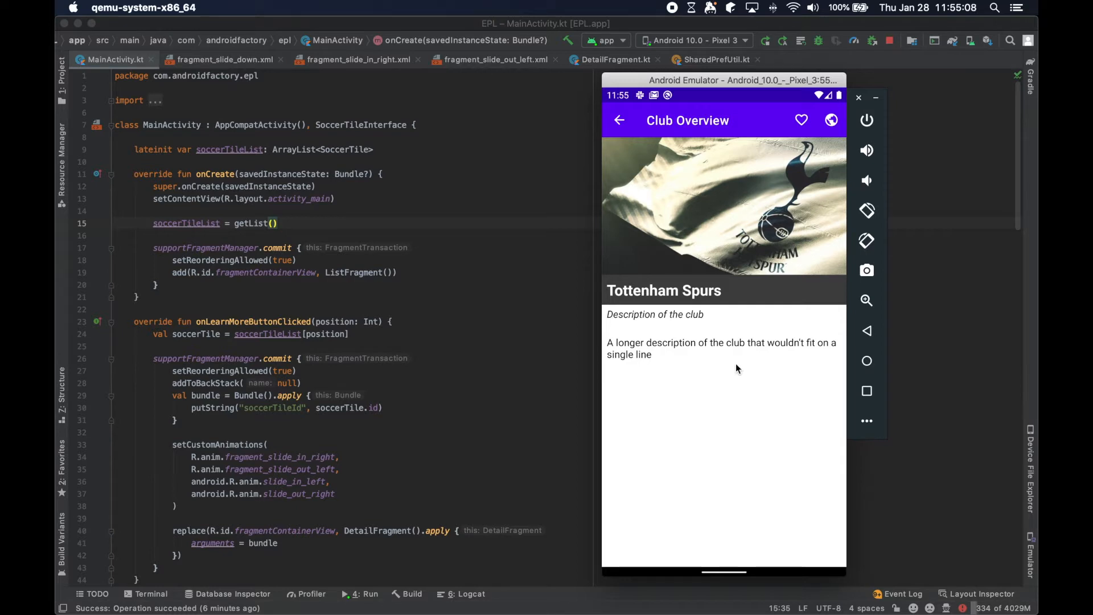
mouse_move(772, 321)
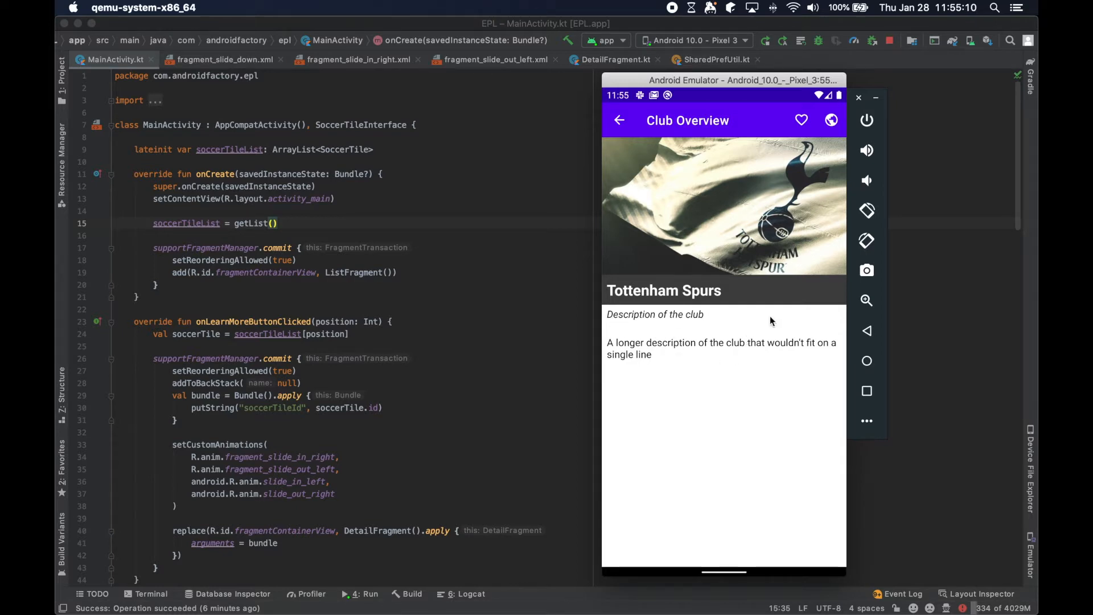
left_click(831, 120)
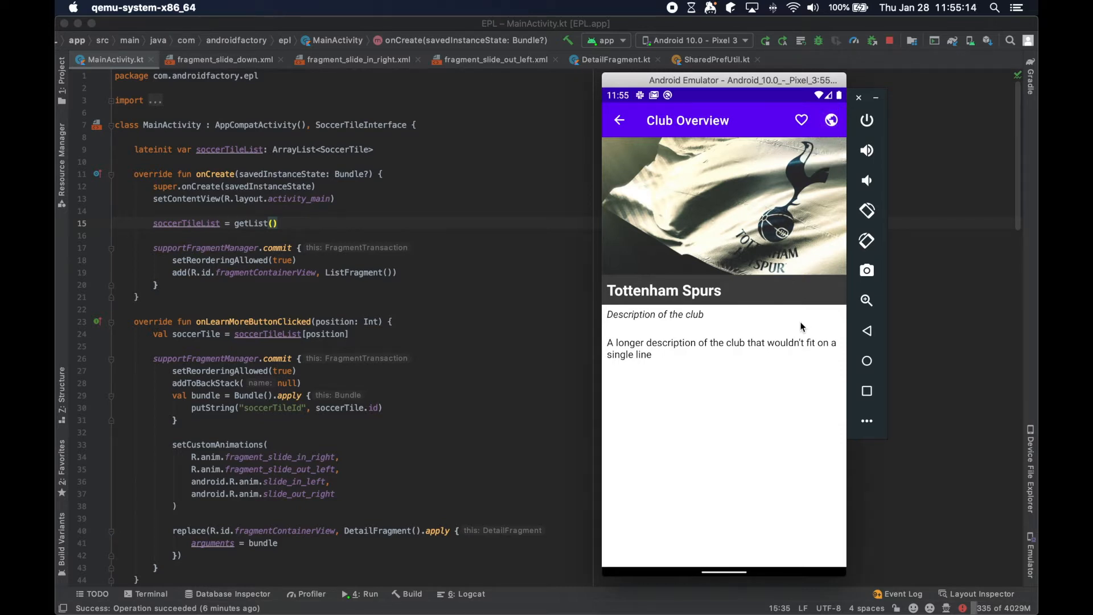
left_click(831, 120)
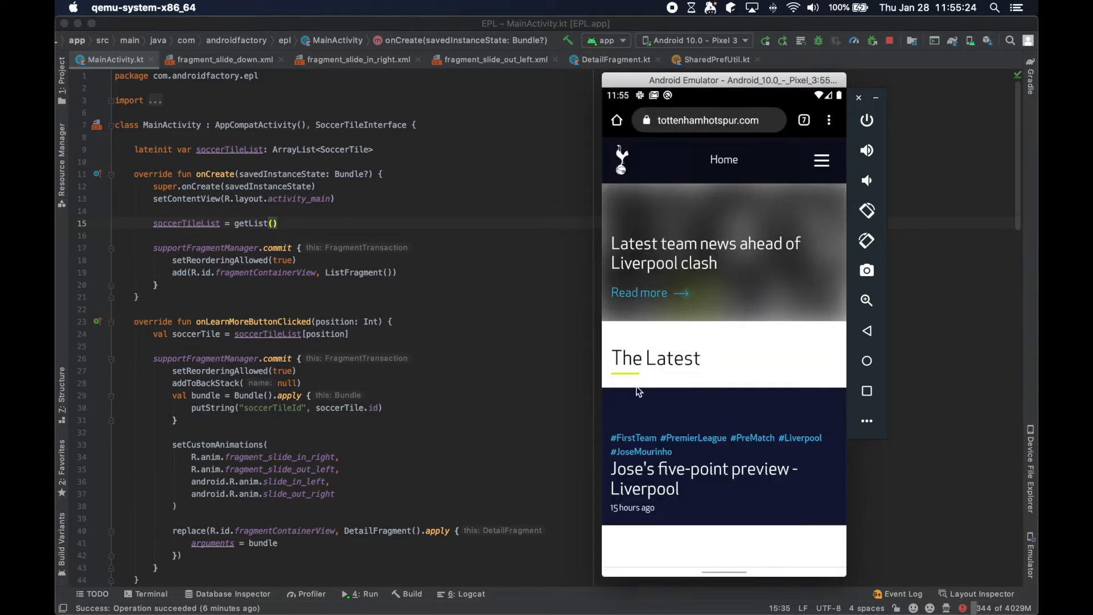
- Go to the emulator home, relaunch EPL, and return to the Manchester United club list
left_click(866, 361)
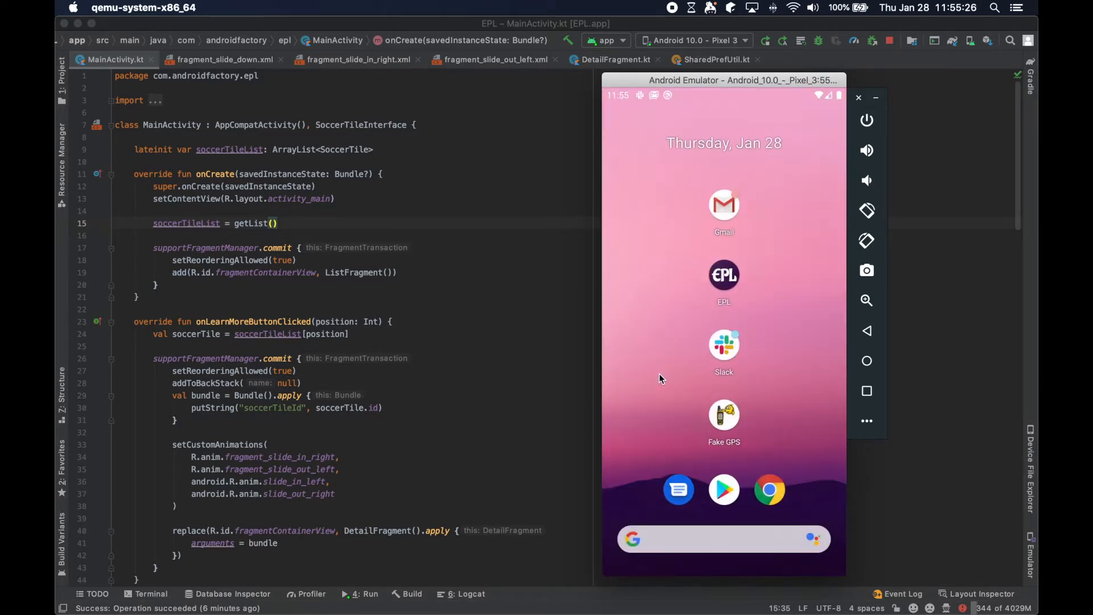
left_click(724, 273)
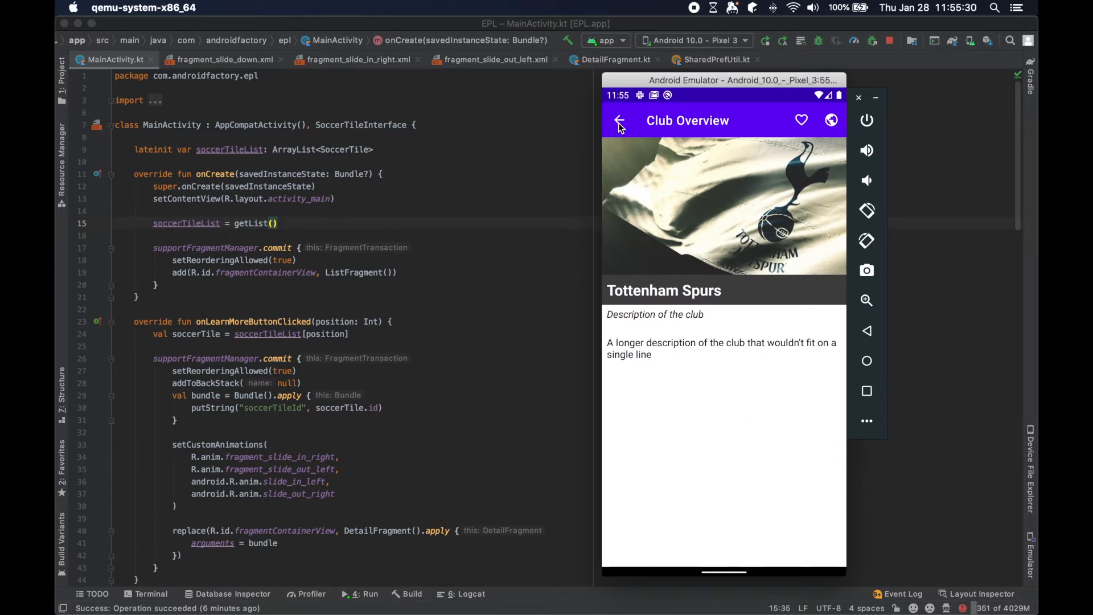
left_click(619, 120)
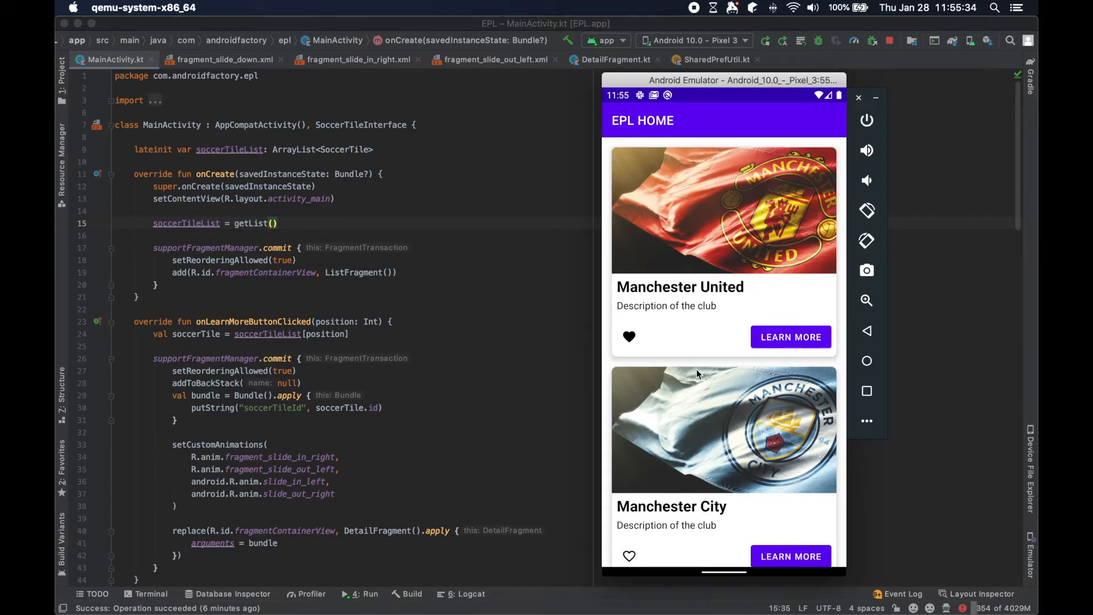
mouse_move(115, 104)
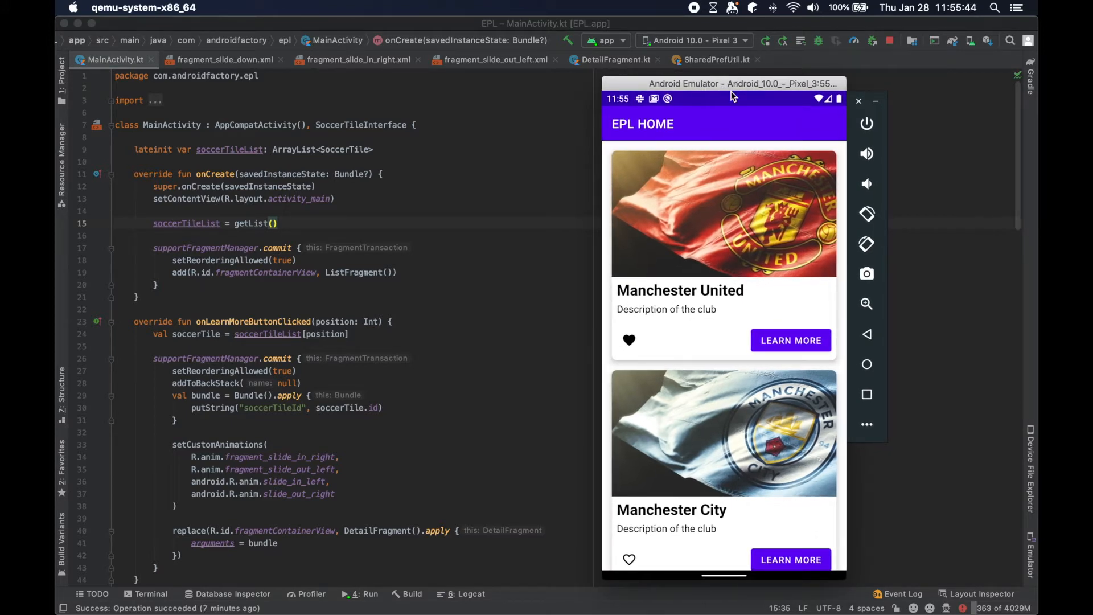
mouse_move(697, 87)
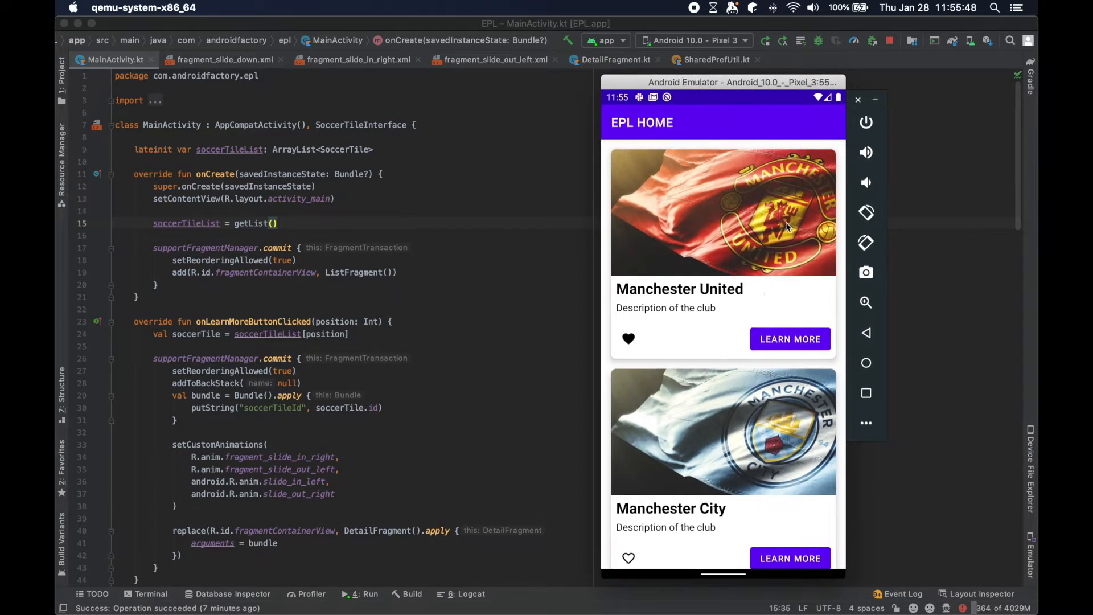
mouse_move(411, 308)
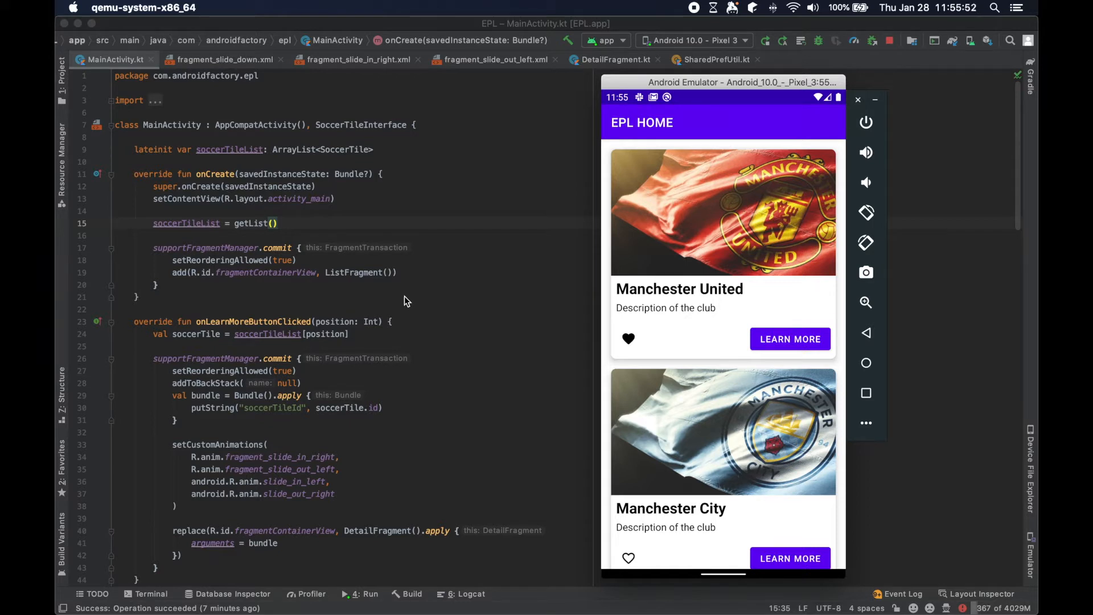
mouse_move(396, 314)
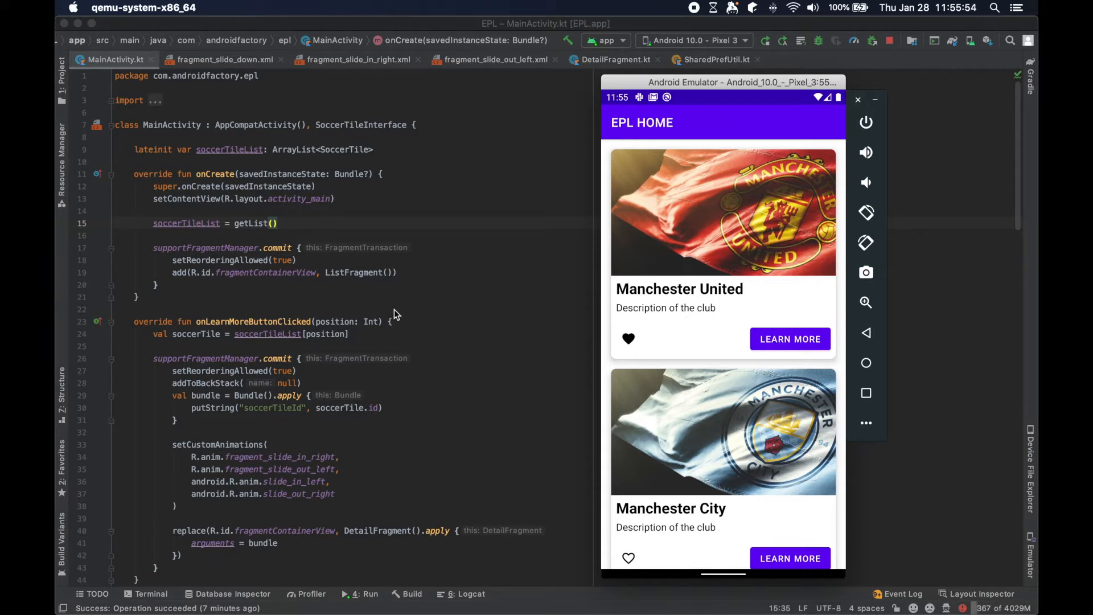
mouse_move(482, 329)
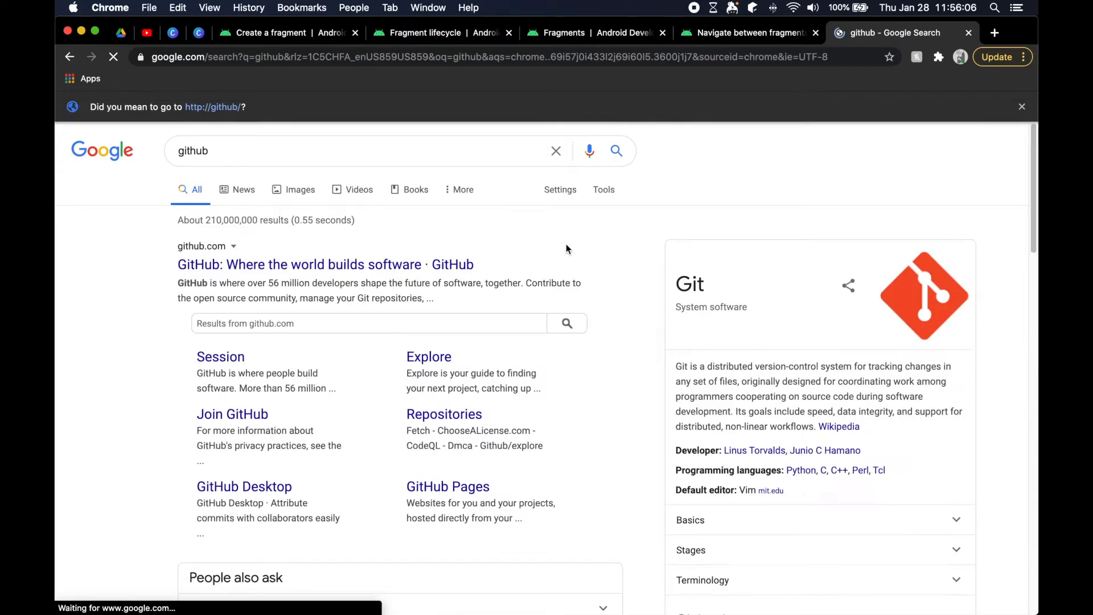
- Load github.com from the 'GitHub: Where the world builds software' search result
left_click(299, 264)
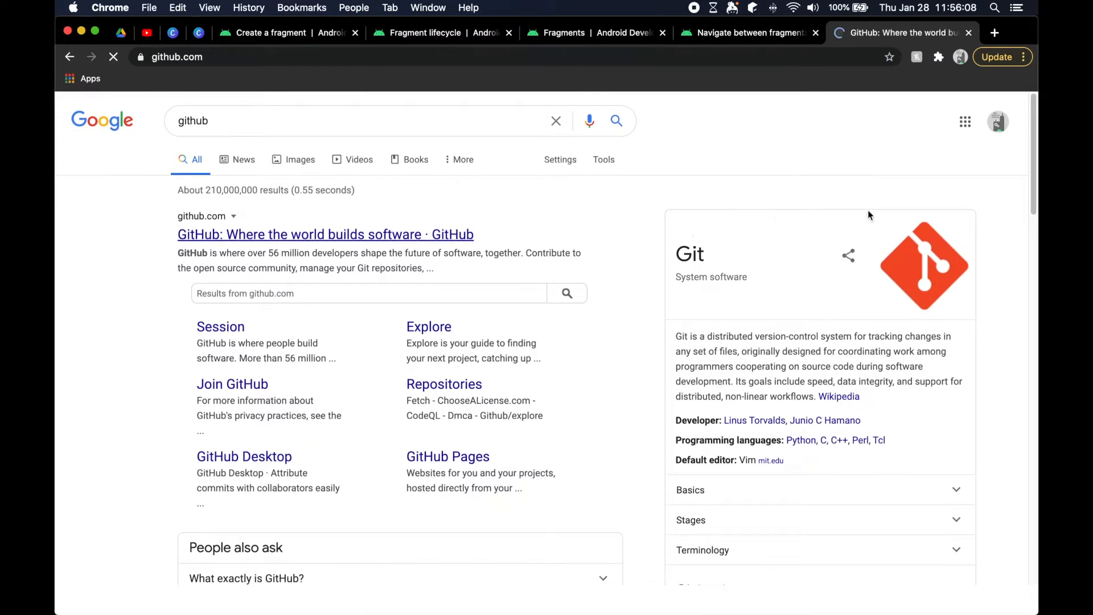
left_click(326, 234)
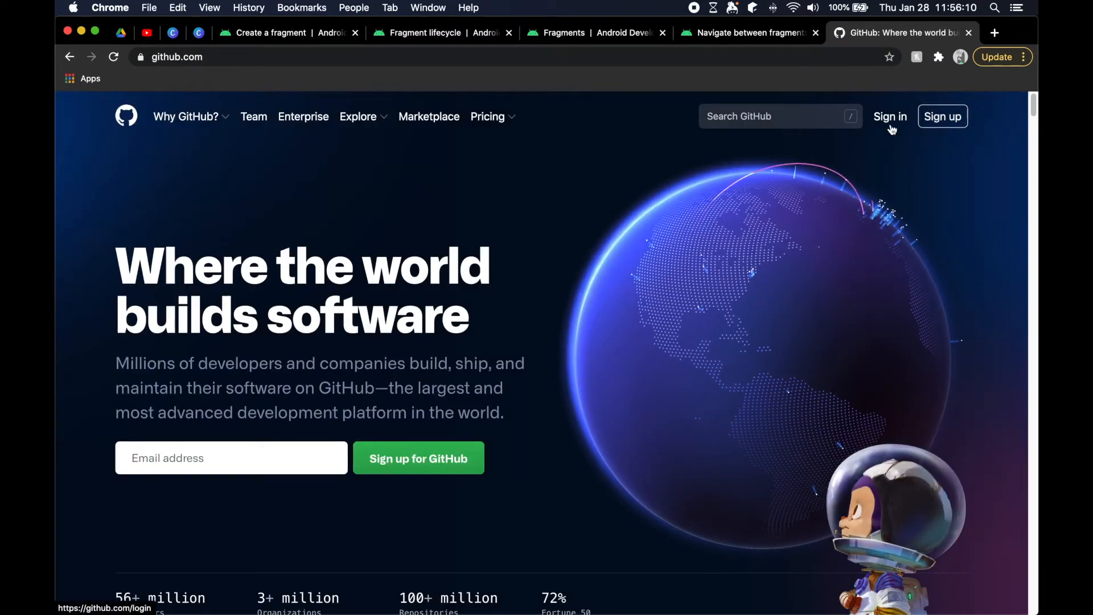
mouse_move(589, 372)
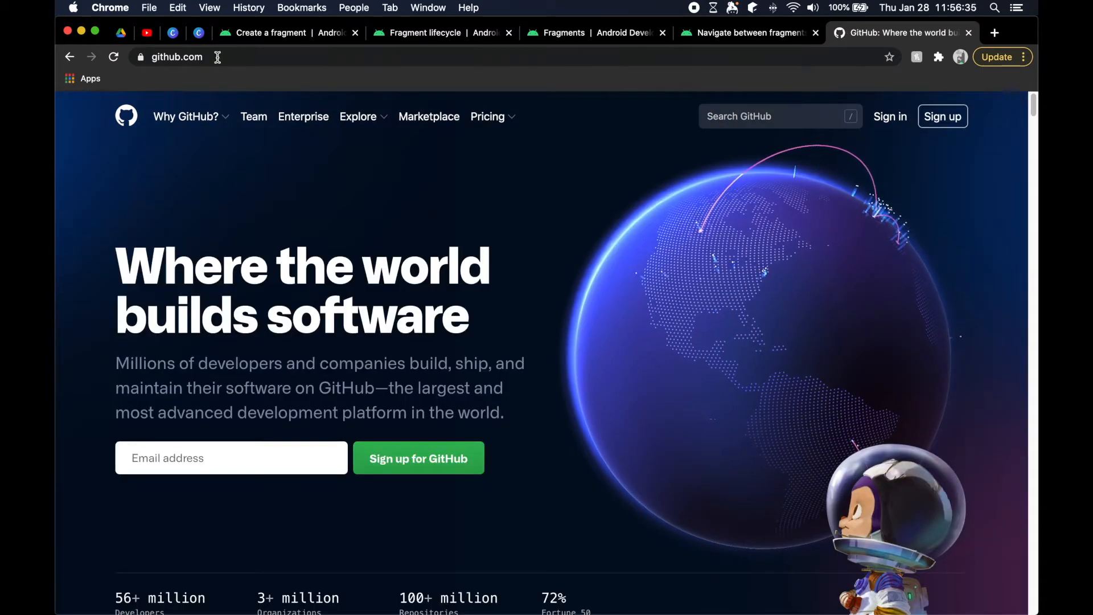
mouse_move(943, 116)
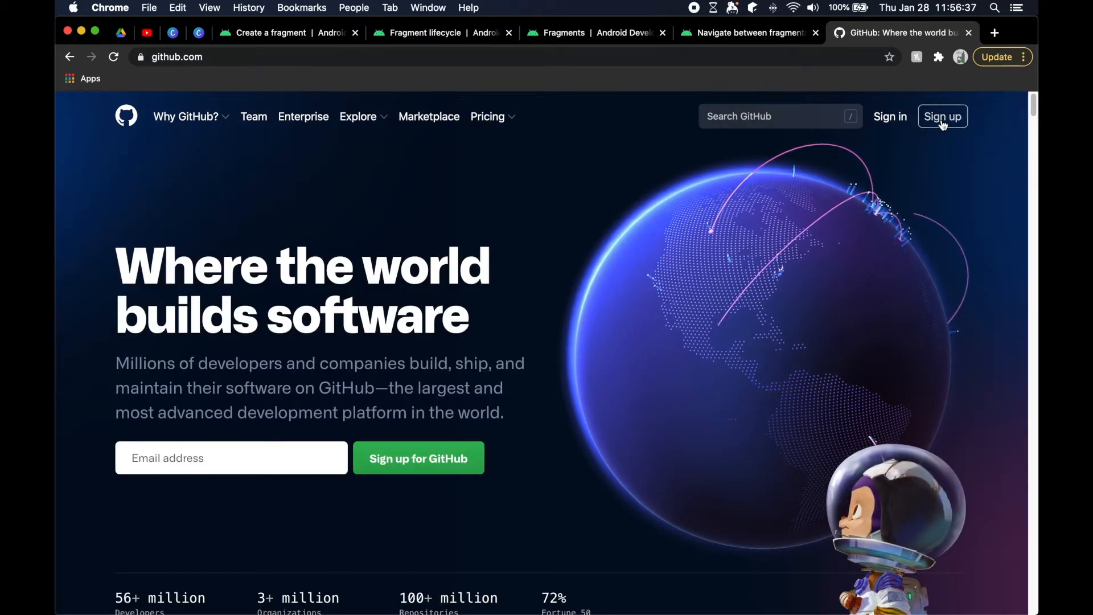
- Start GitHub sign-up and enter an available username, the-android-factory
left_click(944, 117)
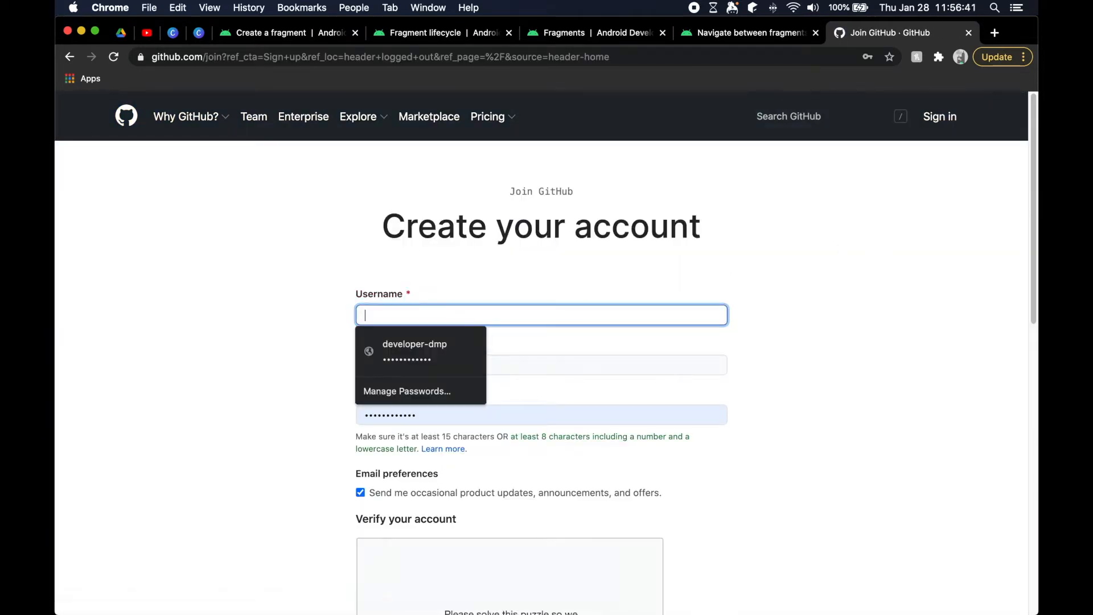
left_click(540, 414)
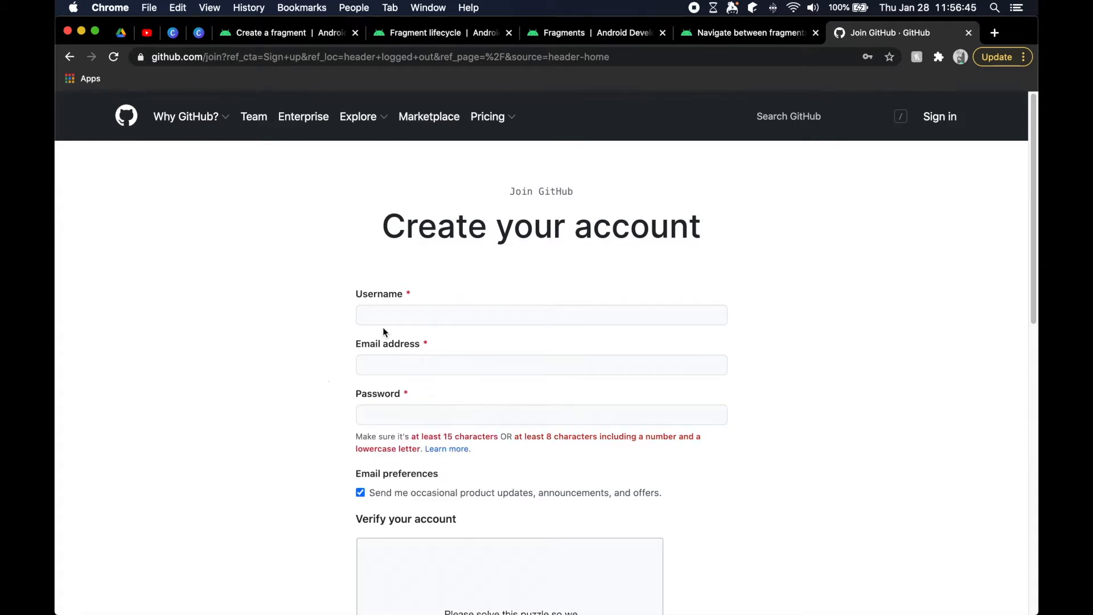
left_click(541, 314)
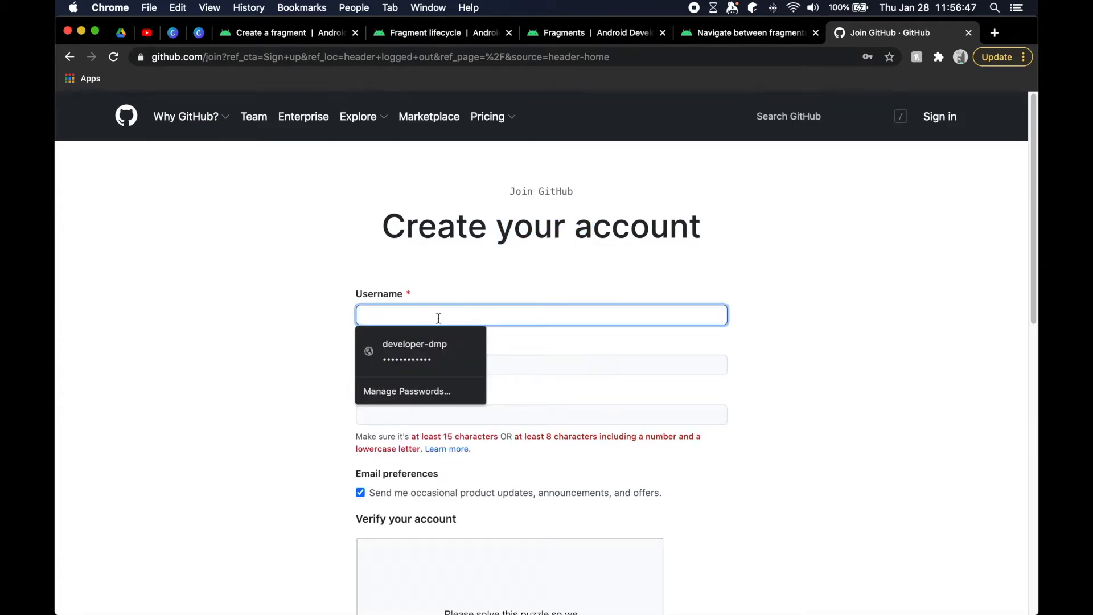
mouse_move(282, 310)
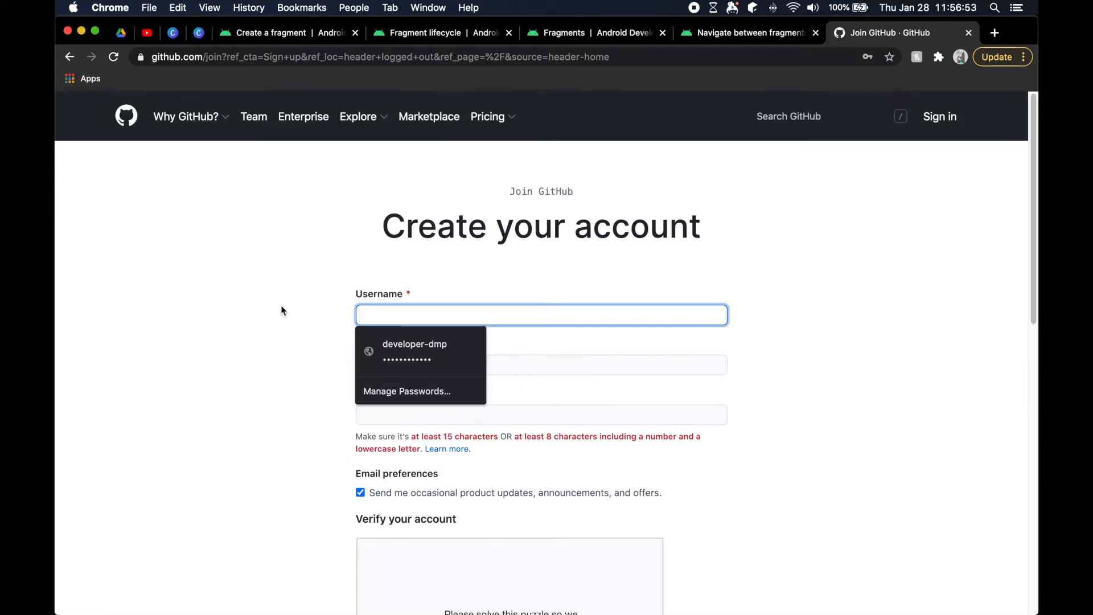
type("android-fac")
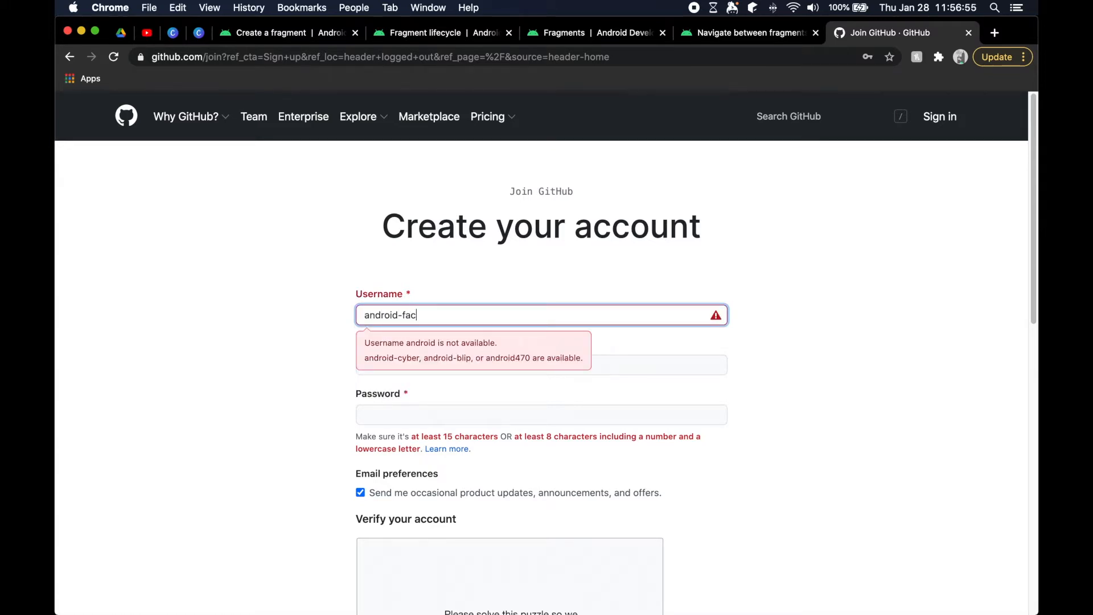
type("tor")
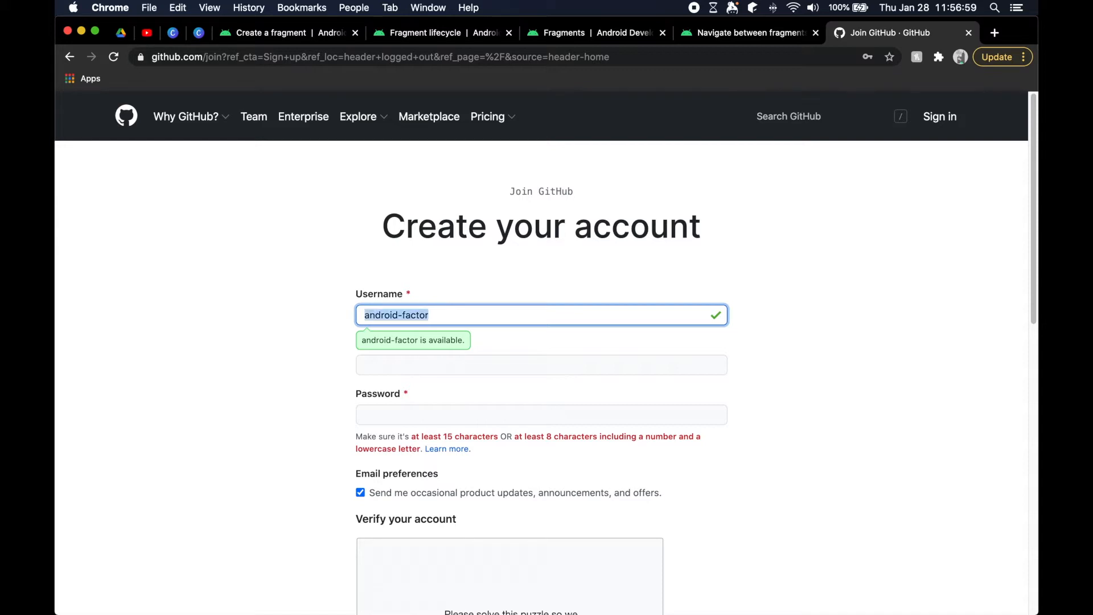
type("the-android")
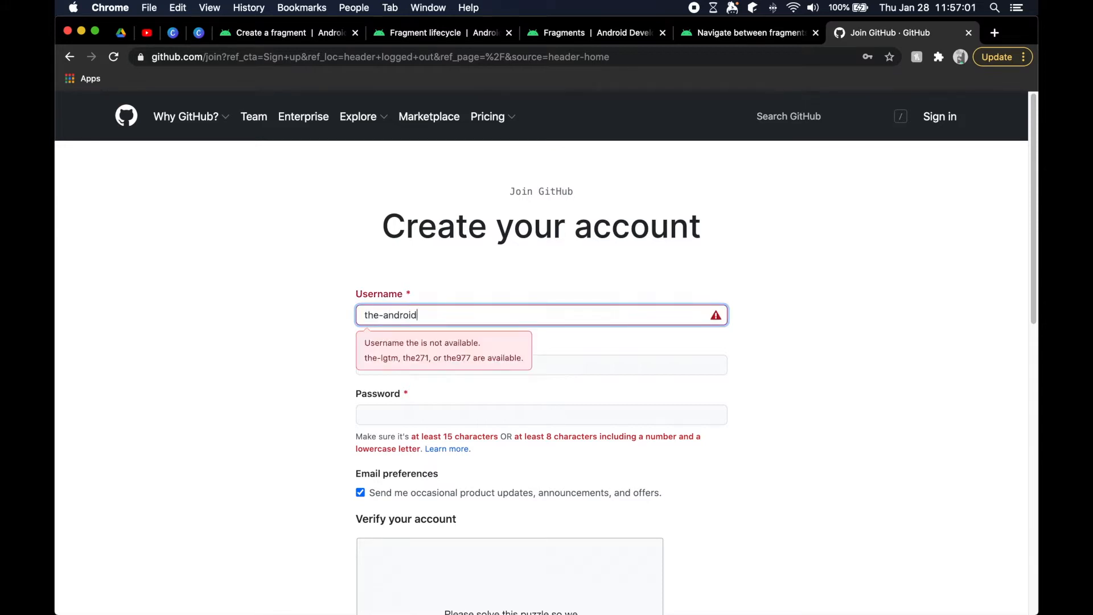
type("-factory")
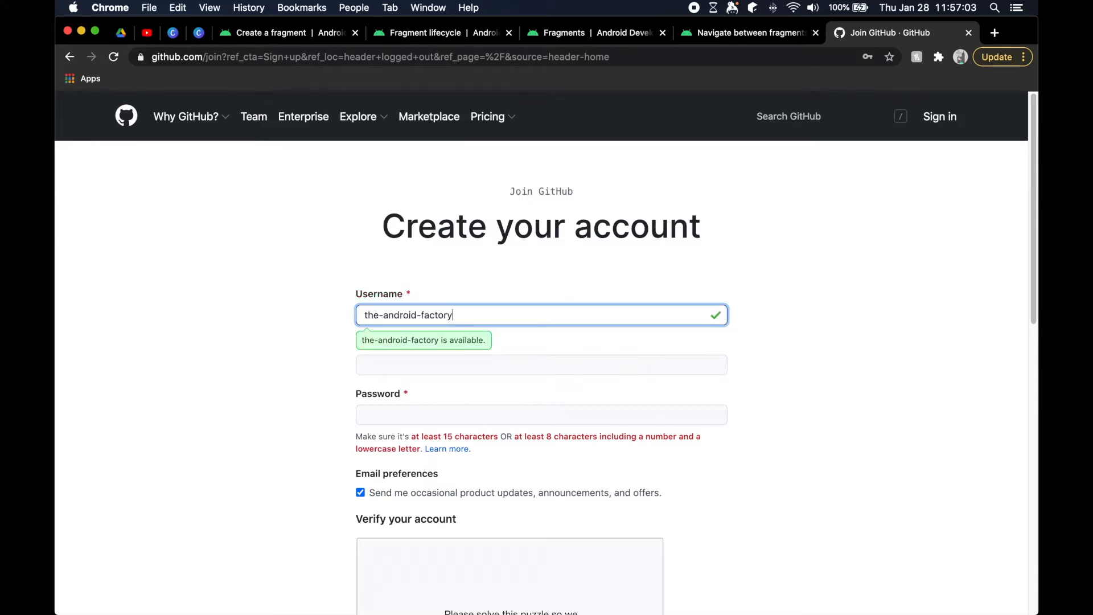
mouse_move(269, 351)
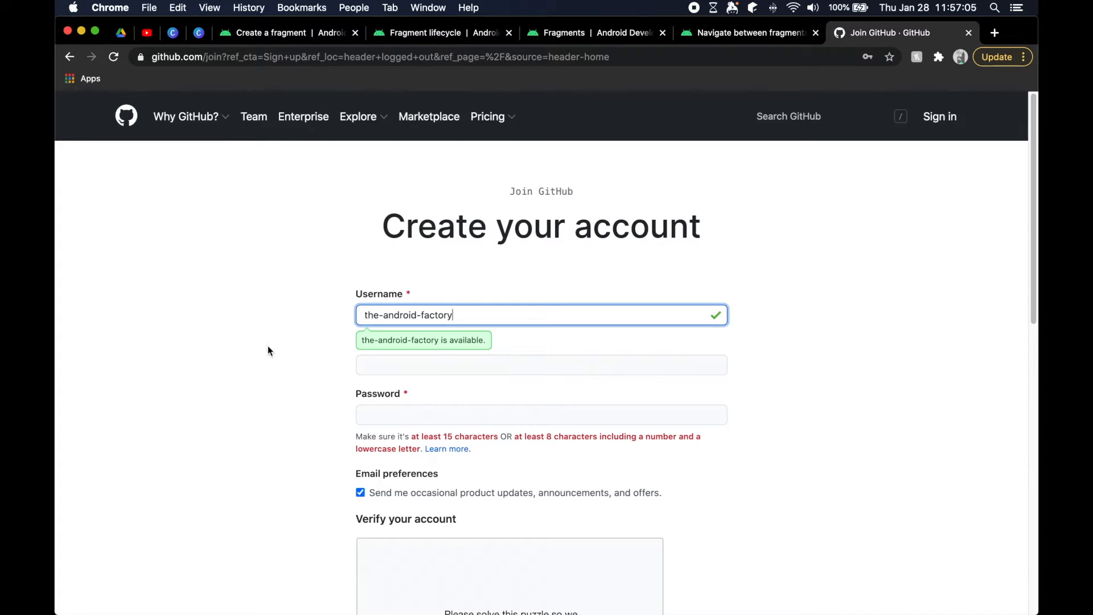
left_click(541, 364)
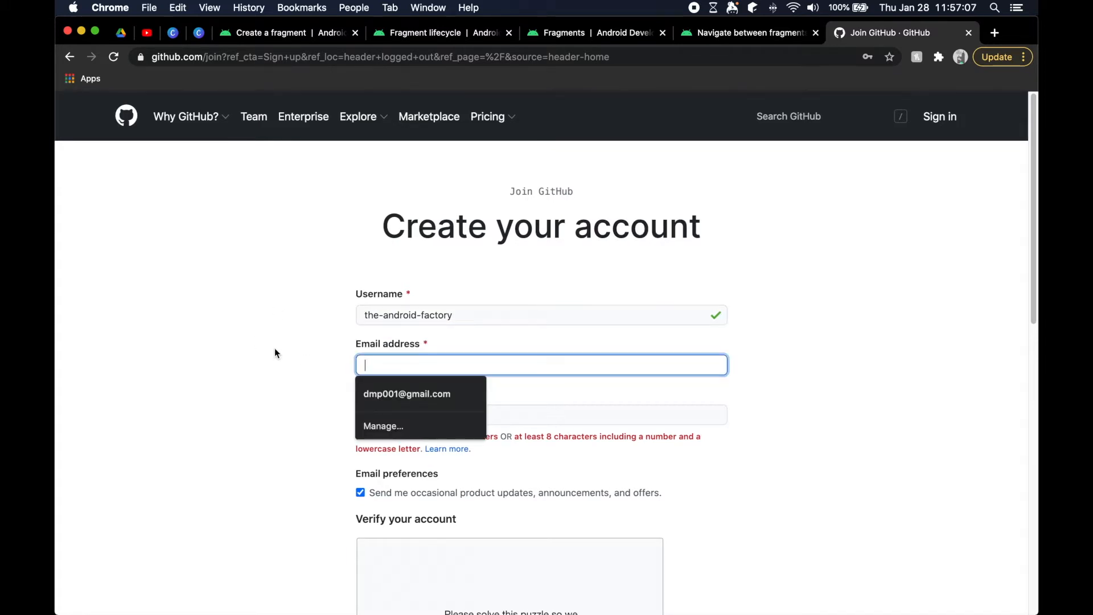
type("droid")
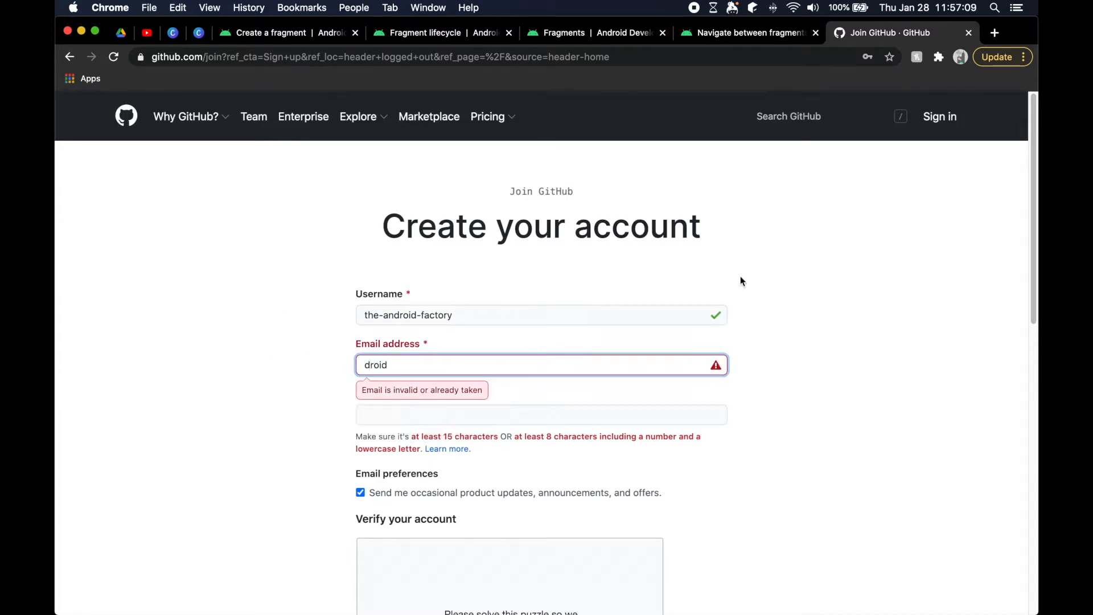
left_click(960, 57)
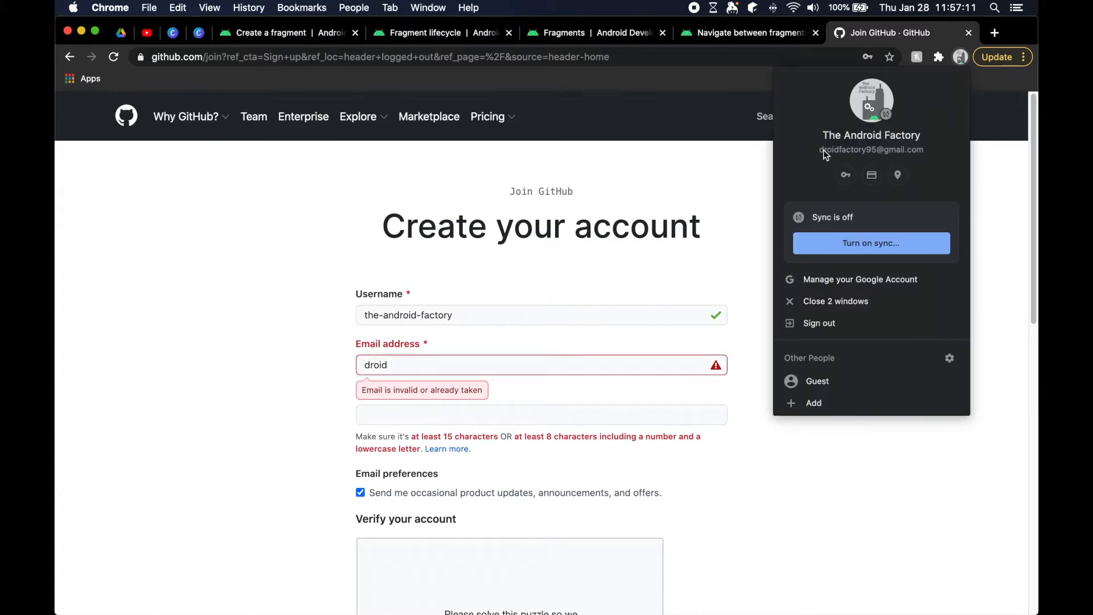
left_click(434, 370)
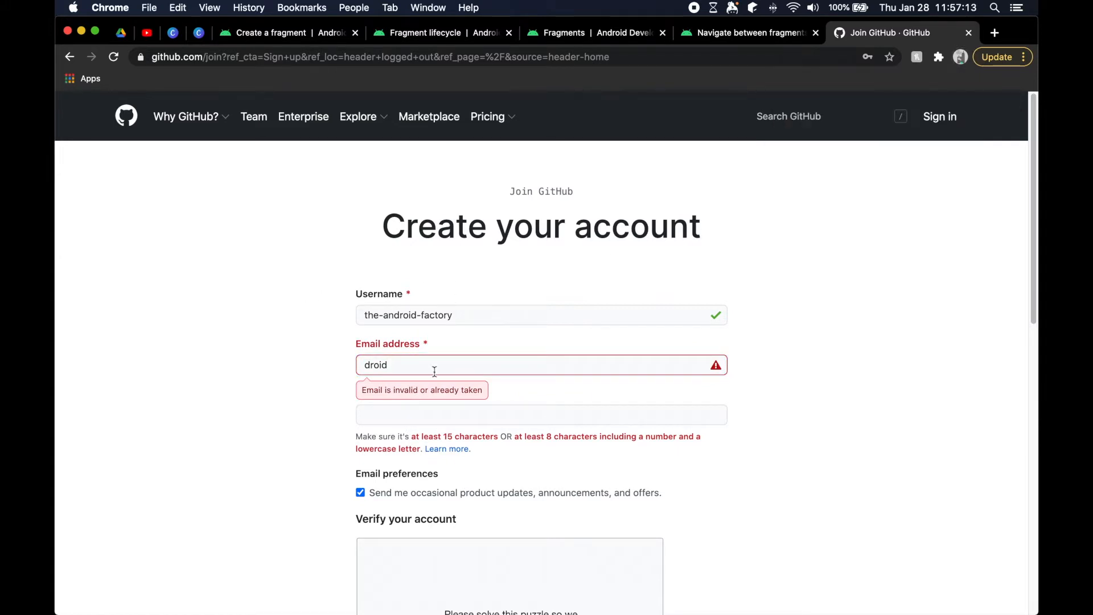
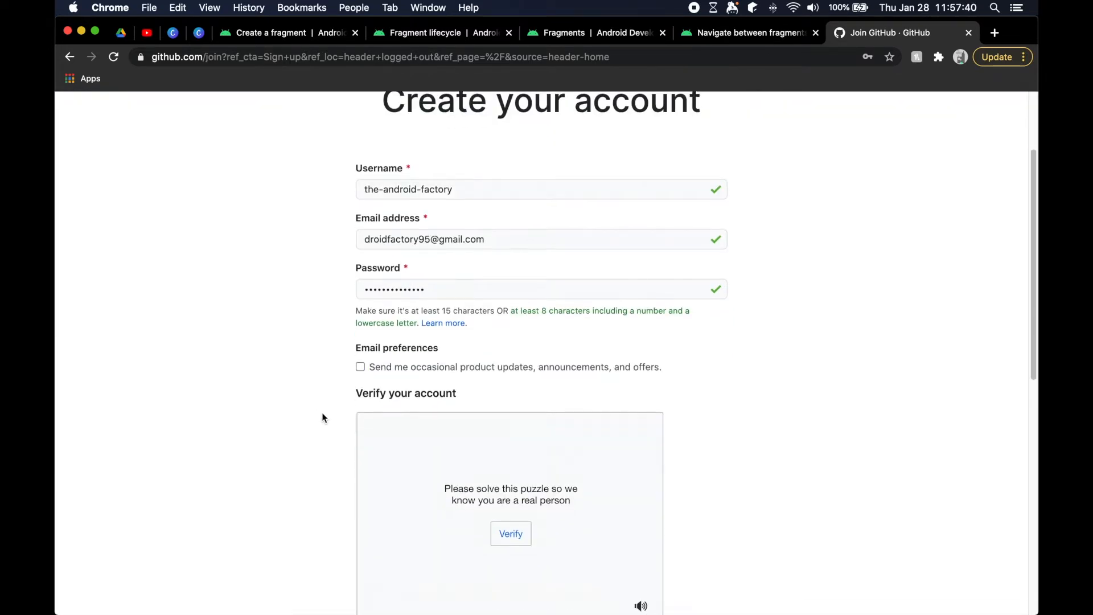
- Pass the spiral-galaxy verification puzzle and submit the account form
scroll("down", 3)
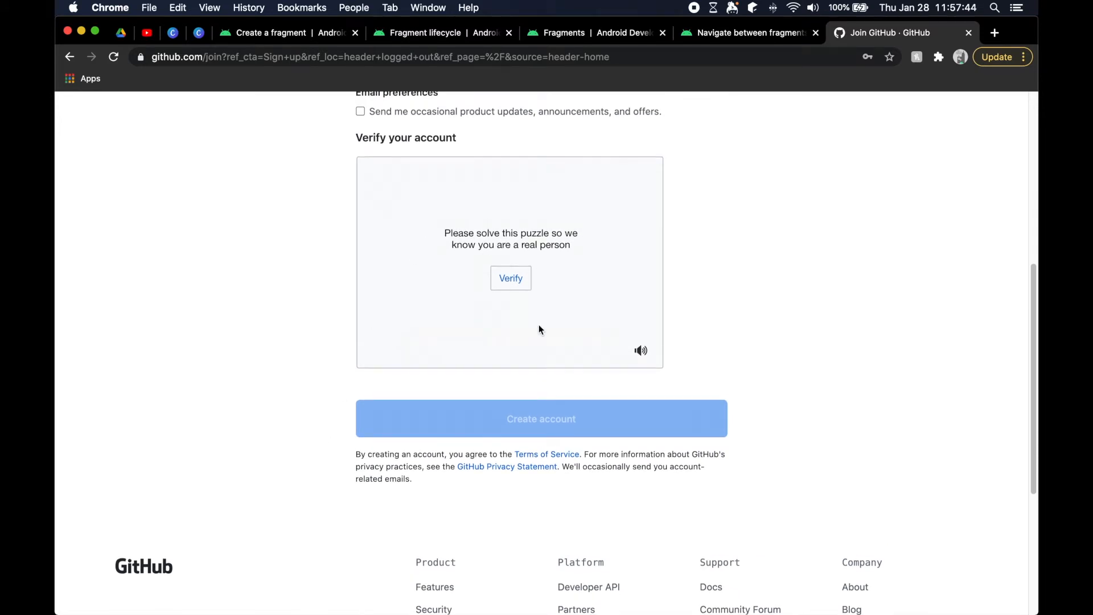
left_click(510, 277)
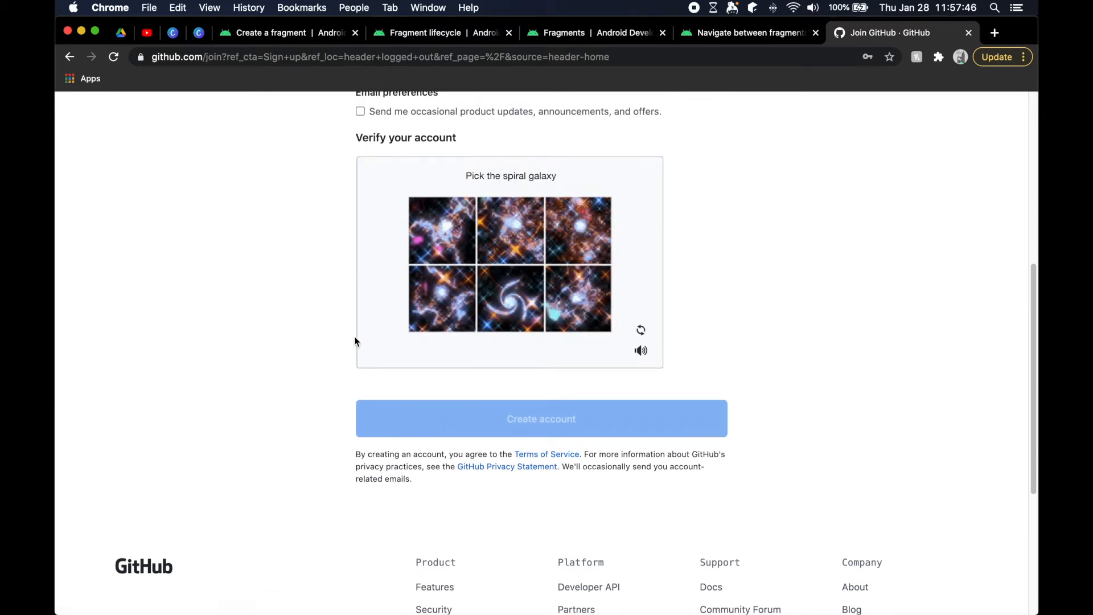
left_click(511, 298)
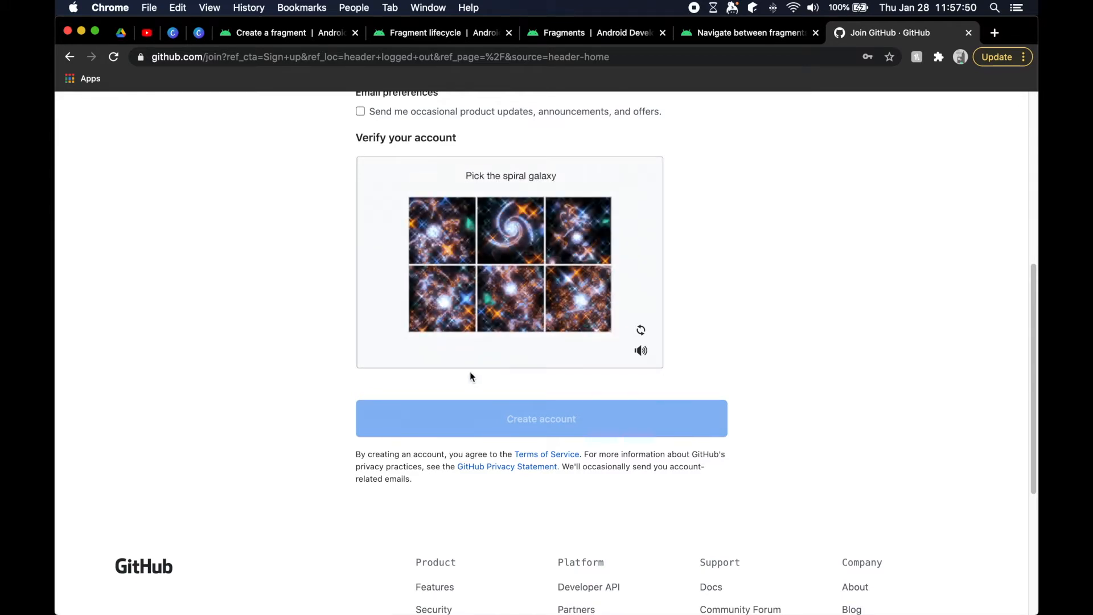
left_click(511, 230)
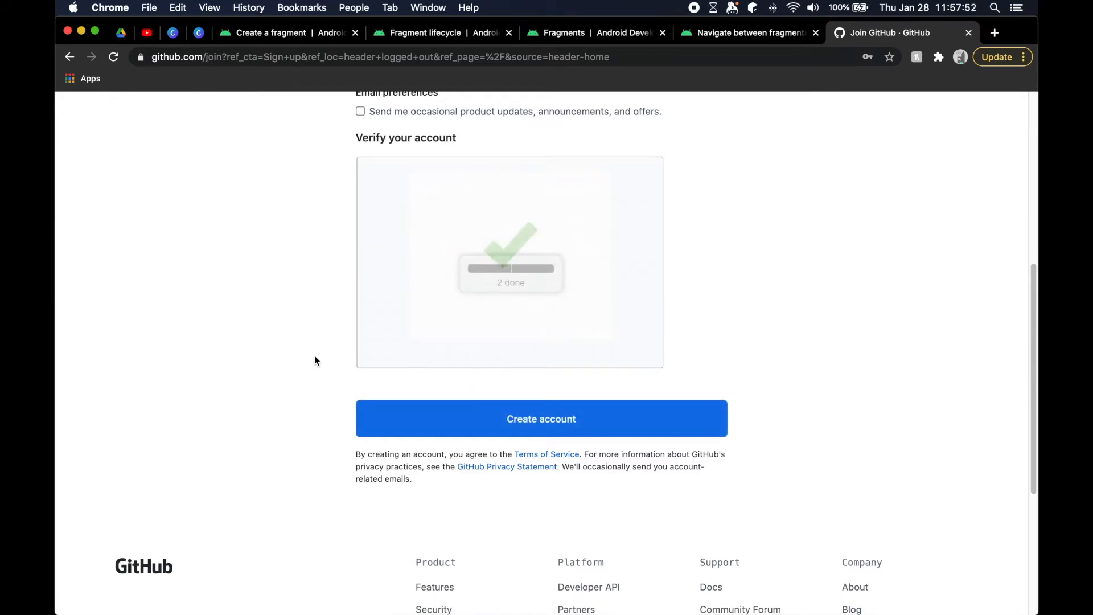
scroll("up", 3)
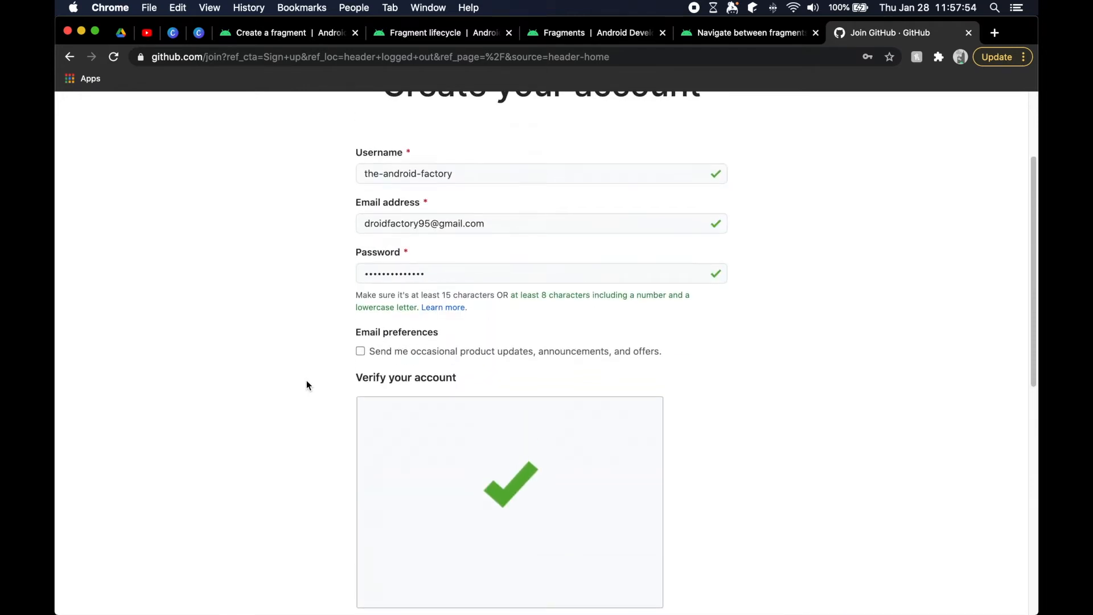
scroll("down", 3)
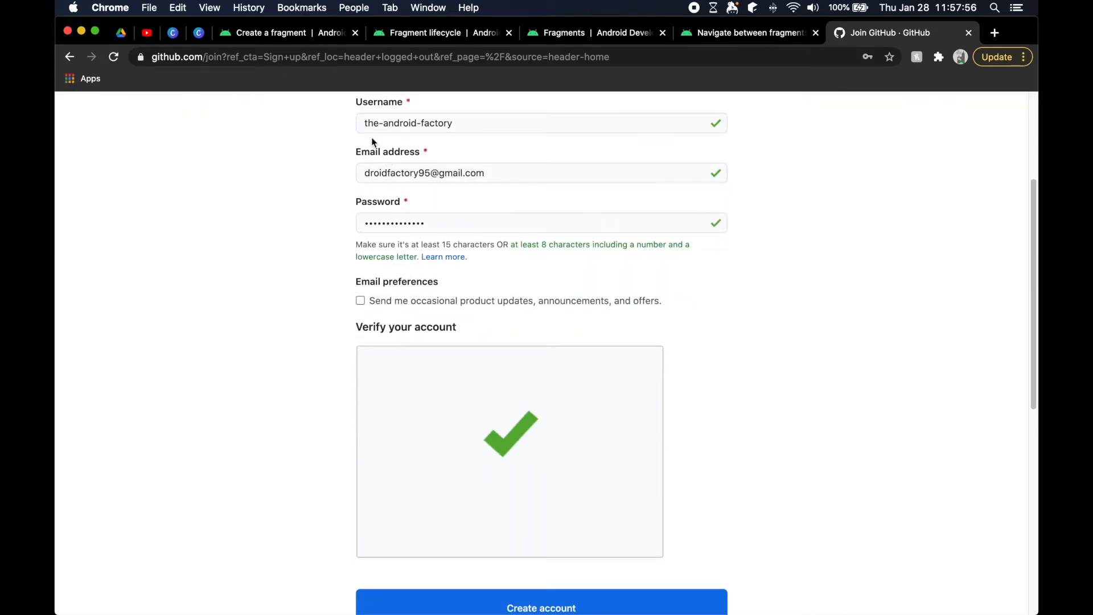
mouse_move(349, 425)
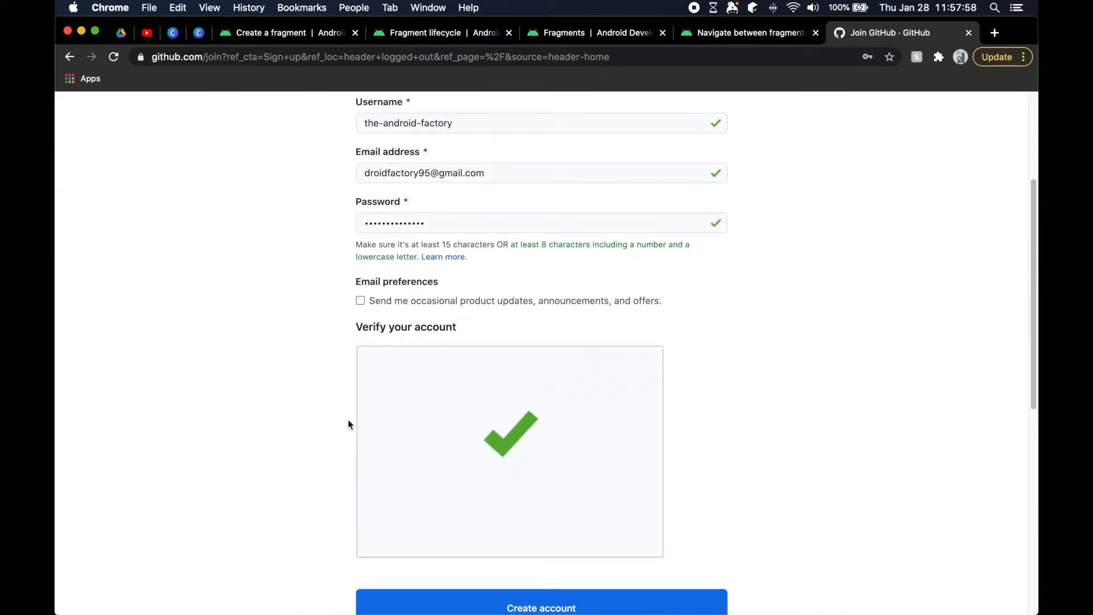
left_click(540, 603)
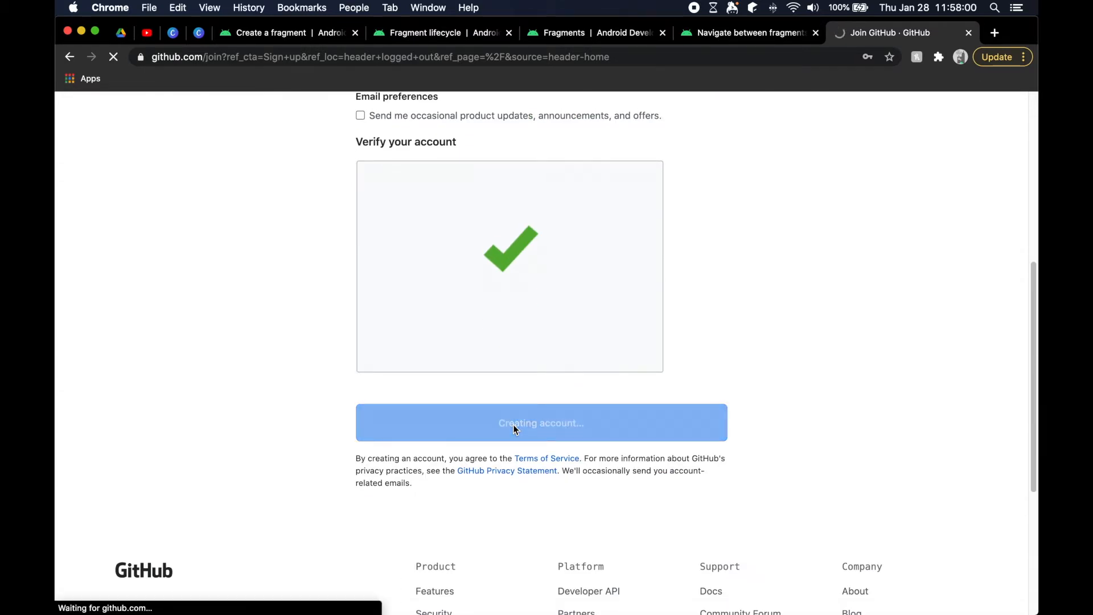
- Decline saving the password, pin the GitHub tab, and complete the welcome setup
left_click(541, 423)
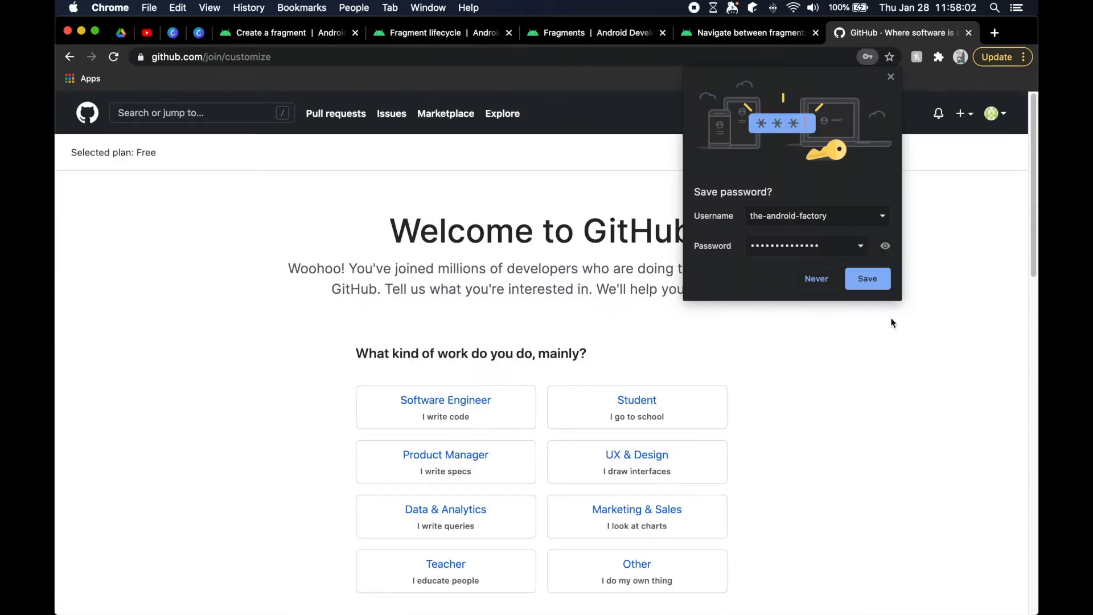
left_click(816, 278)
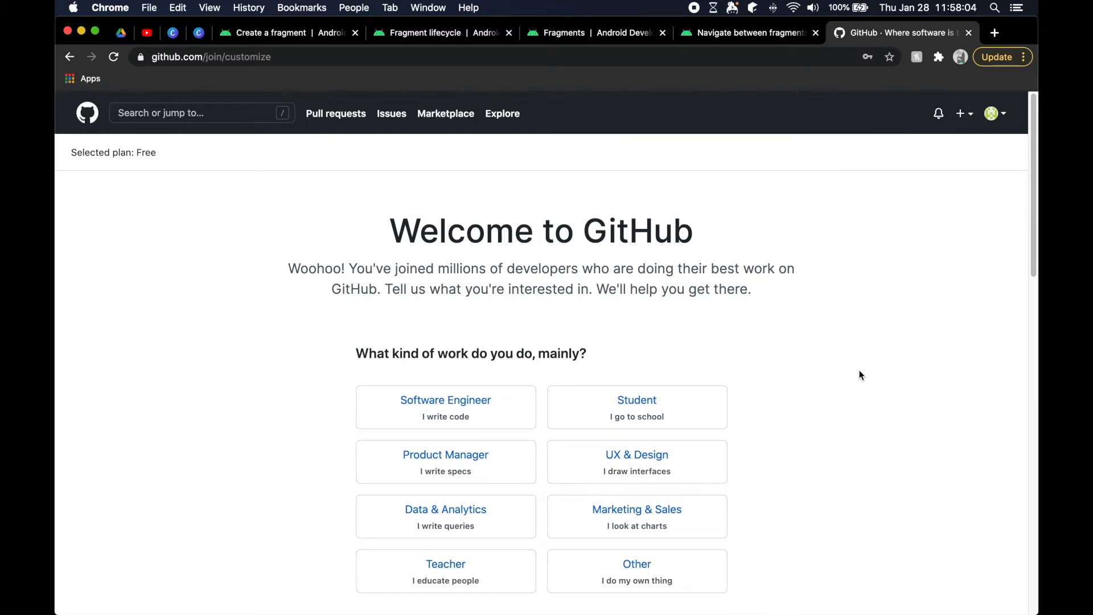
right_click(899, 33)
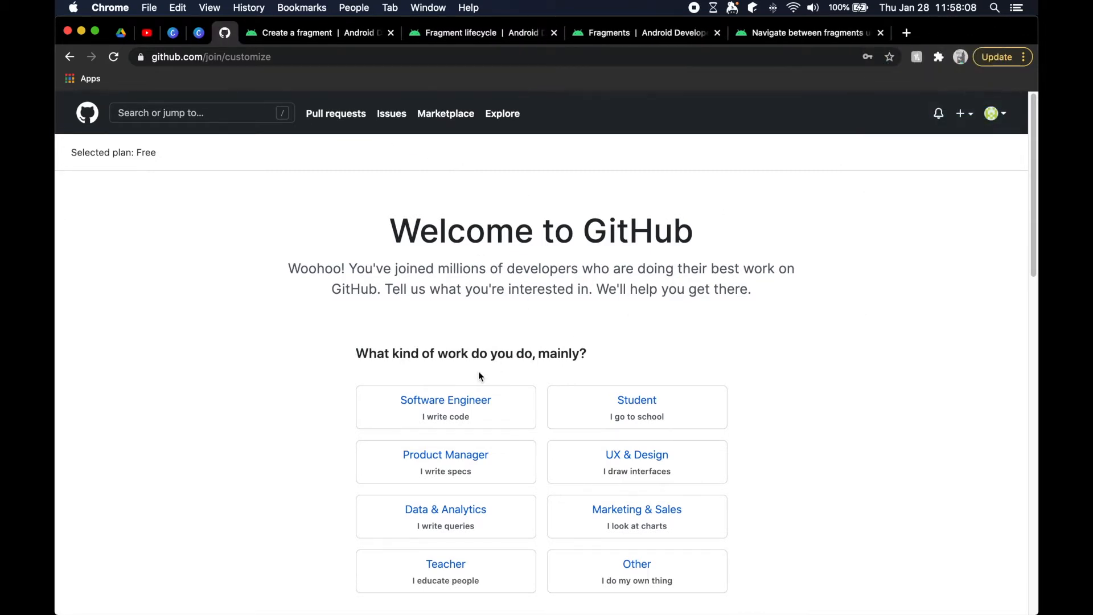
scroll("down", 3)
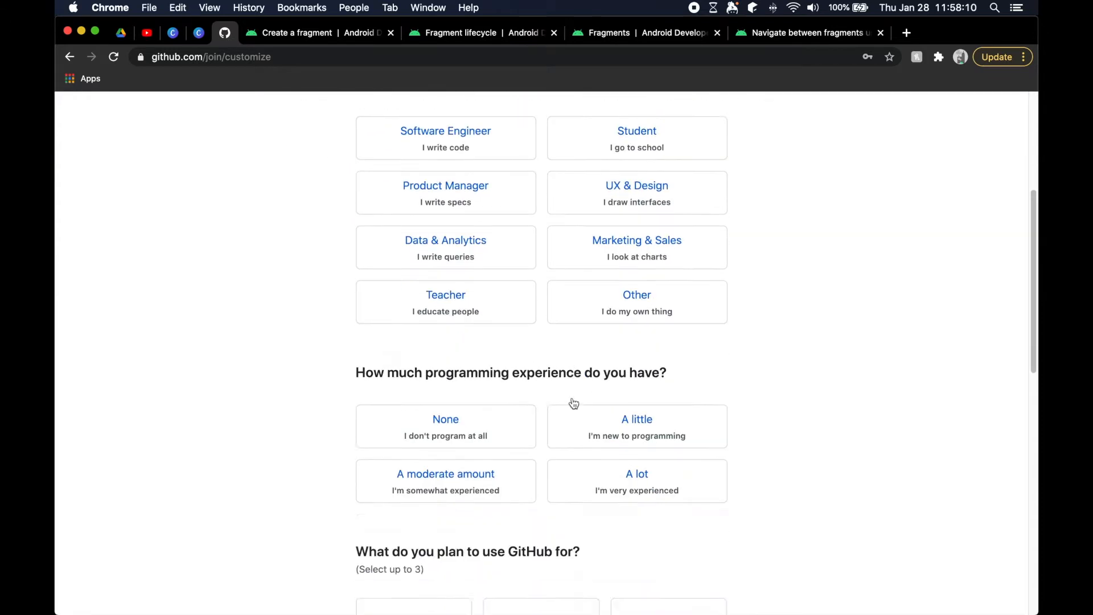
scroll("down", 3)
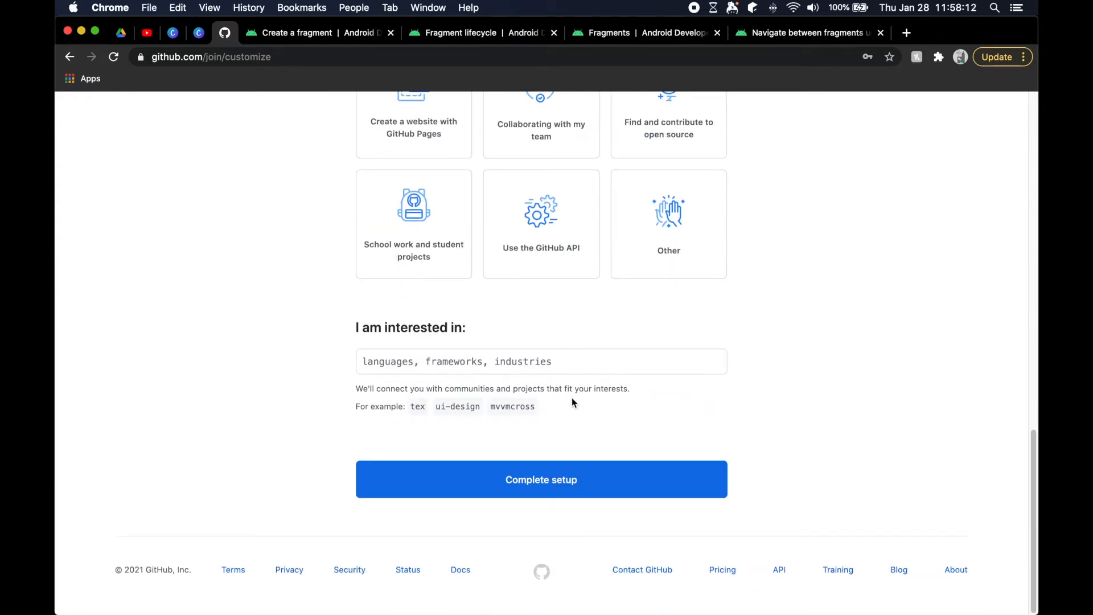
left_click(541, 479)
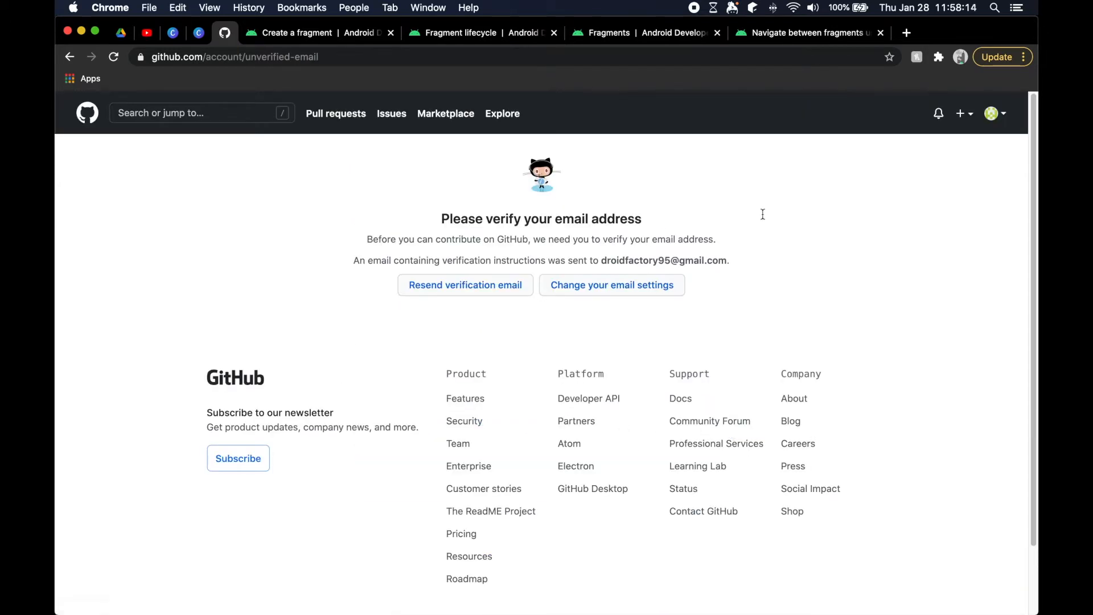
left_click(991, 113)
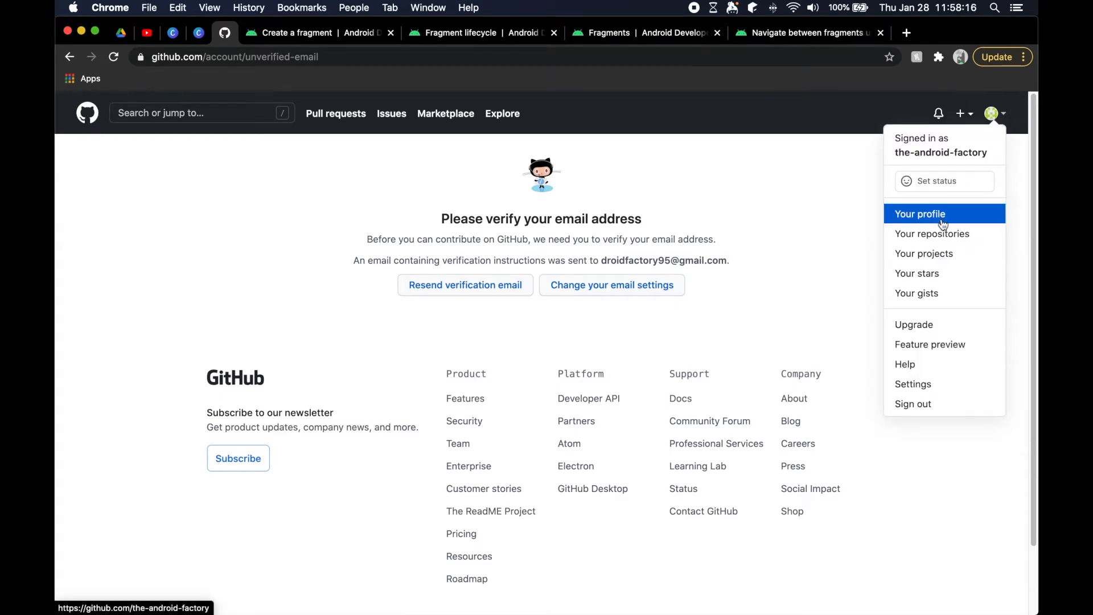
- Open the new account's profile page and flip its dark-mode toggle
left_click(249, 33)
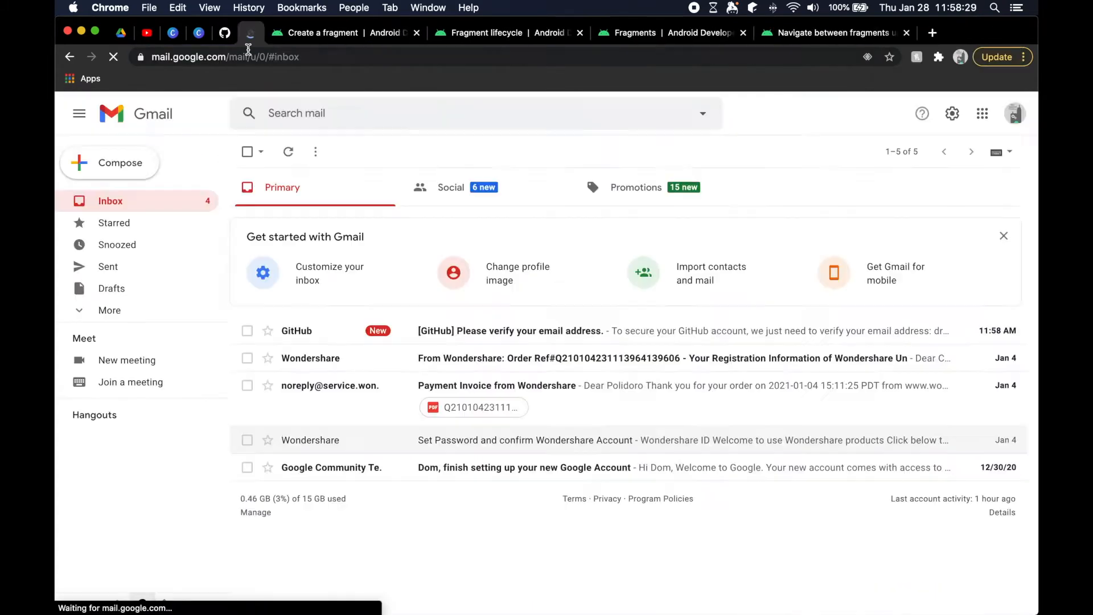
left_click(249, 34)
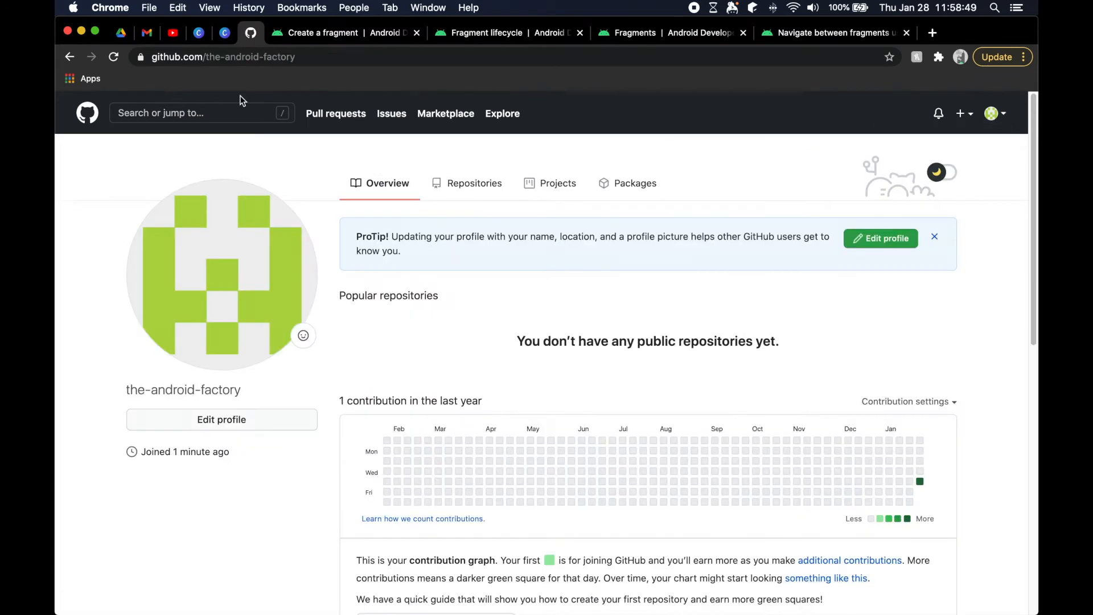
mouse_move(532, 300)
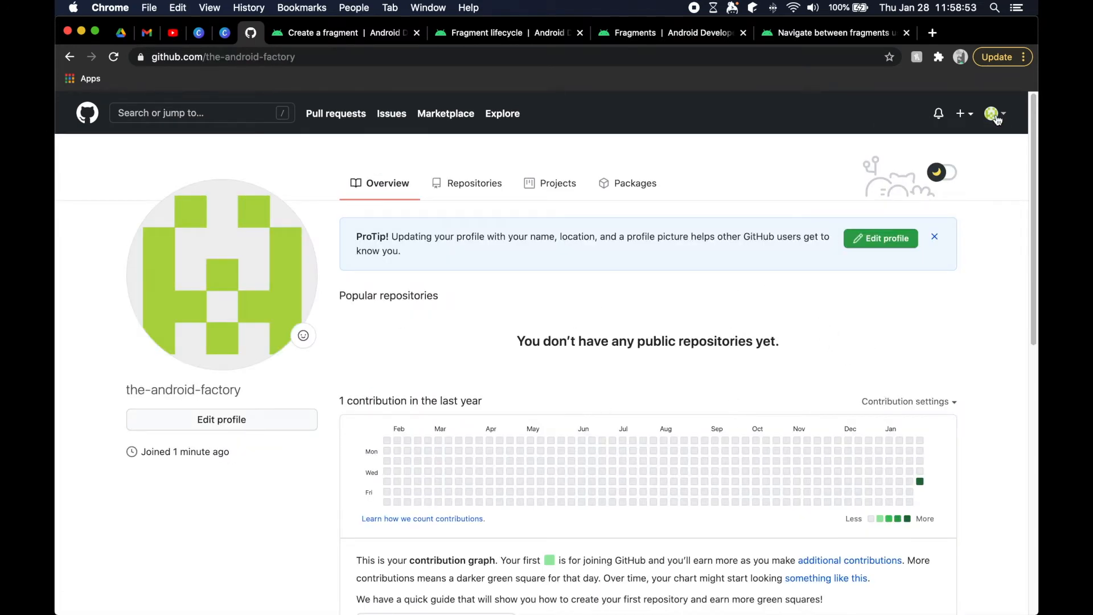
left_click(992, 113)
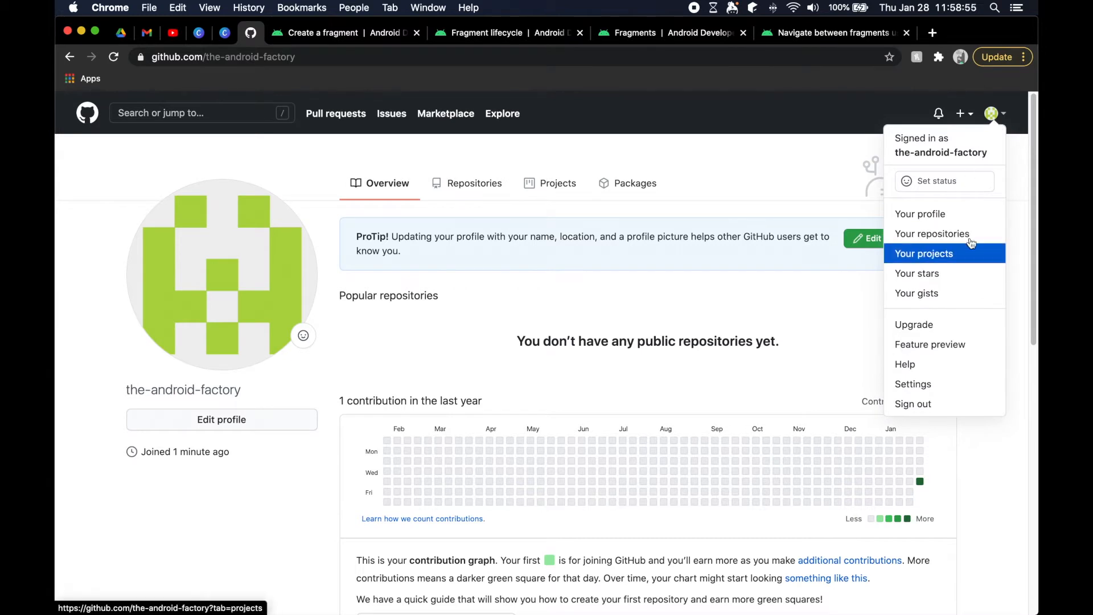
mouse_move(865, 239)
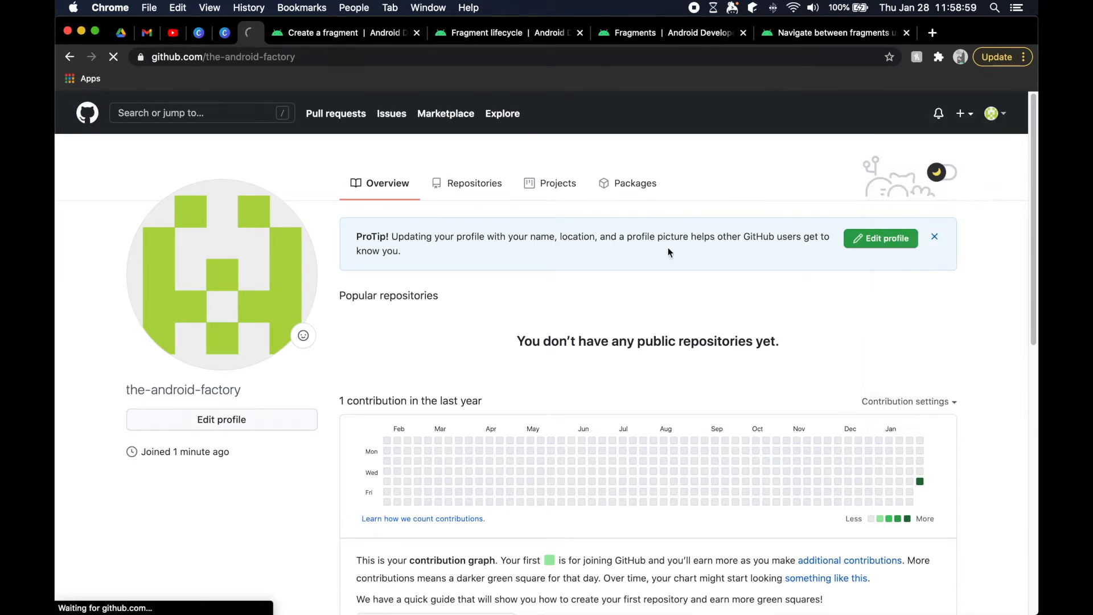
scroll("down", 3)
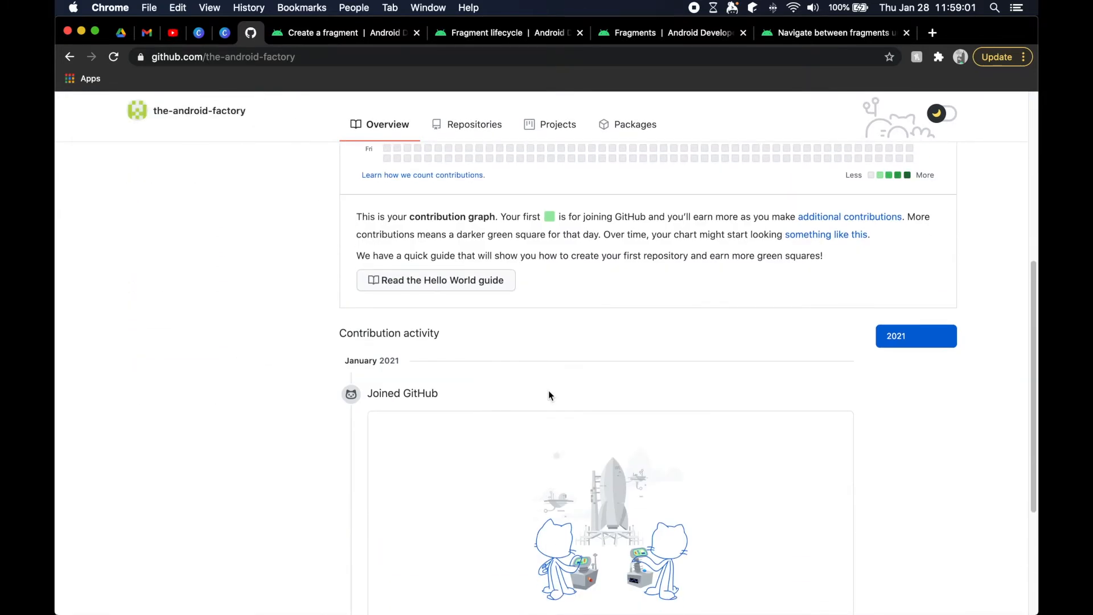
scroll("up", 3)
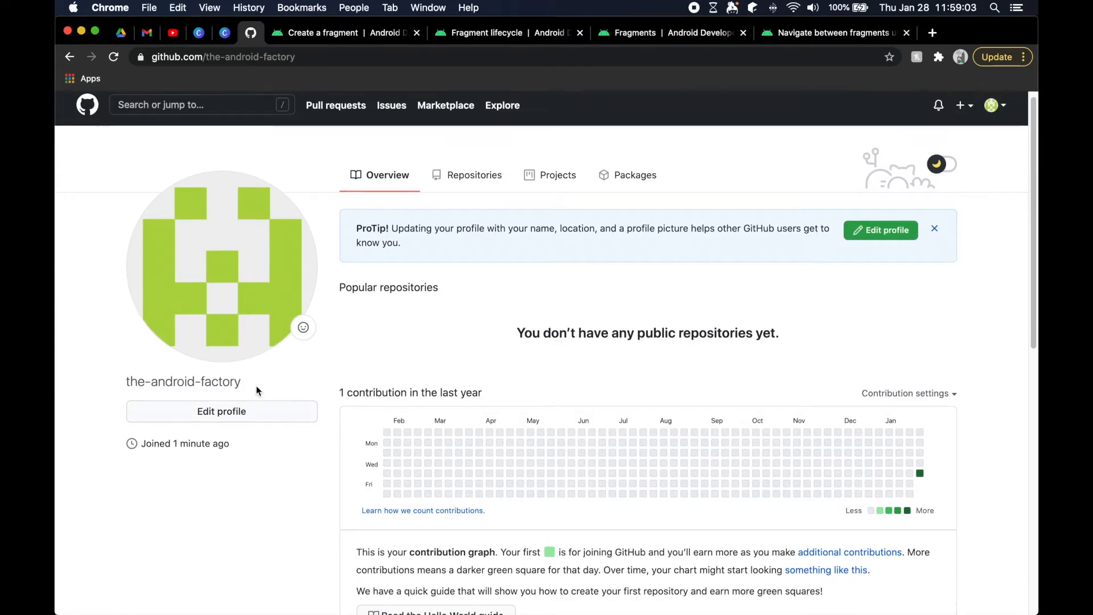
mouse_move(248, 280)
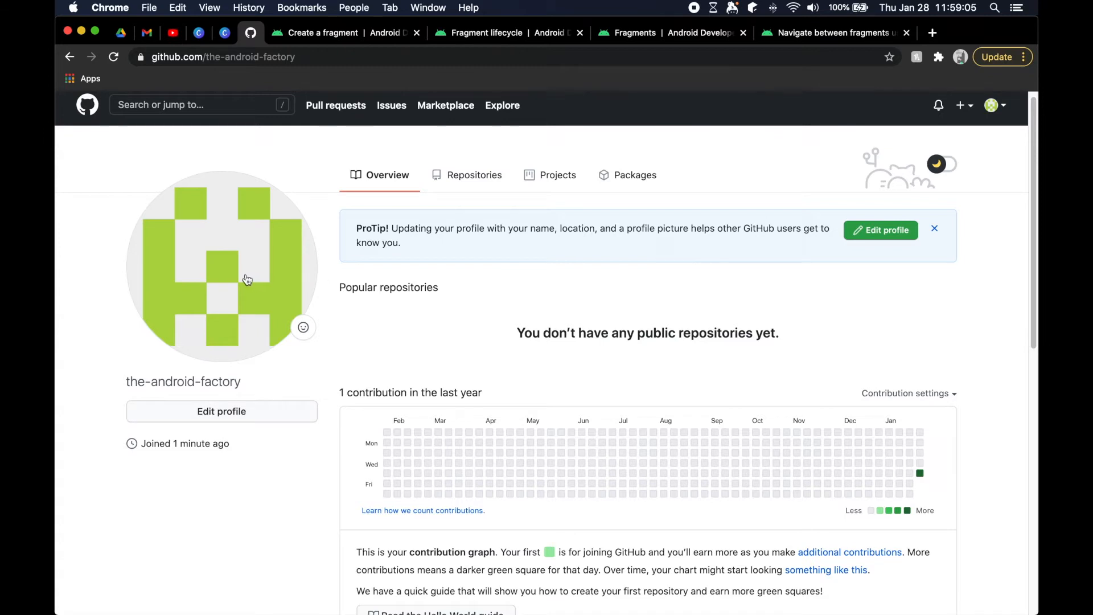
mouse_move(938, 227)
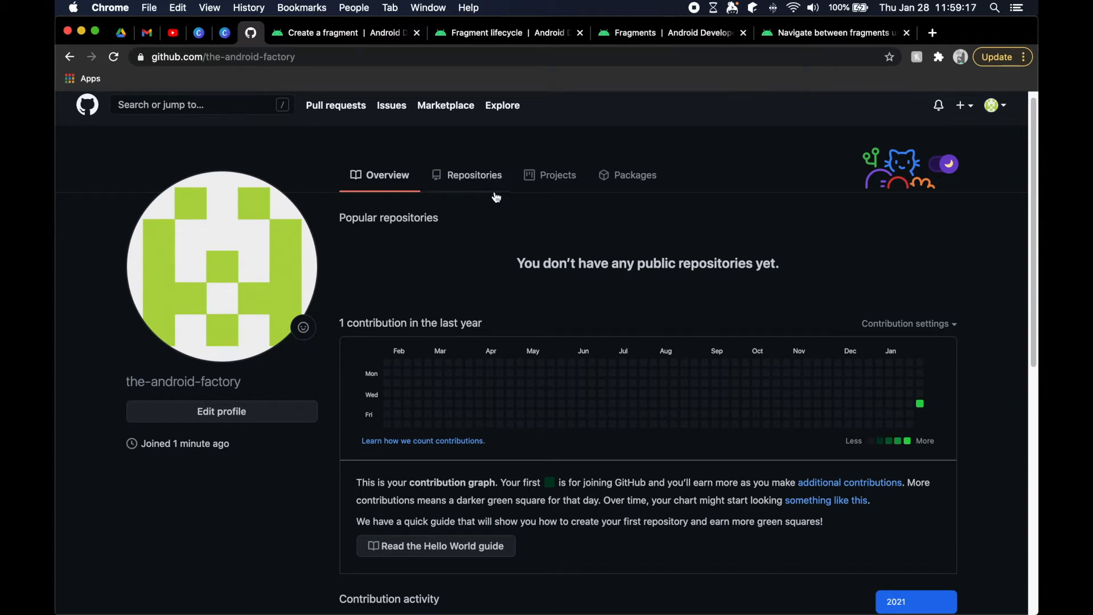
- From Repositories, create public repo 'epl' described 'Season 2: Our first app!'
left_click(475, 175)
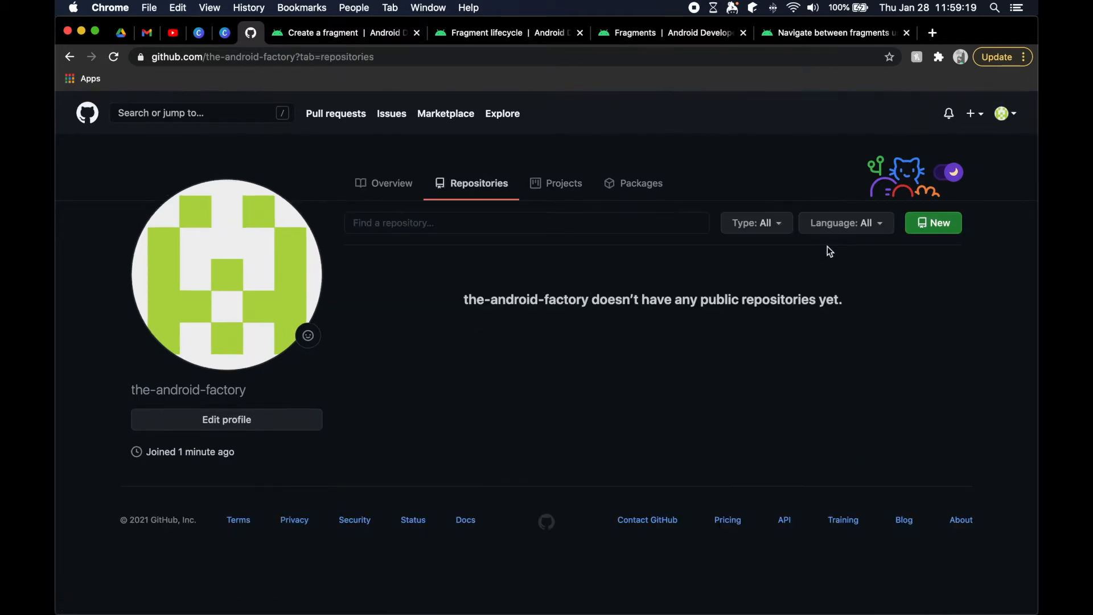
left_click(933, 223)
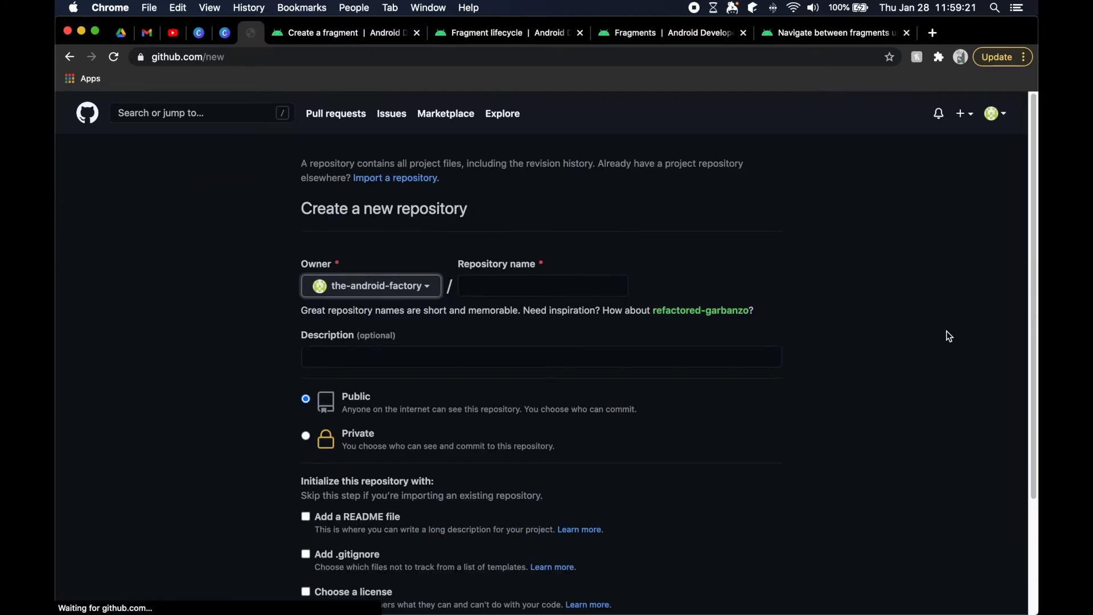
left_click(543, 285)
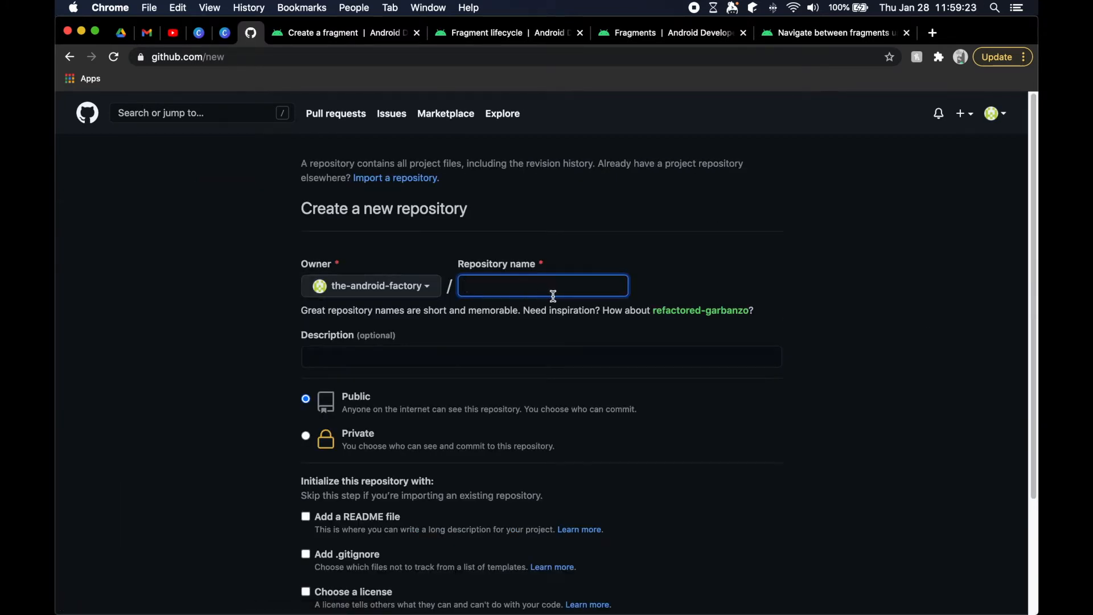
type("epl")
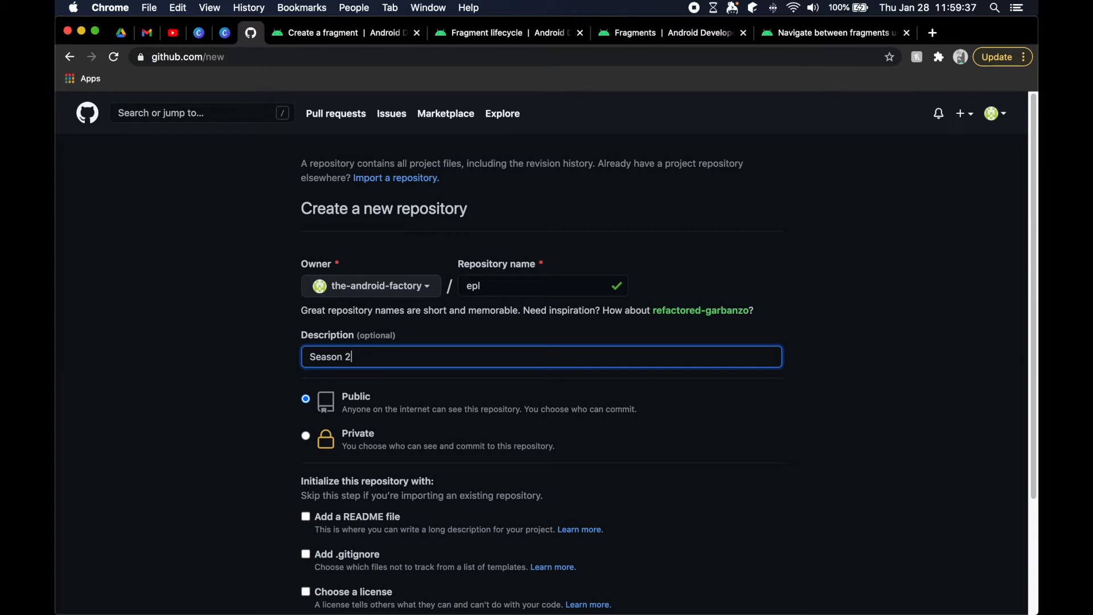
type(": Our first ap")
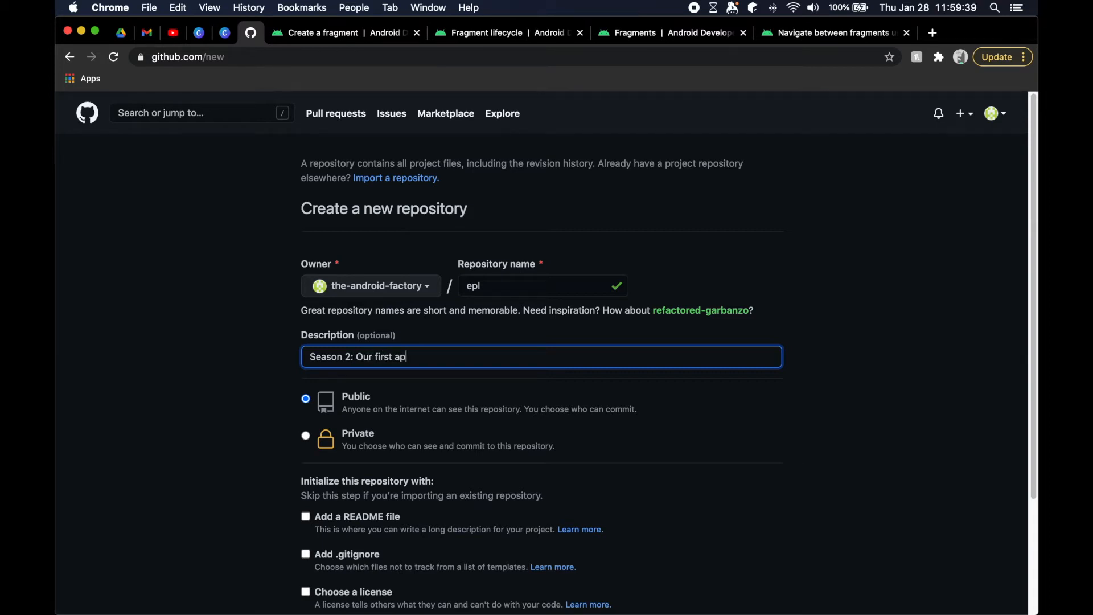
type("p!")
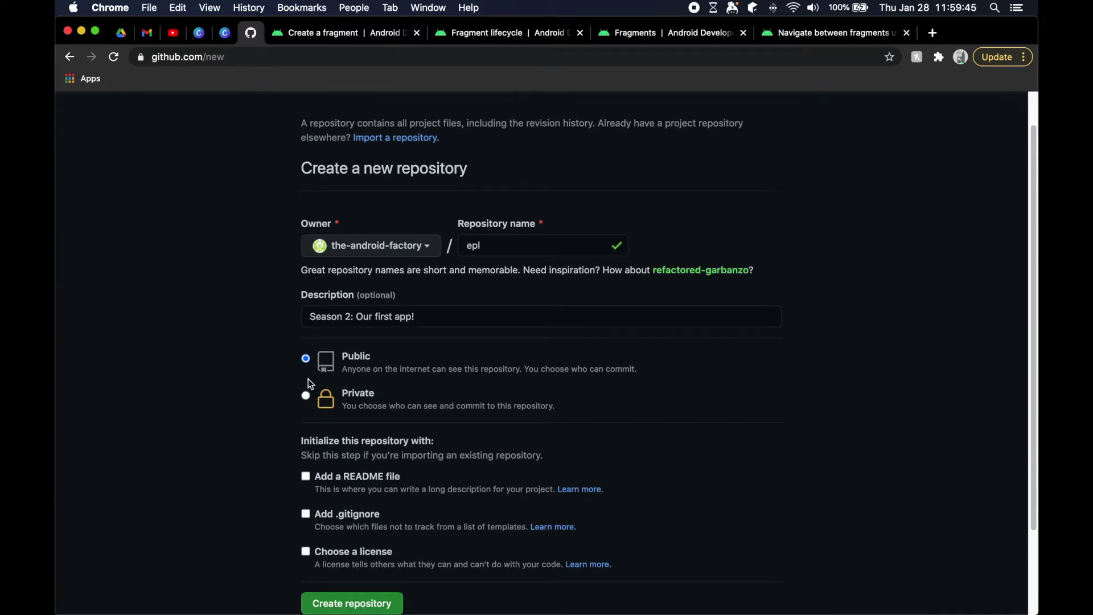
scroll("down", 3)
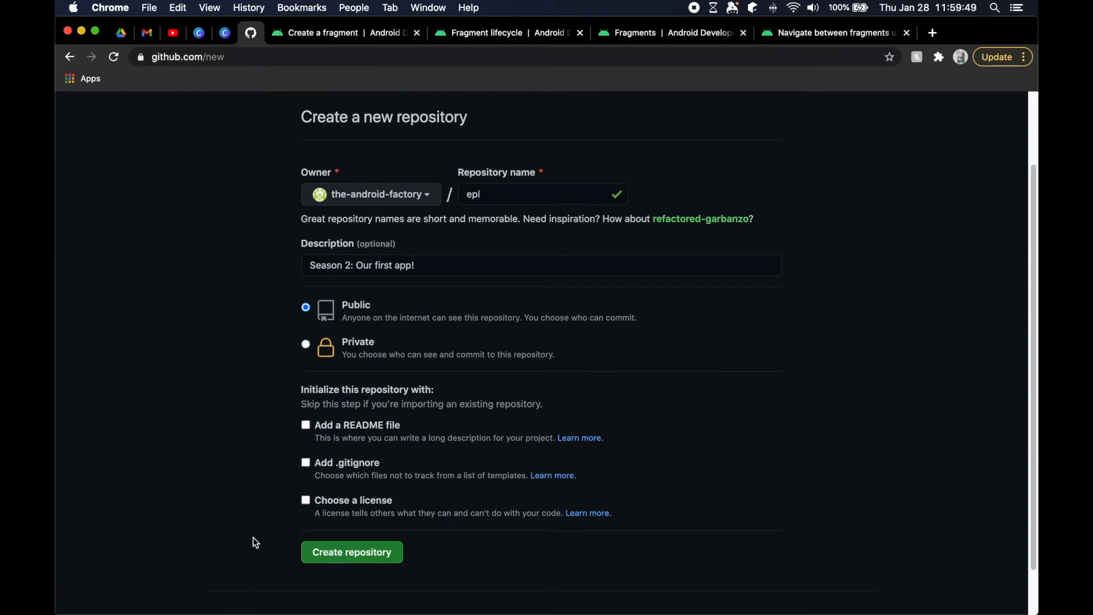
left_click(352, 552)
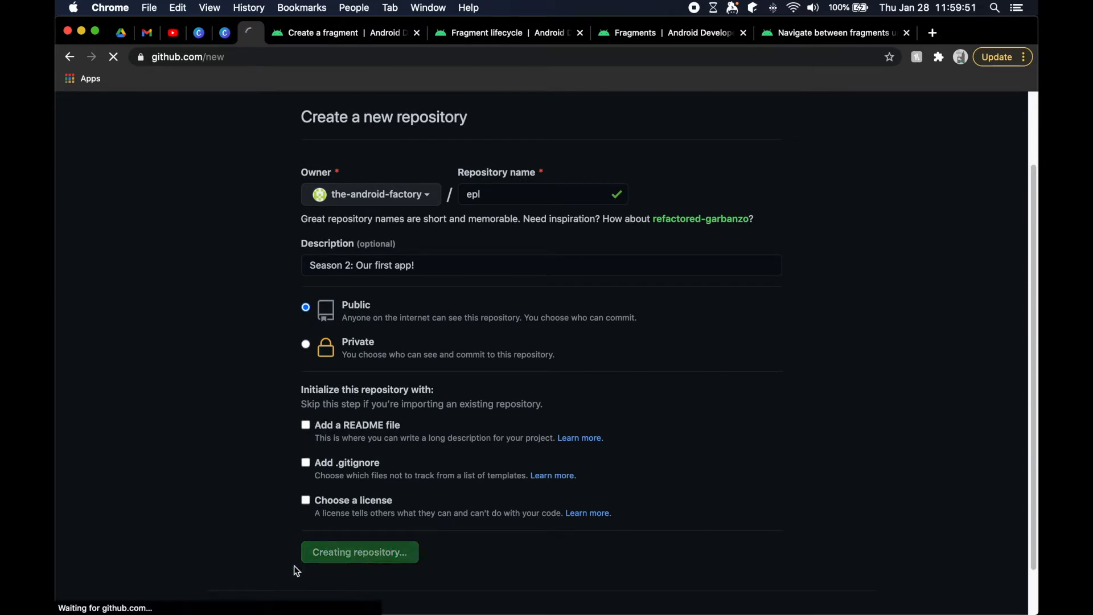
left_click(360, 551)
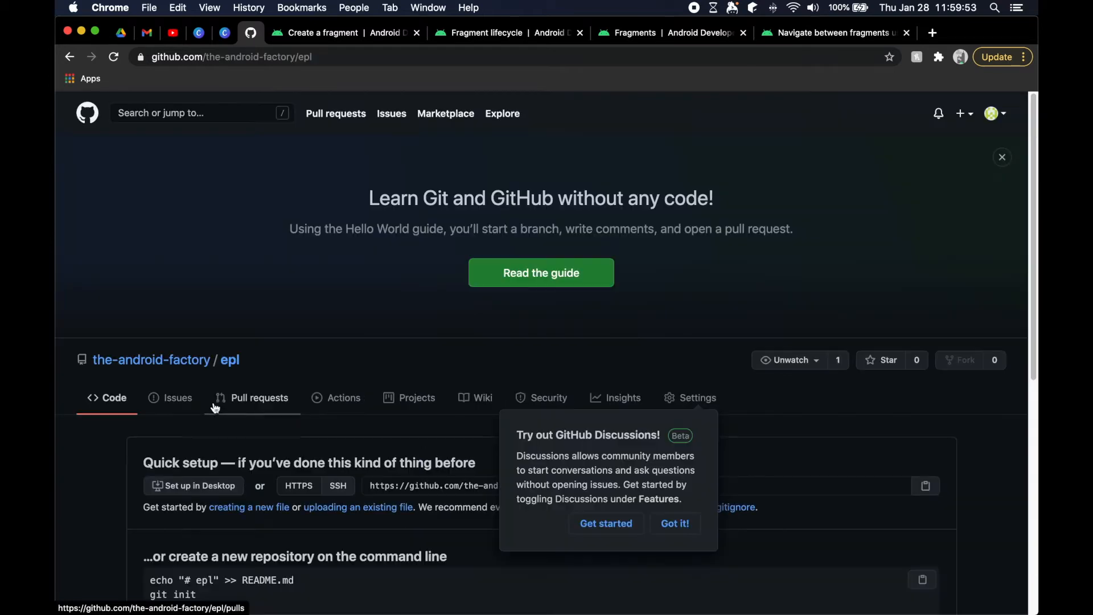
- Dismiss the Discussions tip, confirm epl under Repositories, and reopen epl's setup page
scroll("down", 3)
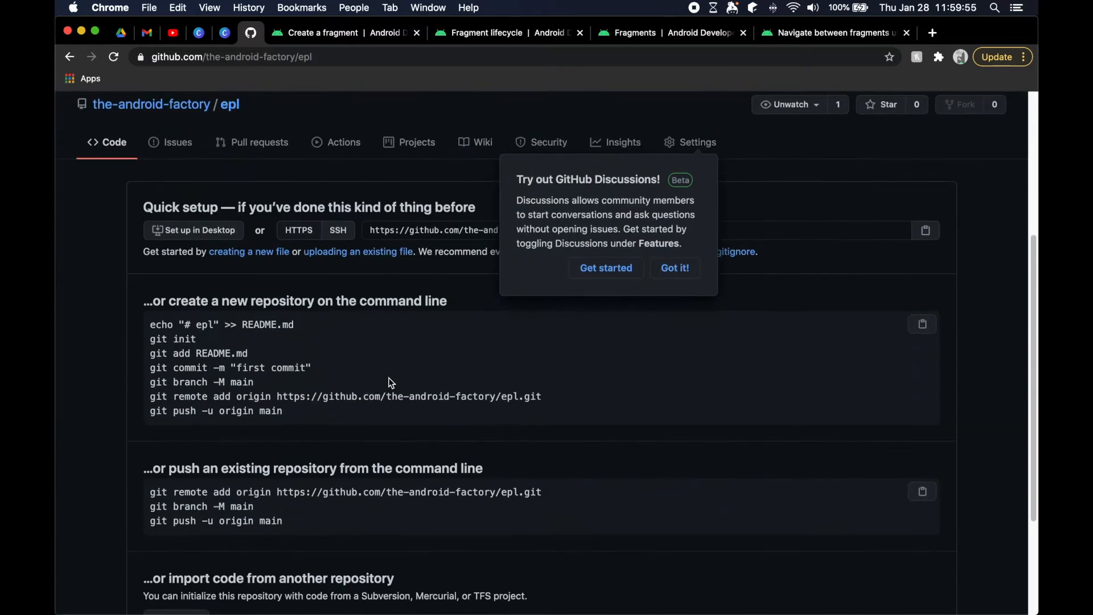
scroll("up", 3)
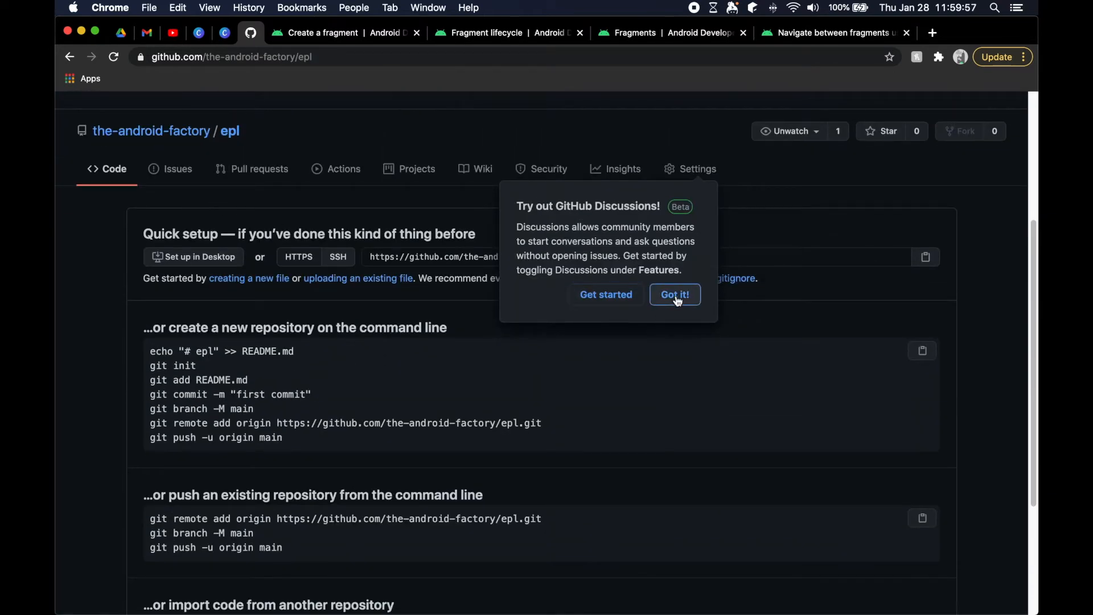
left_click(674, 295)
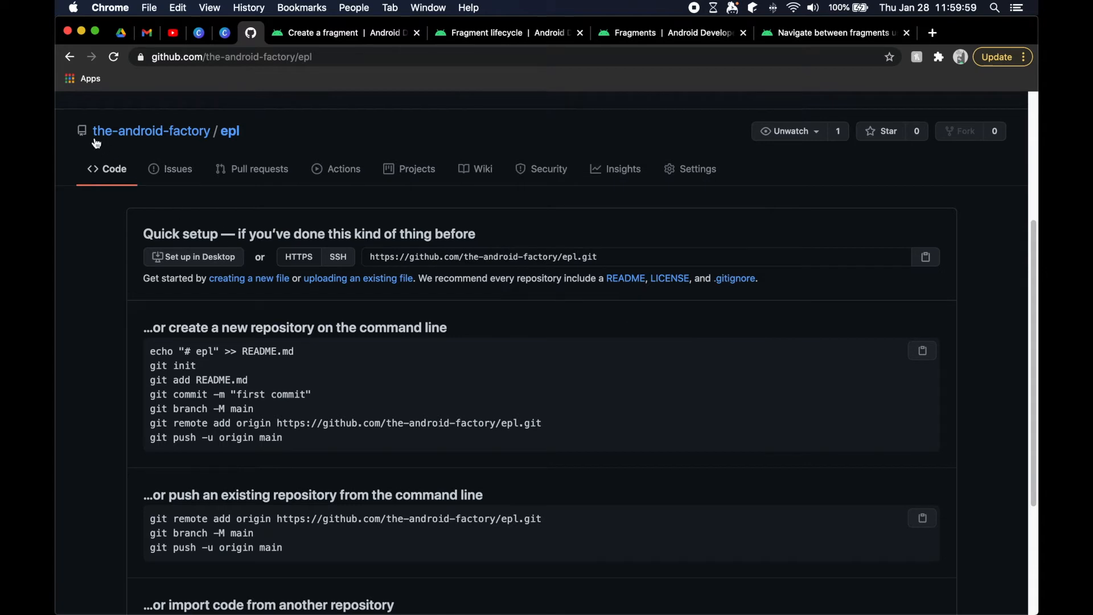
mouse_move(143, 143)
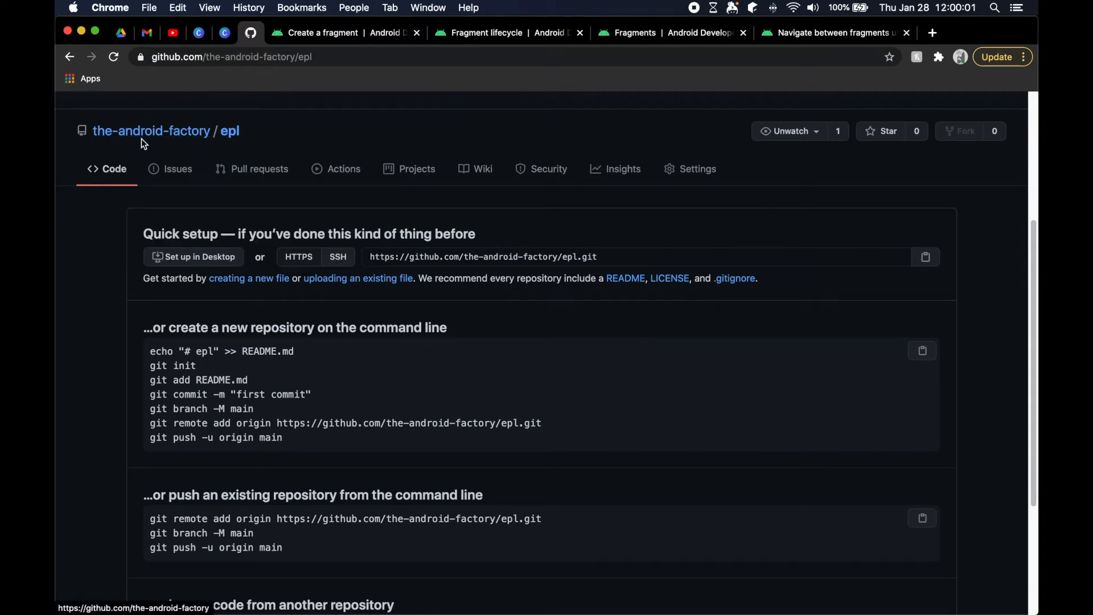
mouse_move(230, 133)
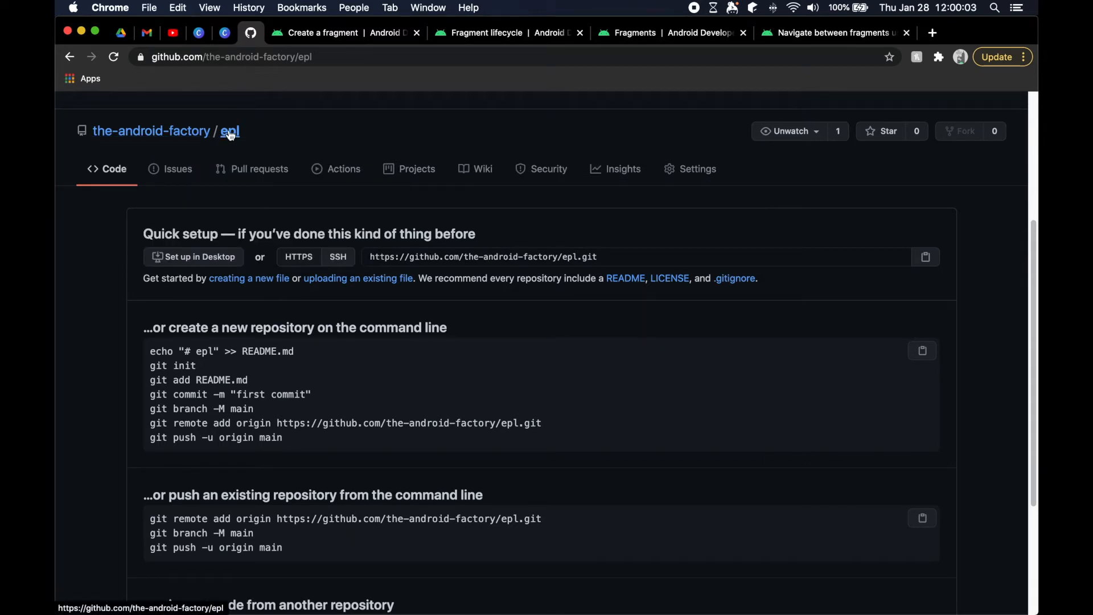
scroll("up", 3)
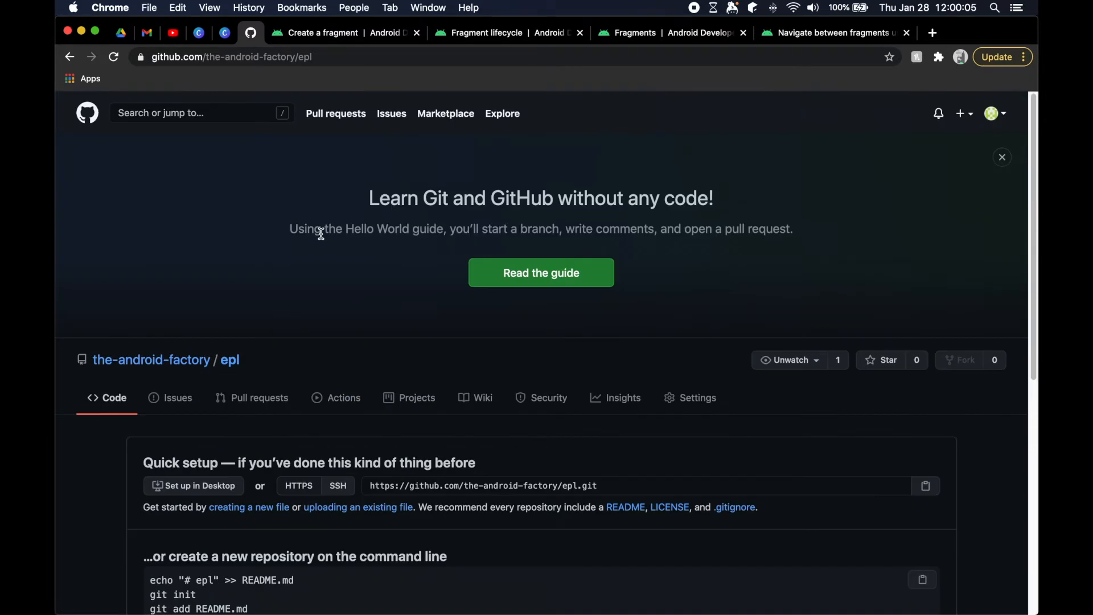
mouse_move(492, 136)
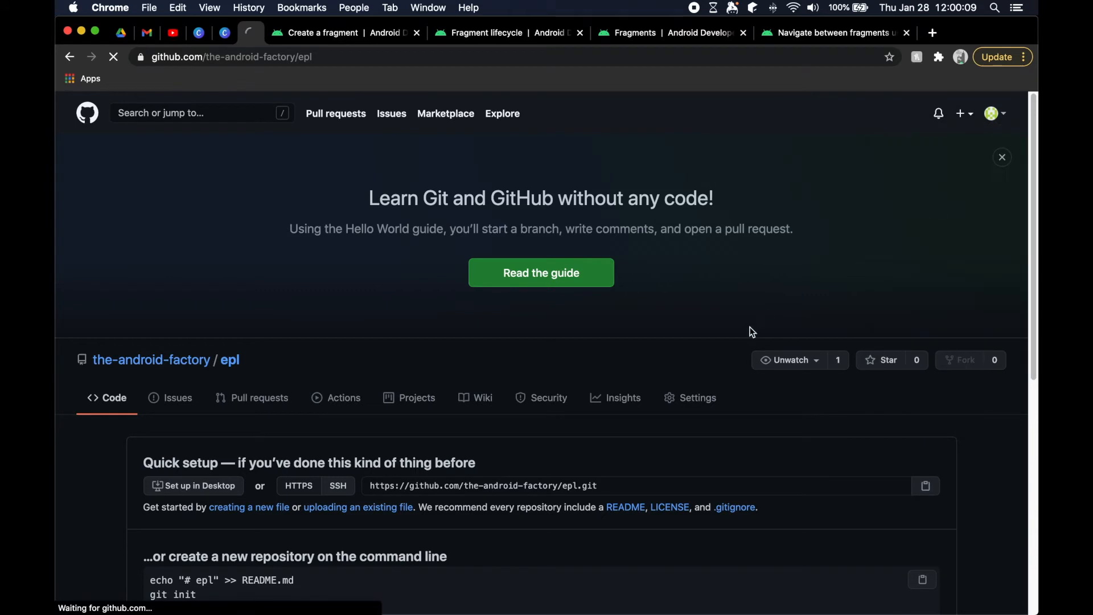
left_click(150, 359)
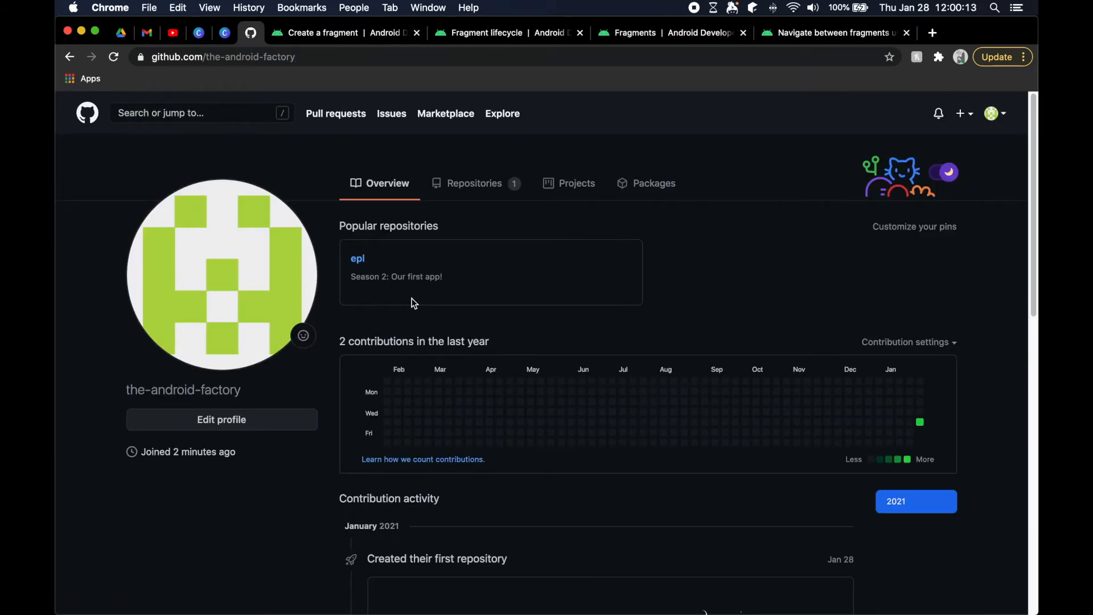
left_click(474, 183)
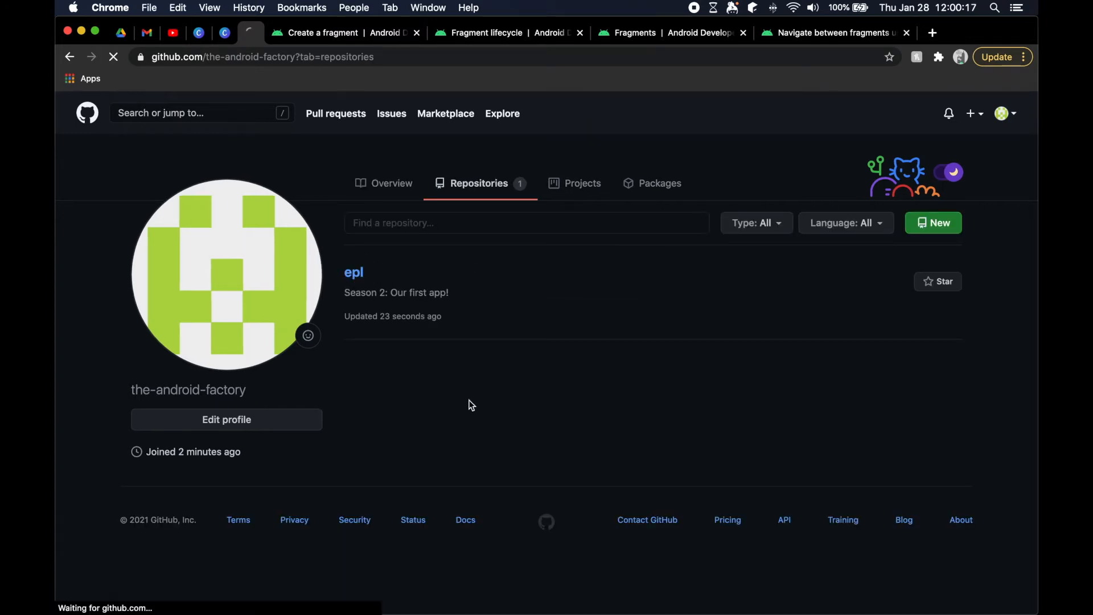
left_click(353, 273)
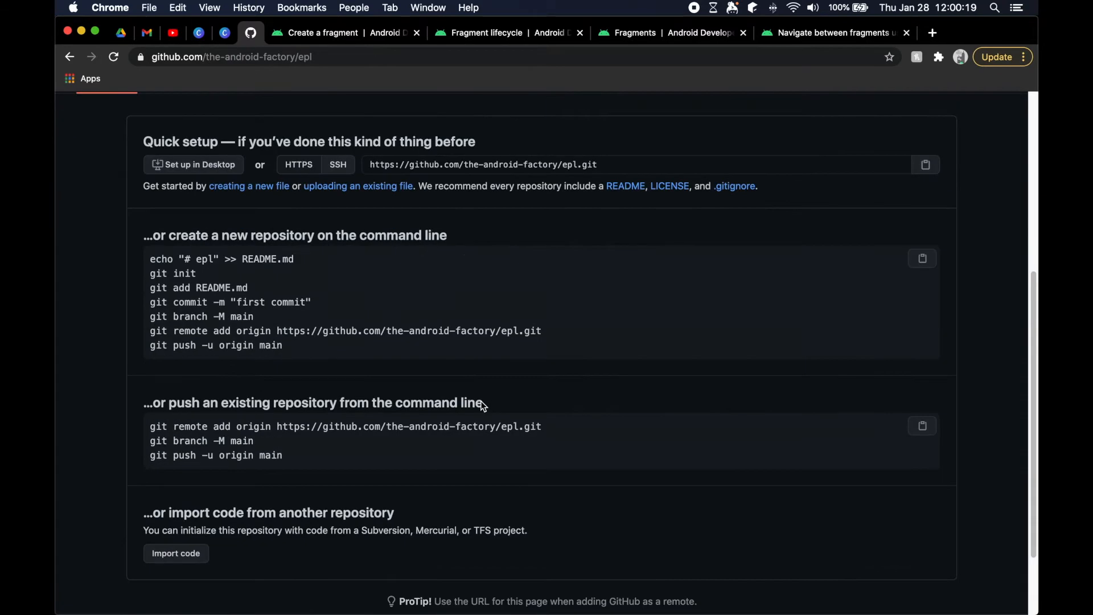
mouse_move(171, 277)
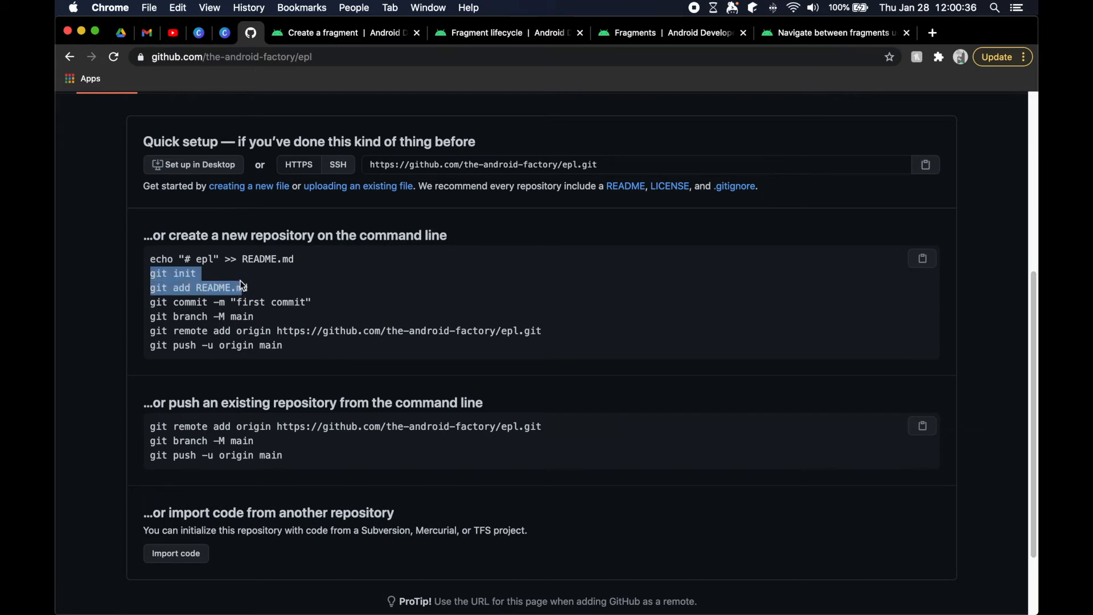
- Select the git command-line instructions, then switch to MainActivity.kt in Android Studio
left_click(380, 302)
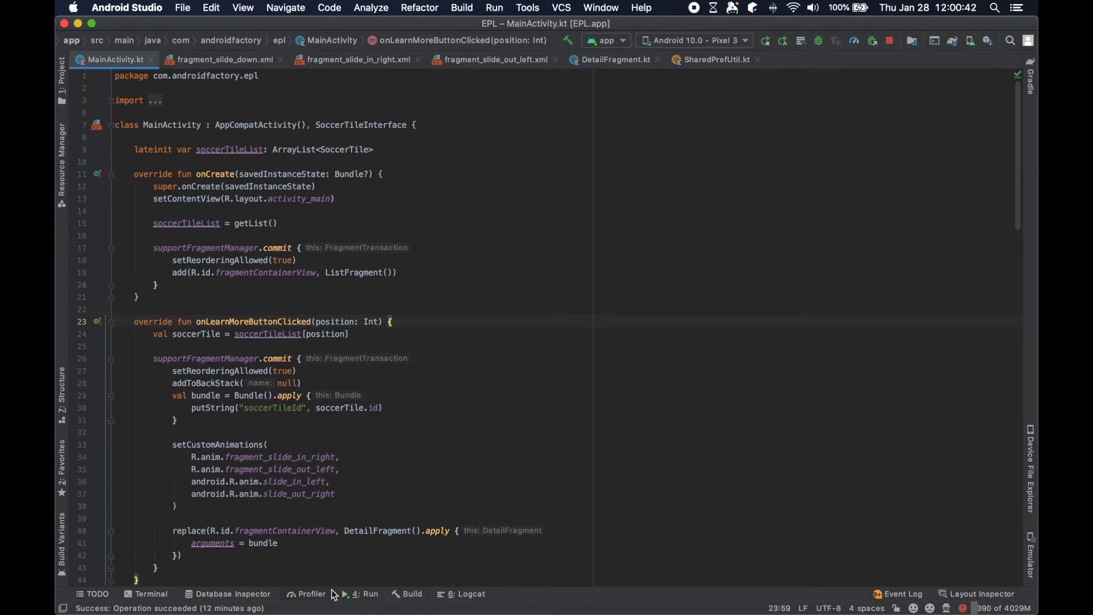
- Run git init in the EPL project's terminal to create a repository
left_click(151, 593)
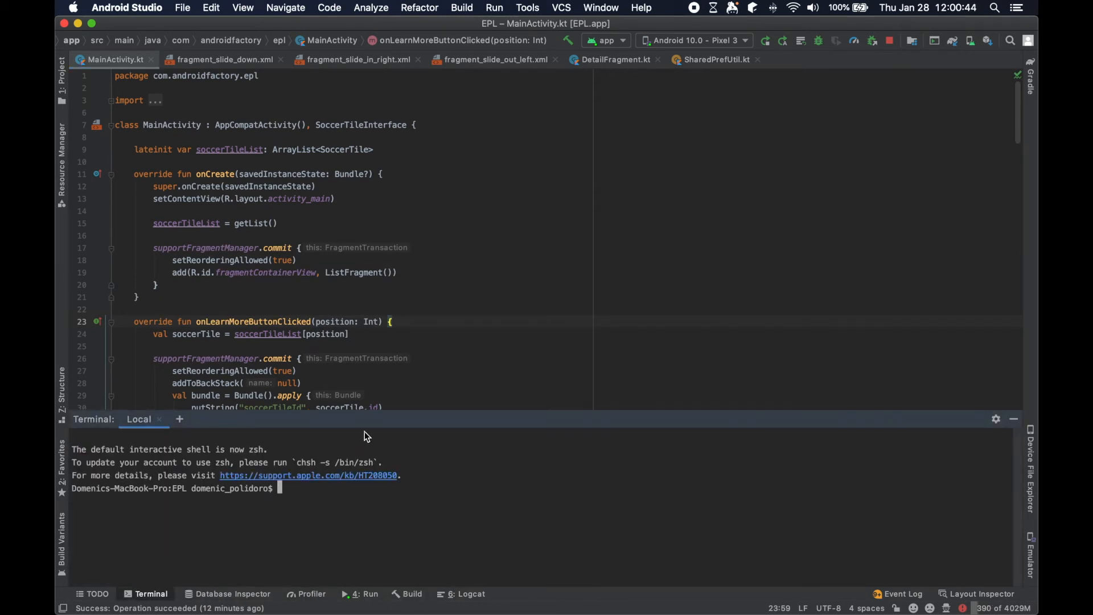
type("git init")
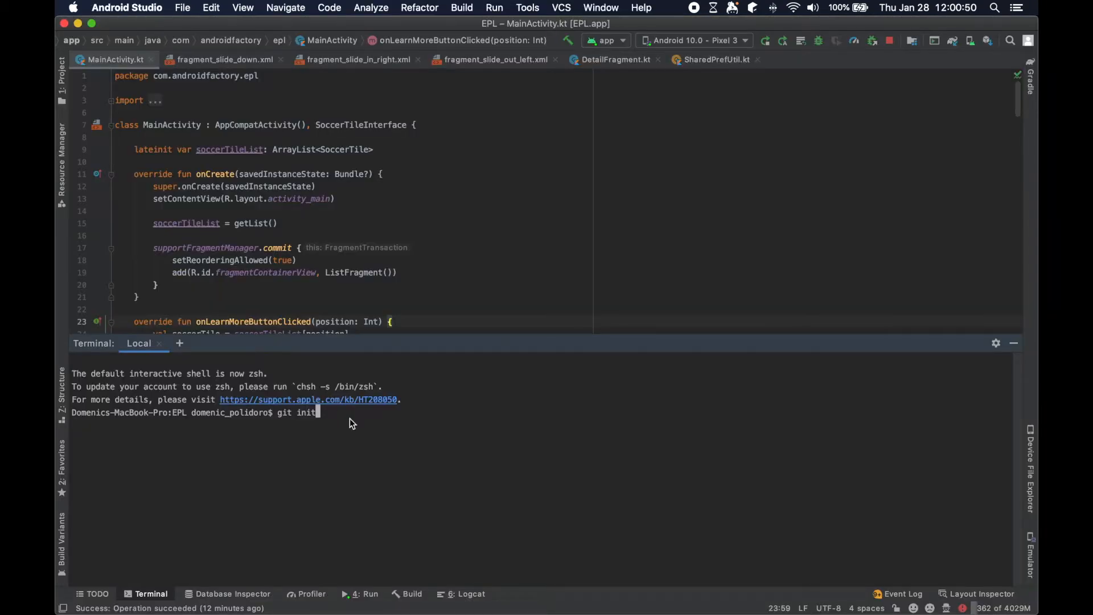
key("Return")
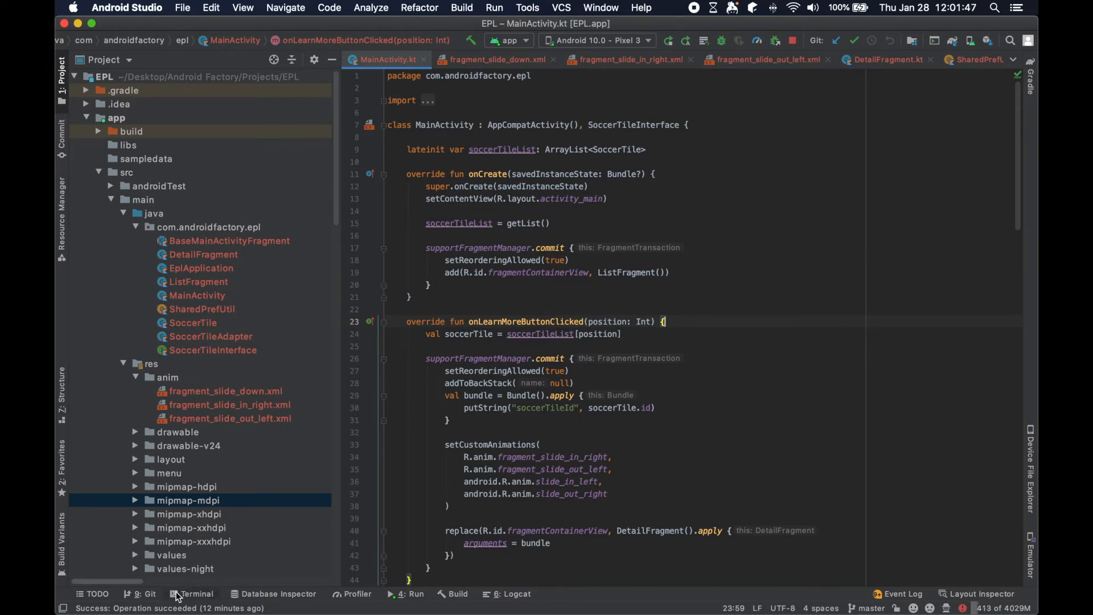
- Run git add . in the terminal to stage every EPL project file
left_click(196, 593)
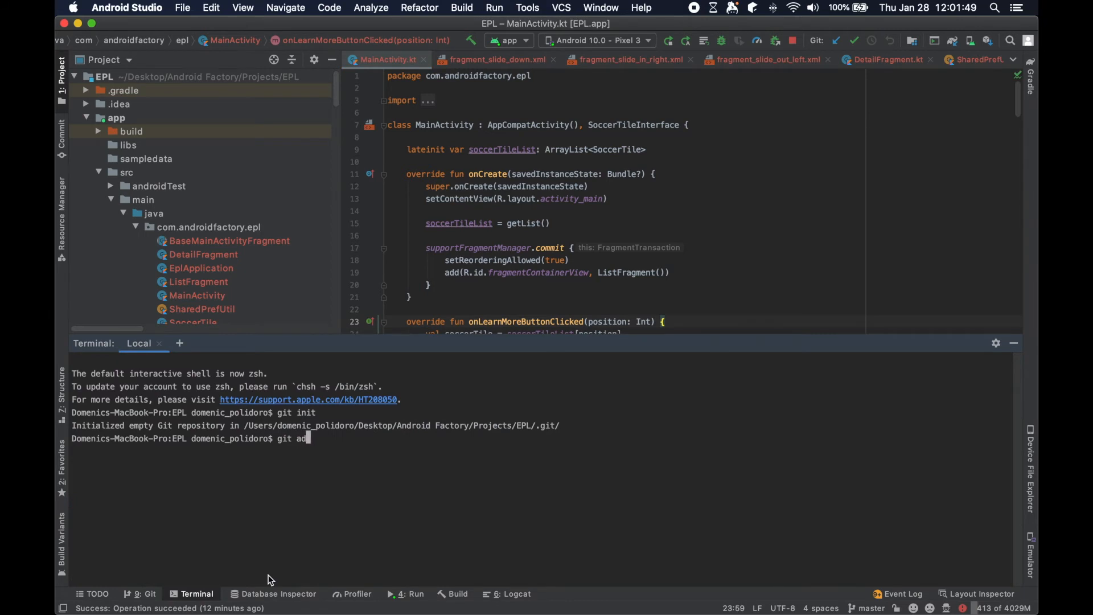
type("d .")
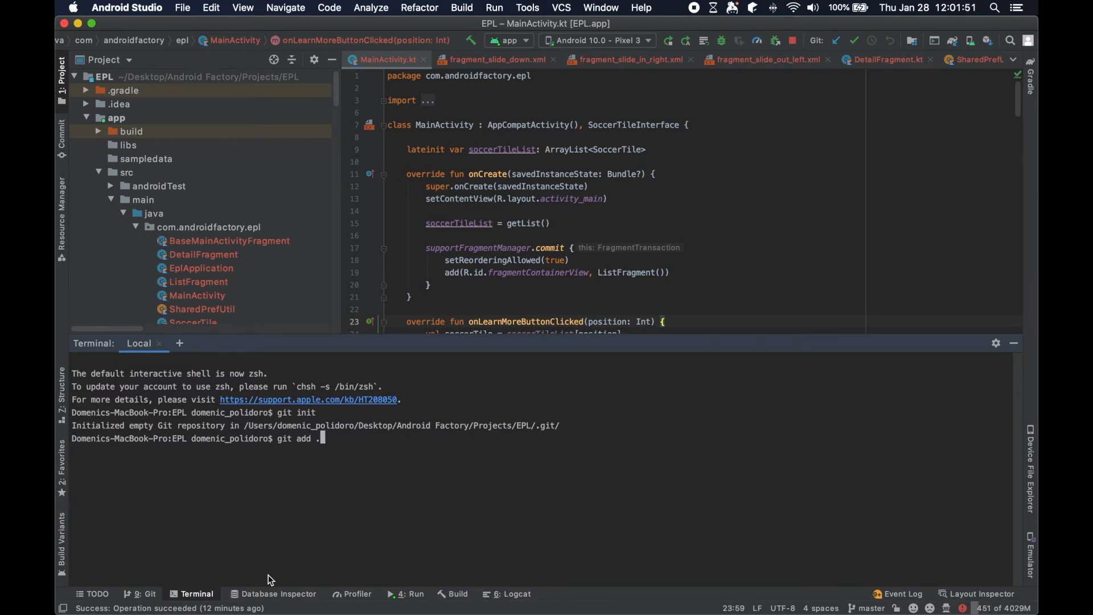
key("Return")
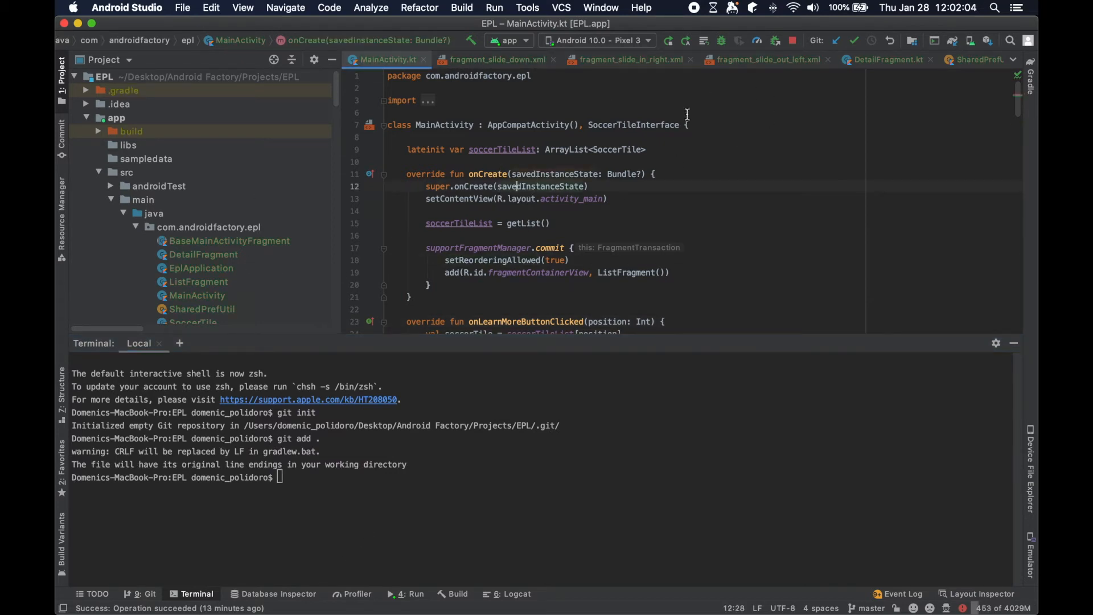
mouse_move(504, 284)
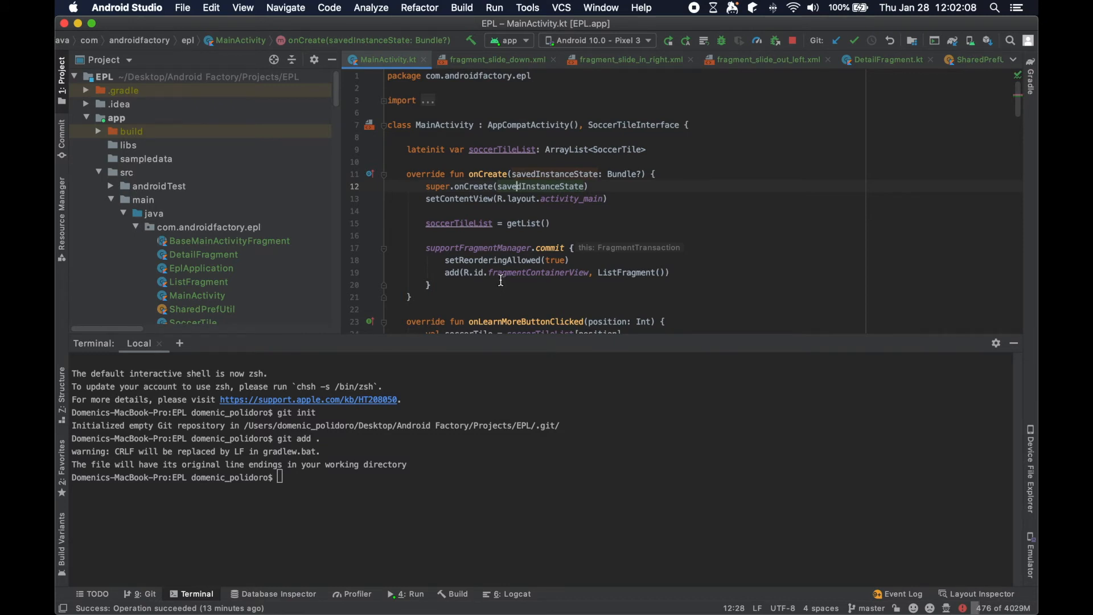
mouse_move(473, 348)
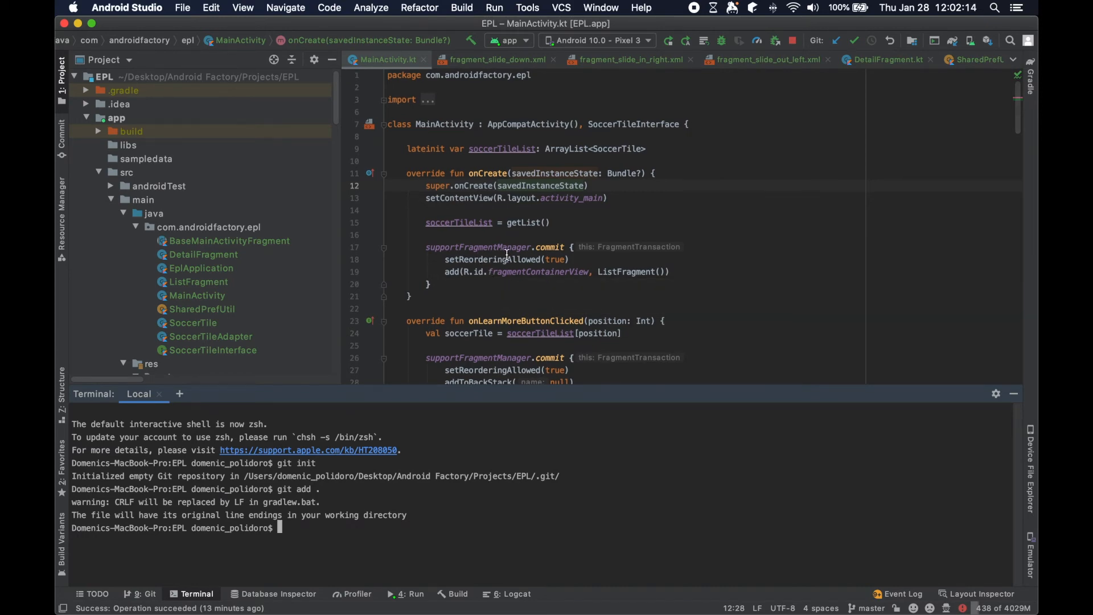
scroll("up", 3)
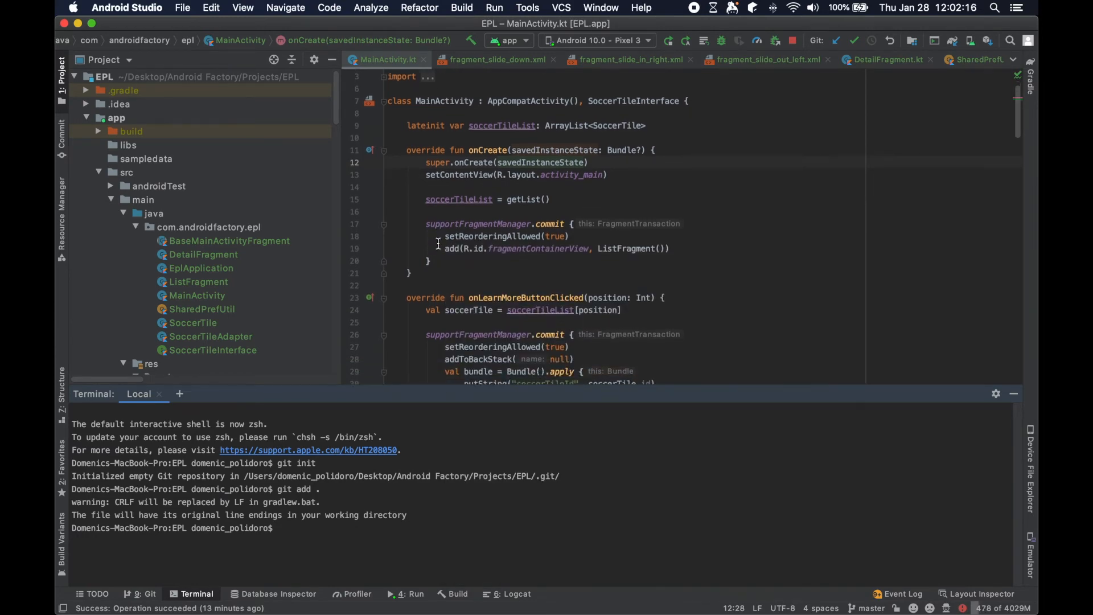
scroll("up", 3)
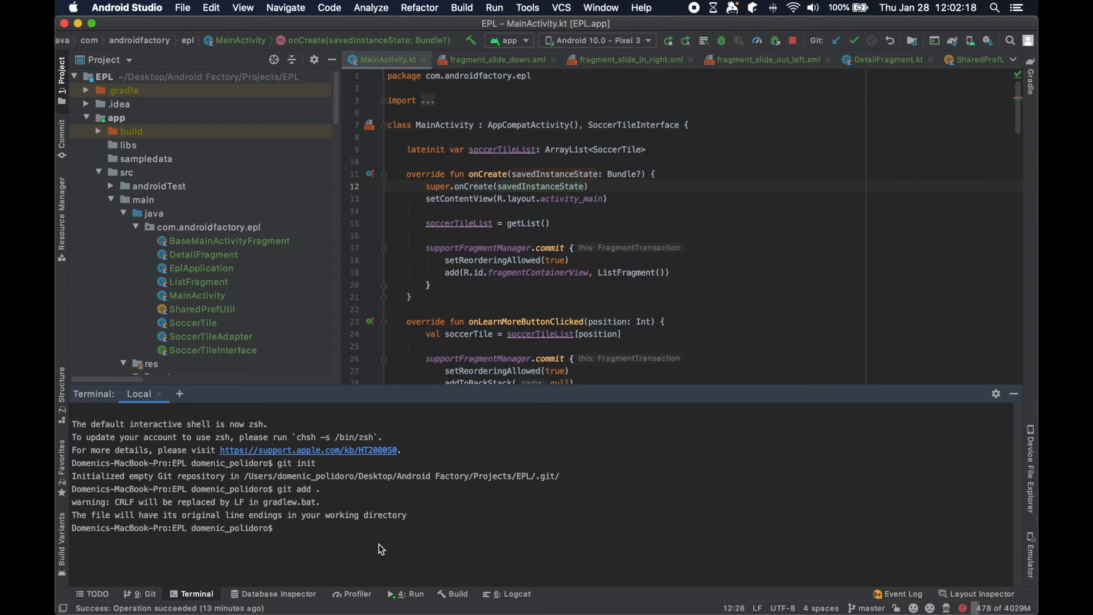
mouse_move(364, 308)
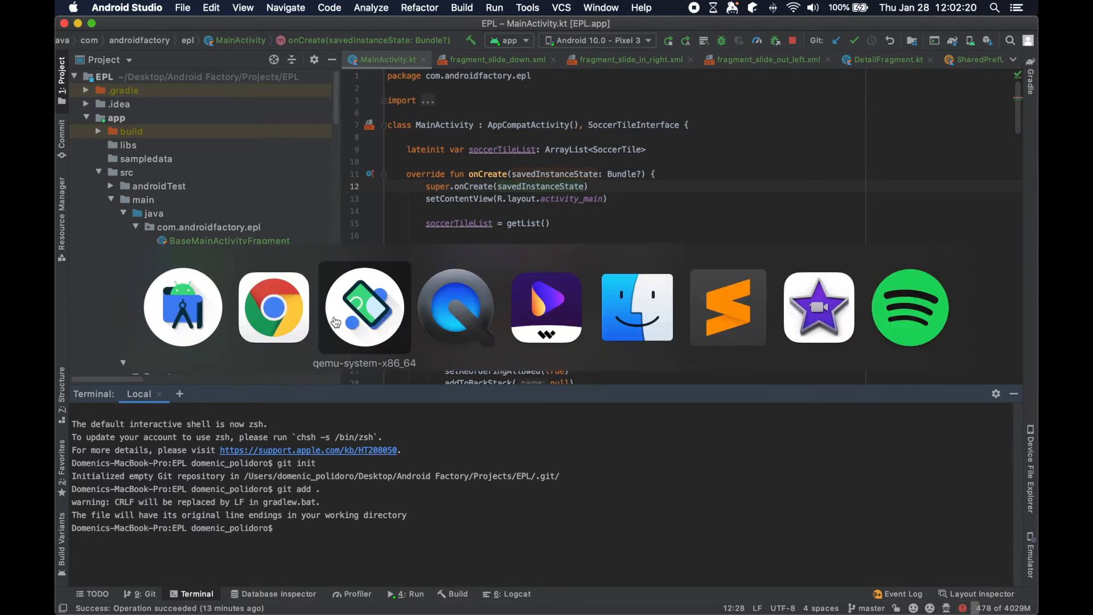
- Switch to Chrome to view GitHub's git commit line in Quick setup
left_click(273, 307)
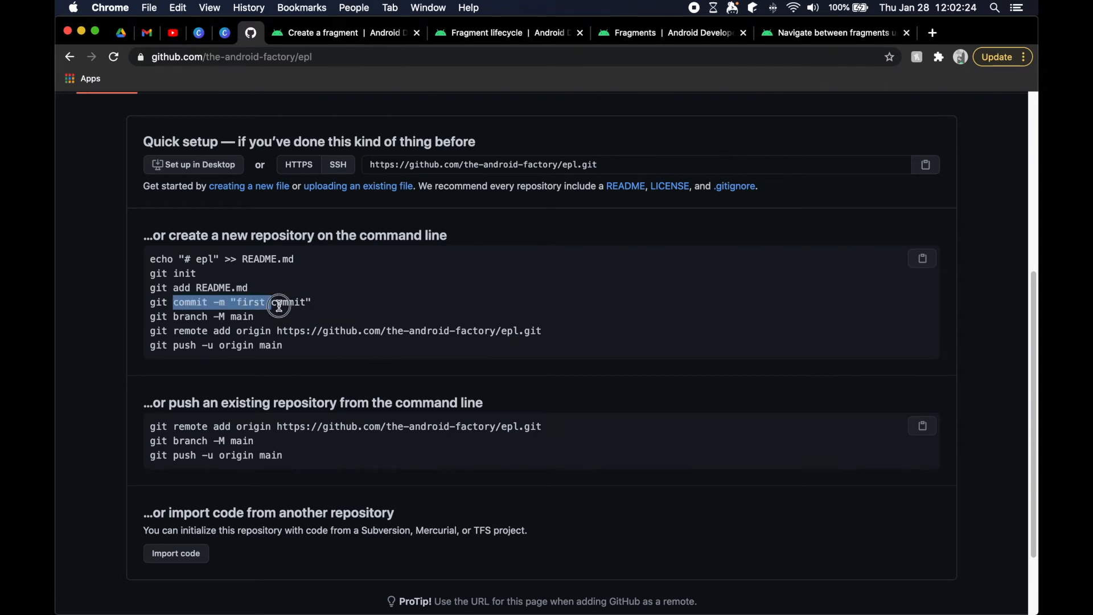
mouse_move(207, 333)
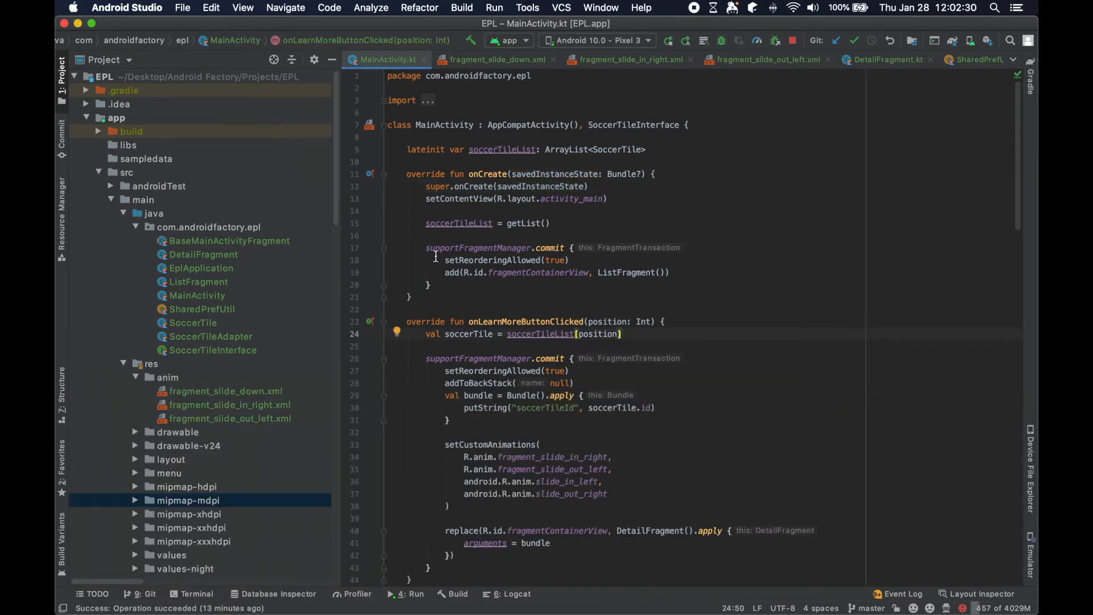
mouse_move(751, 288)
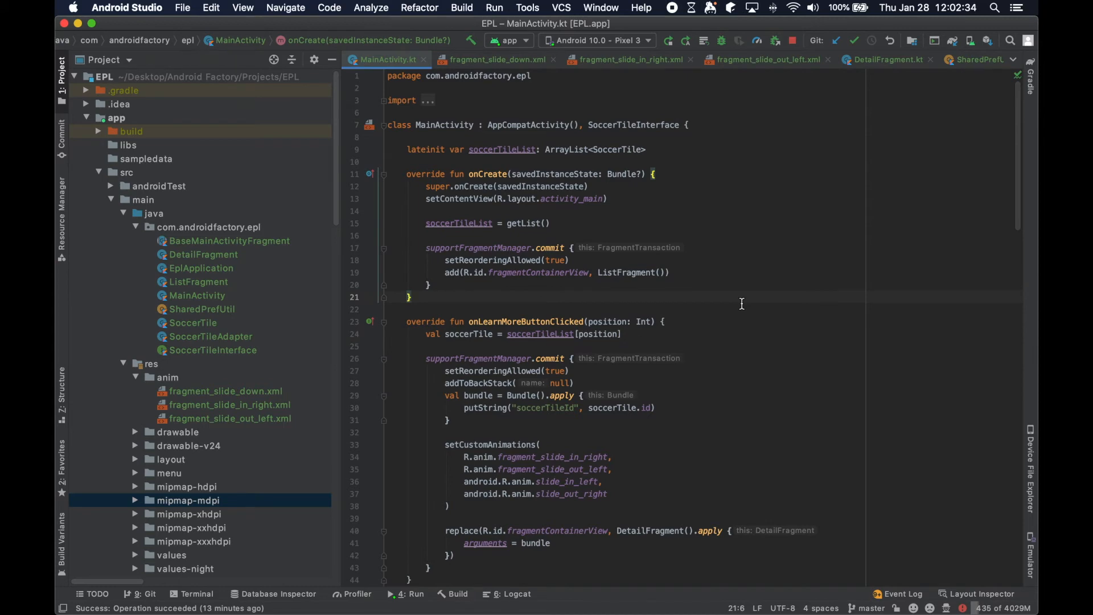
- Review the 65 added files in the Default Changelist and focus the commit message box
left_click(62, 133)
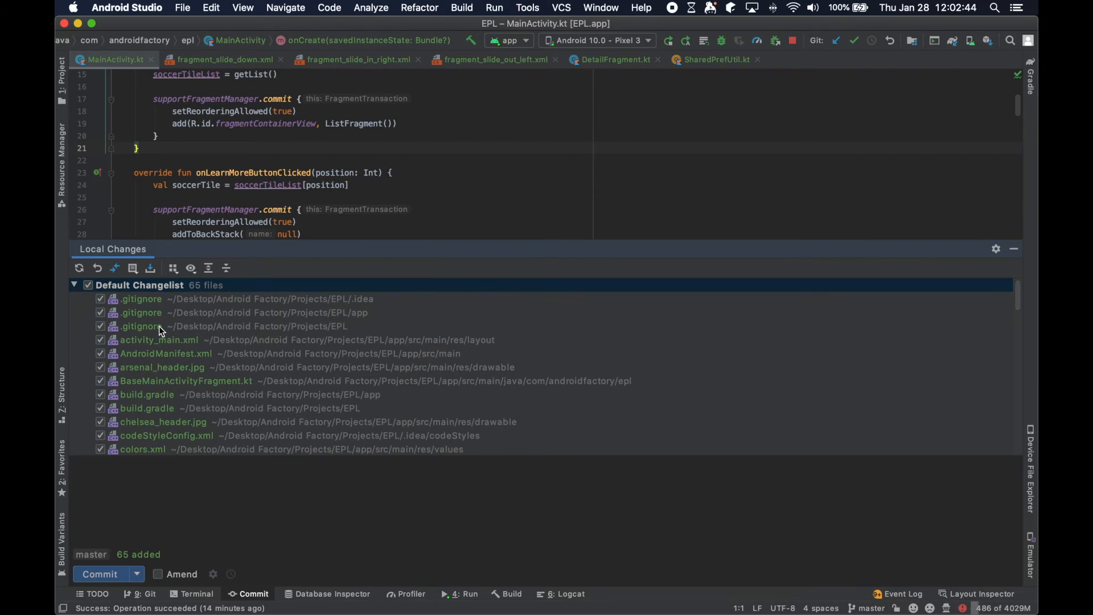
scroll("down", 3)
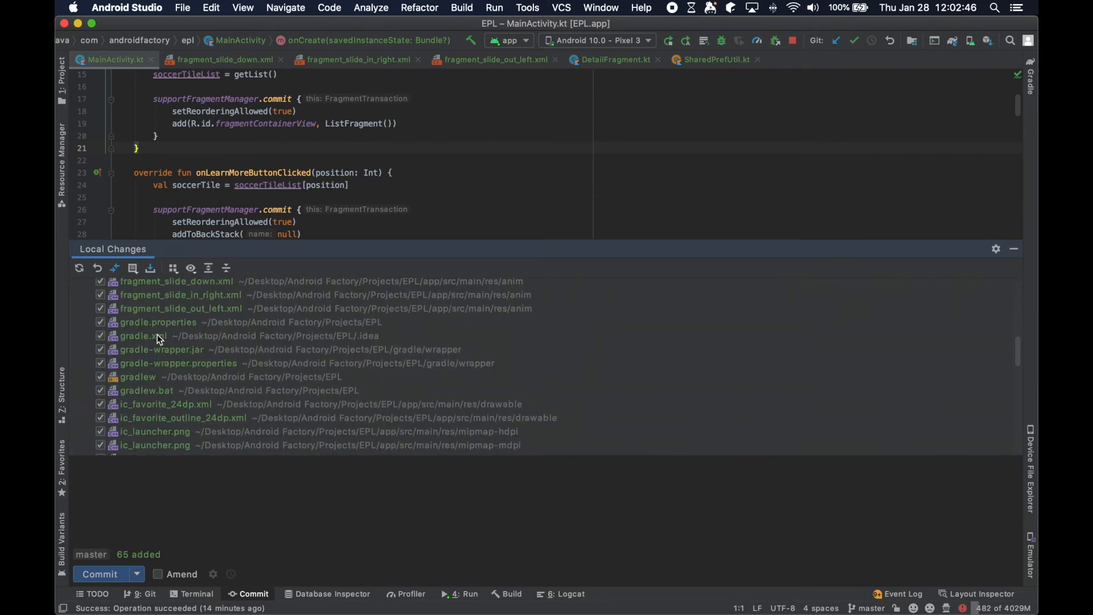
scroll("down", 3)
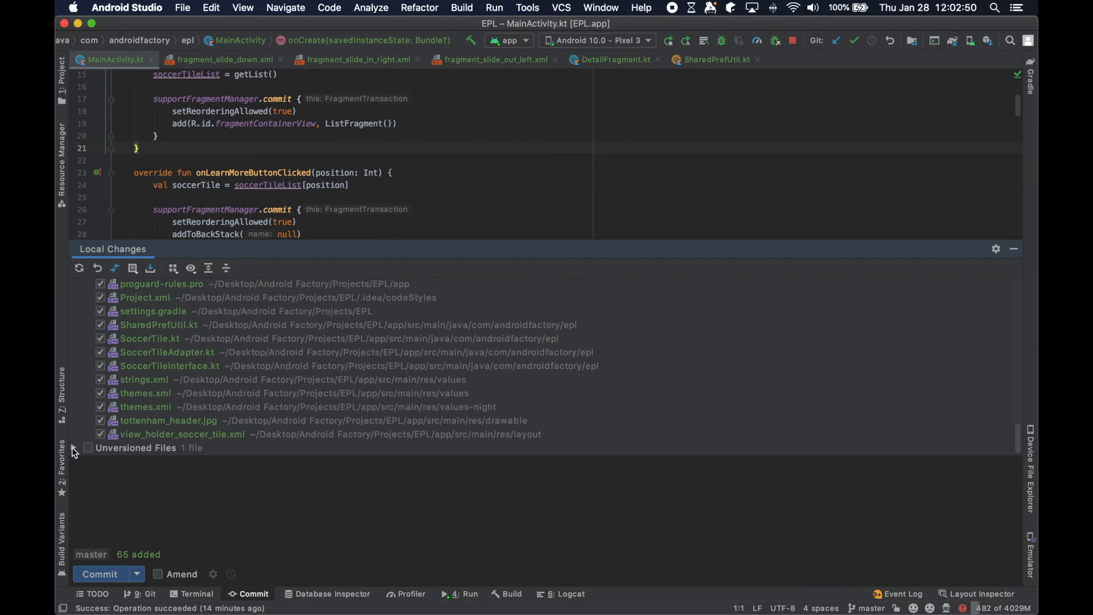
left_click(74, 447)
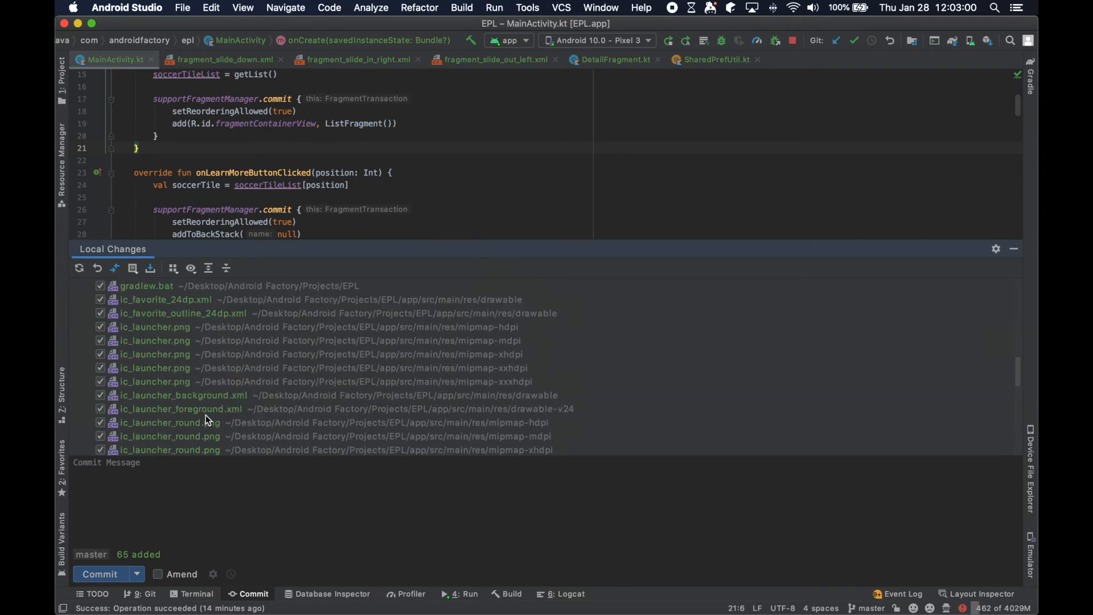
left_click(79, 268)
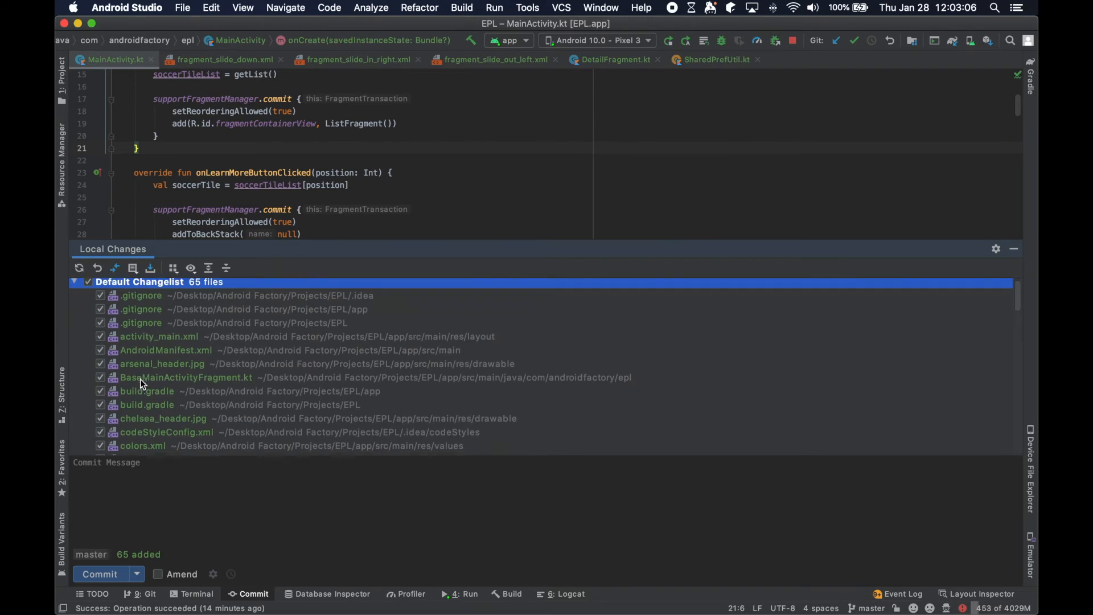
scroll("down", 3)
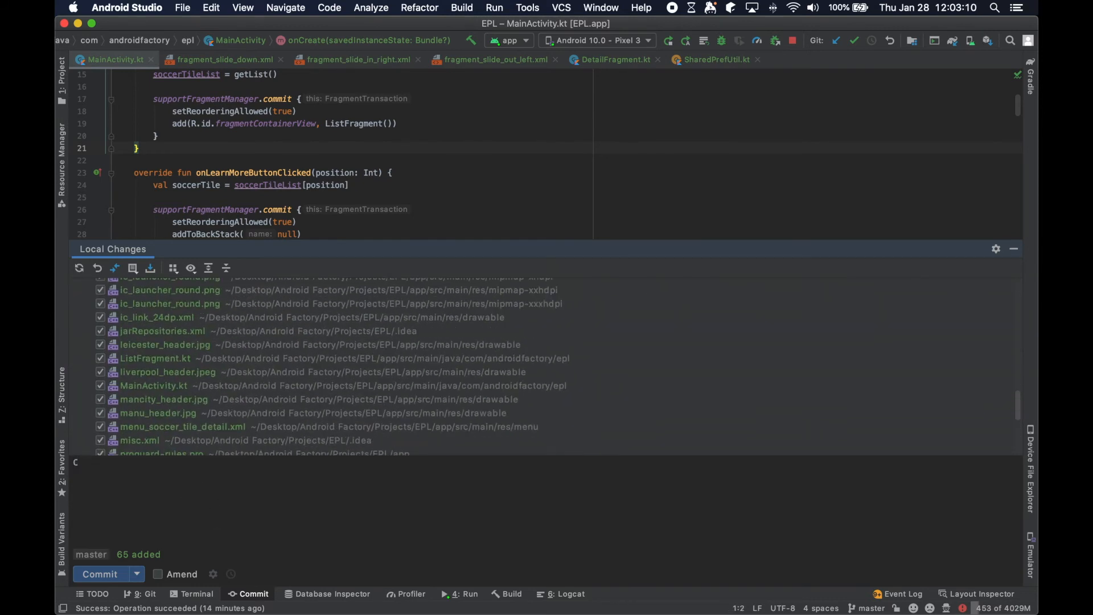
- Enter the message 'First commit!' and choose Commit and Push
type("First commit!")
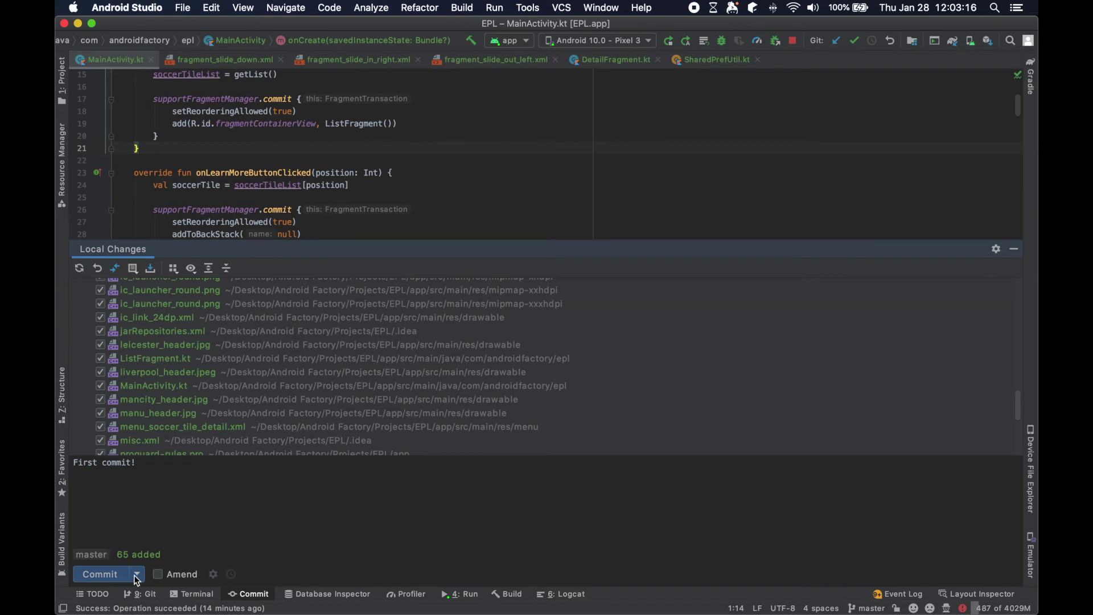
left_click(136, 574)
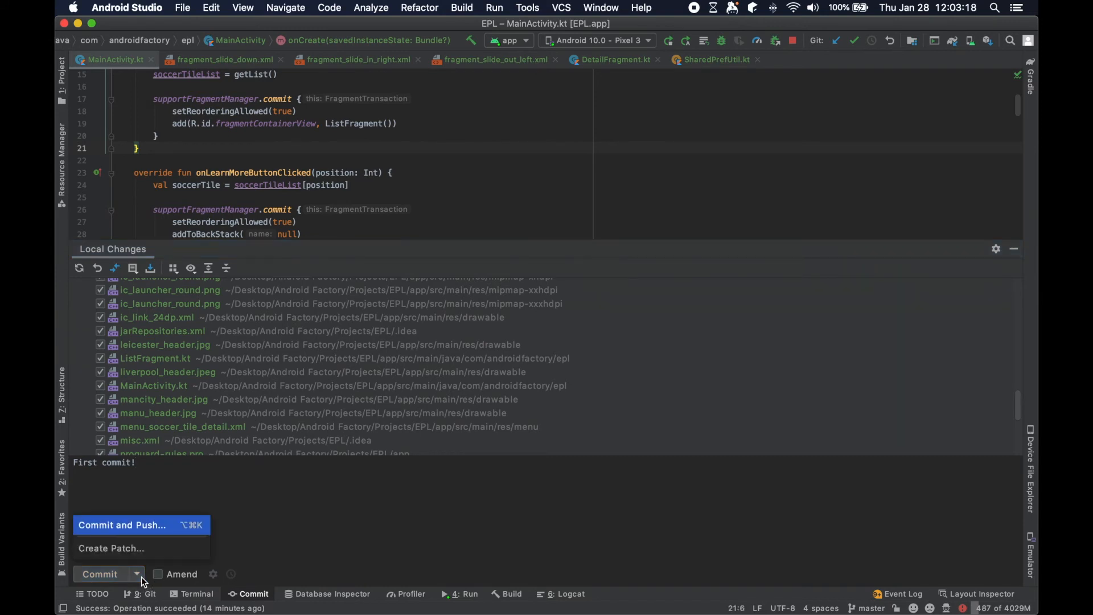
left_click(100, 575)
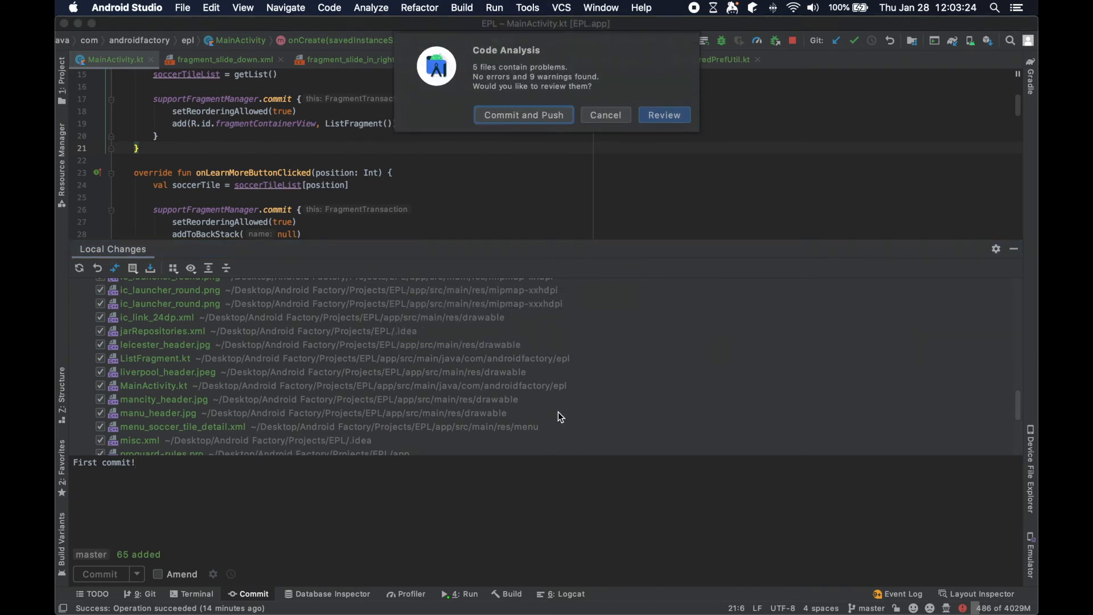
mouse_move(505, 124)
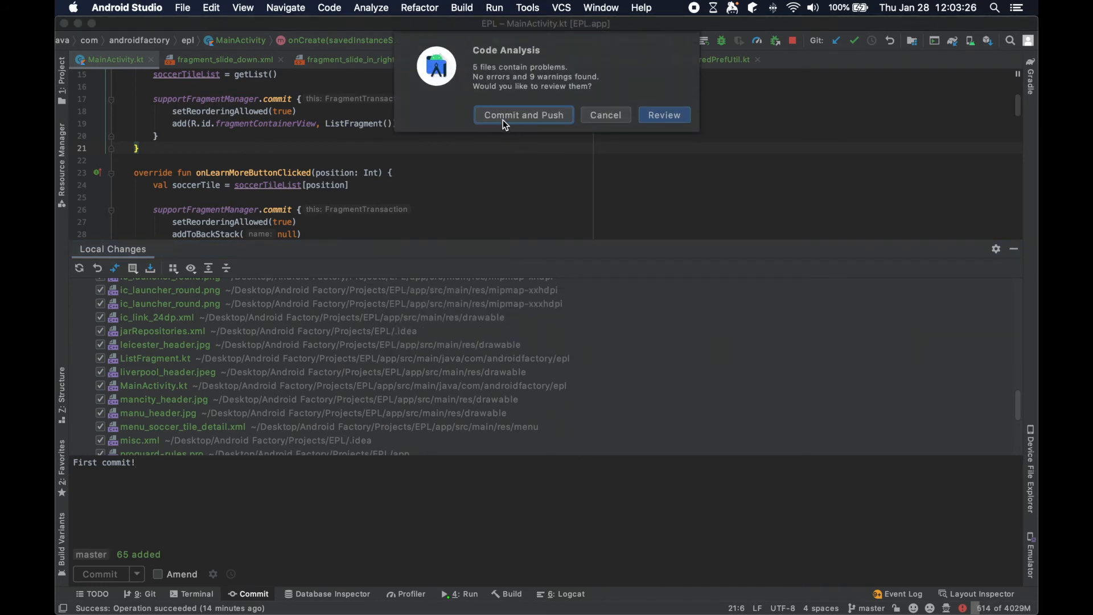
mouse_move(506, 91)
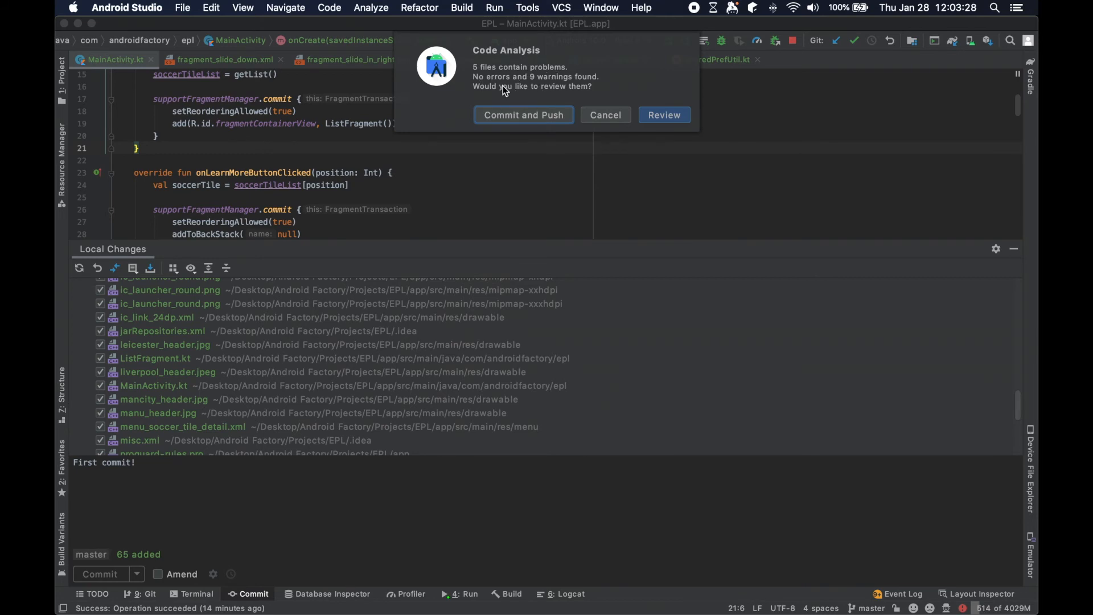
mouse_move(663, 115)
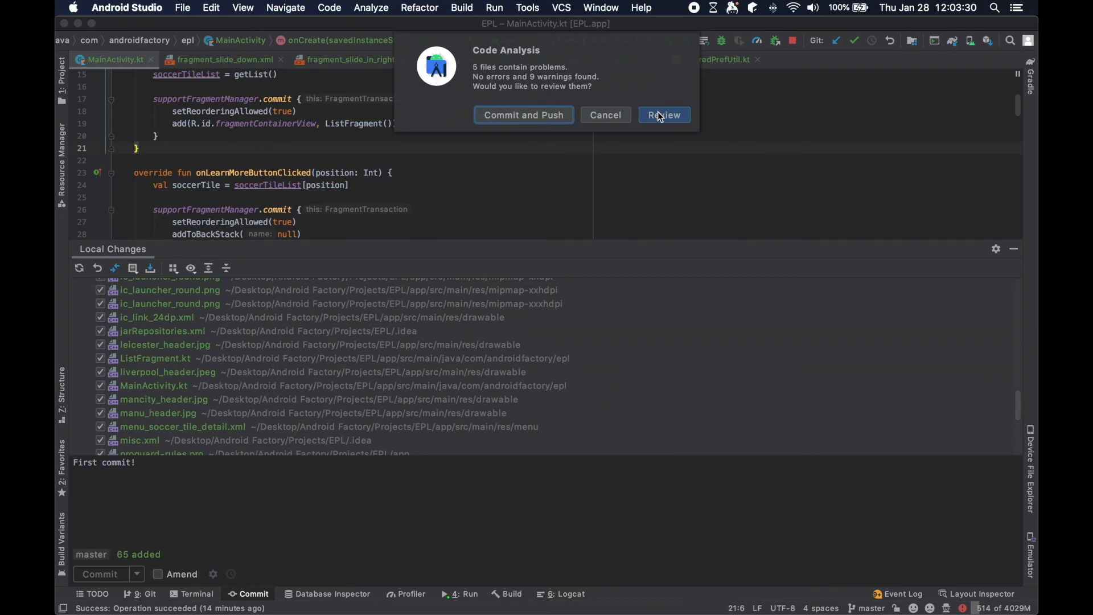
mouse_move(495, 81)
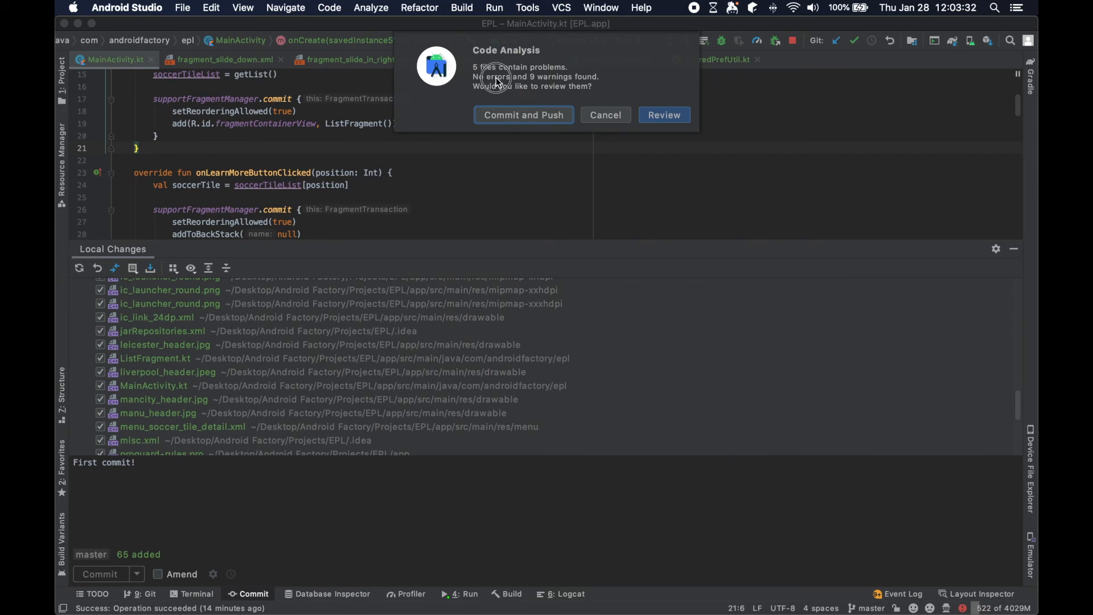
mouse_move(528, 118)
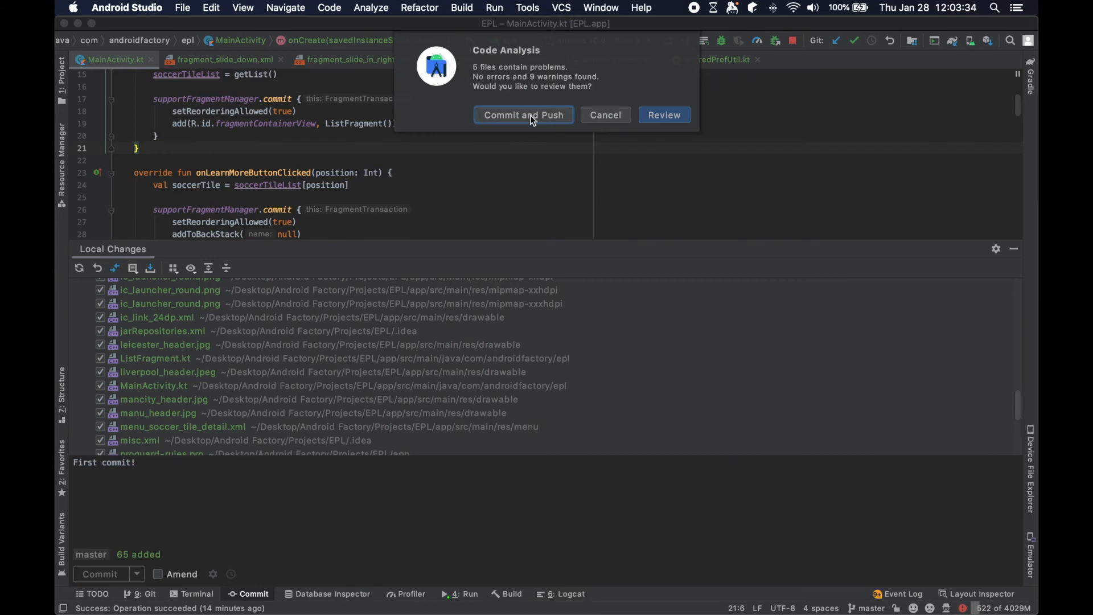
- Commit despite code-analysis warnings and define origin as the GitHub epl.git URL
left_click(524, 116)
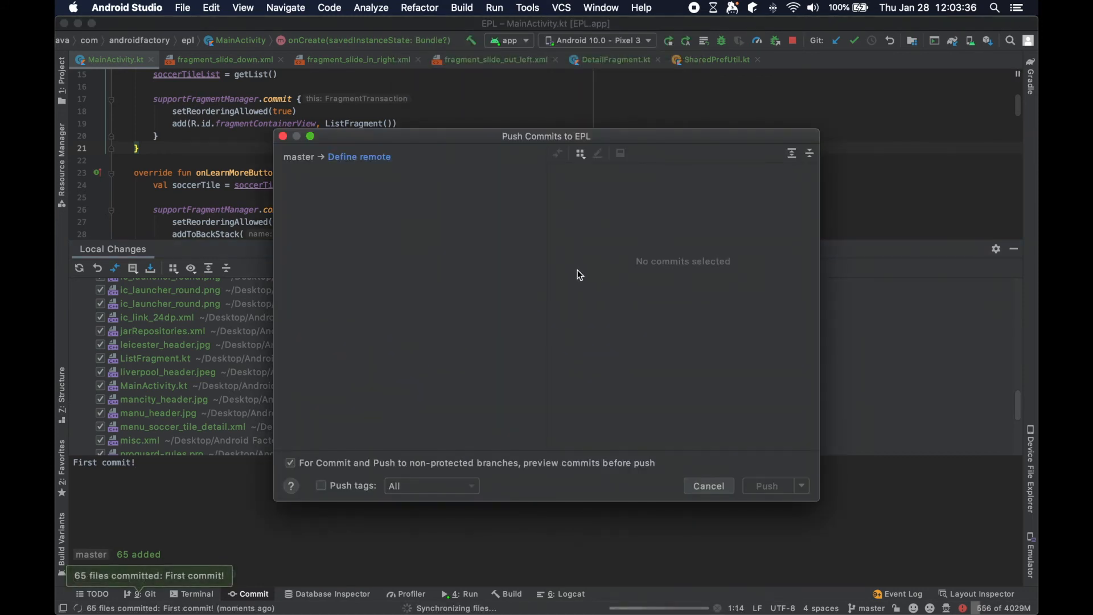
mouse_move(367, 170)
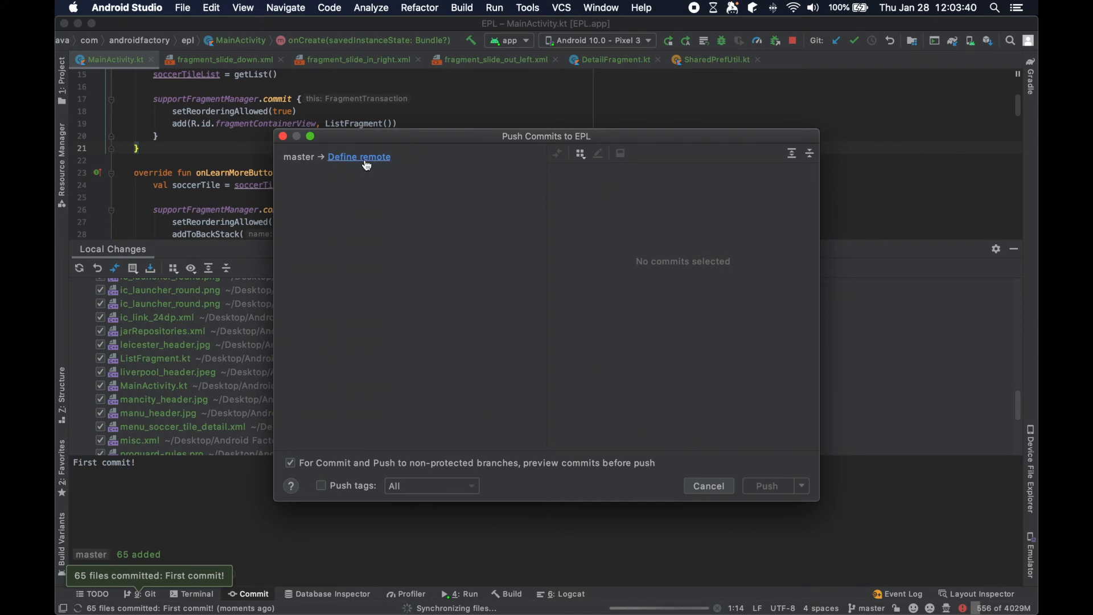
left_click(359, 156)
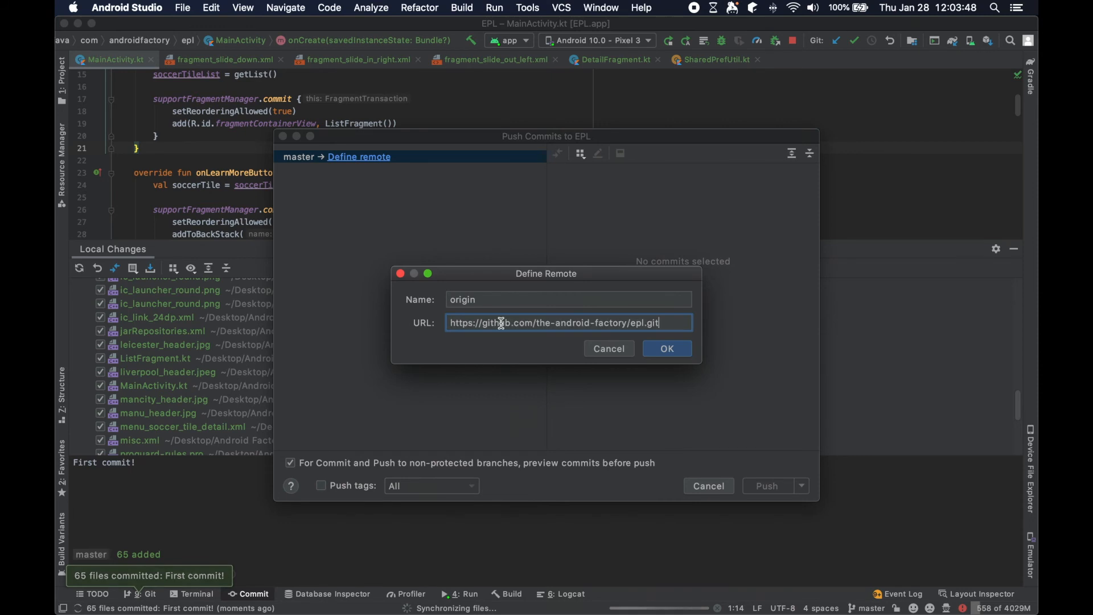
left_click(666, 348)
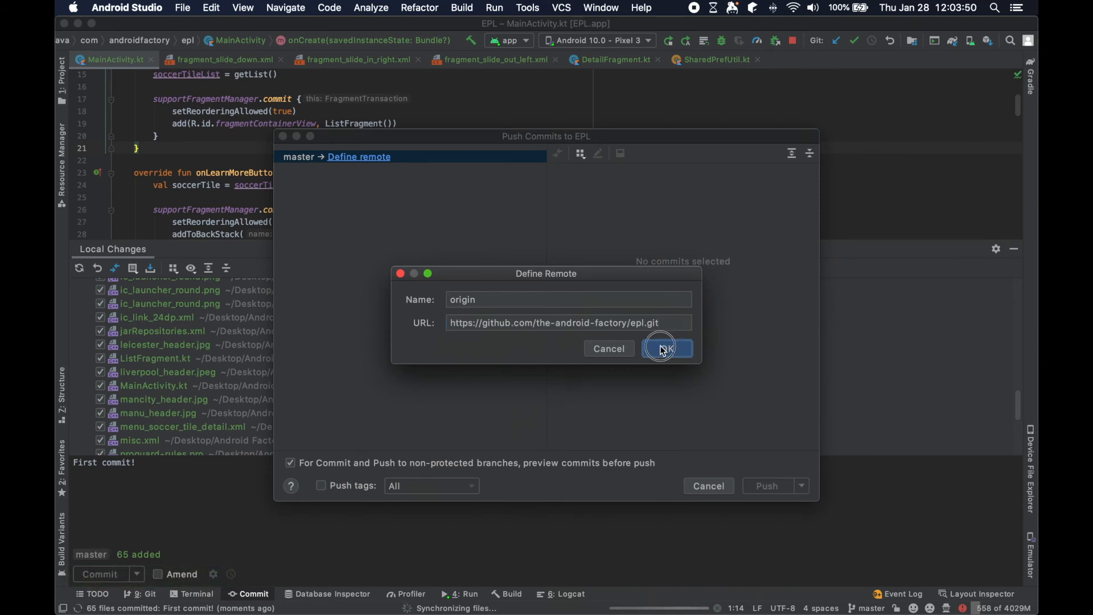
left_click(662, 349)
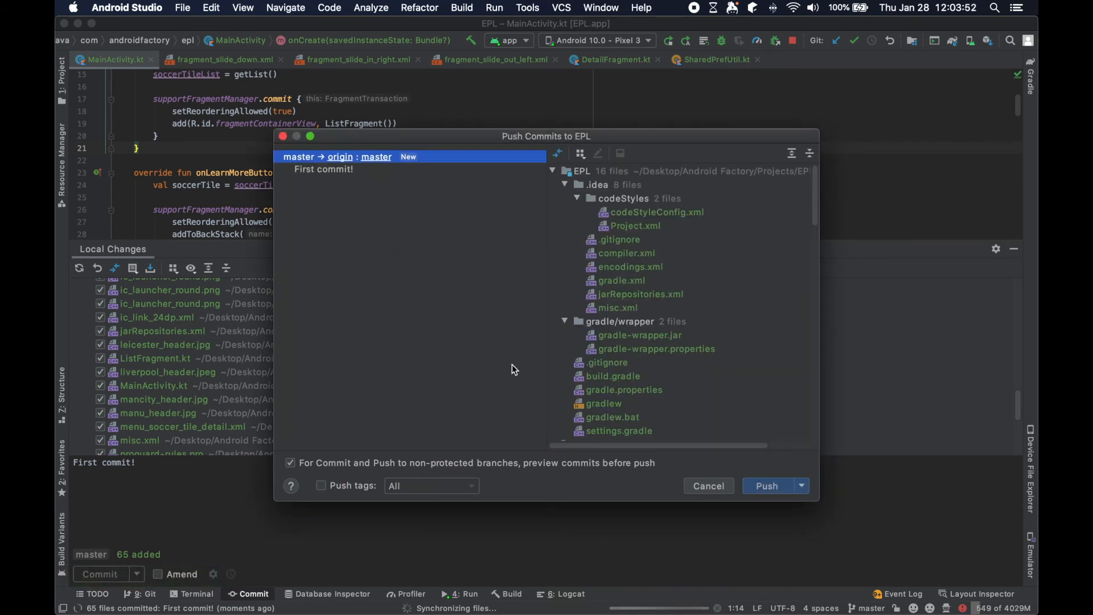
scroll("down", 3)
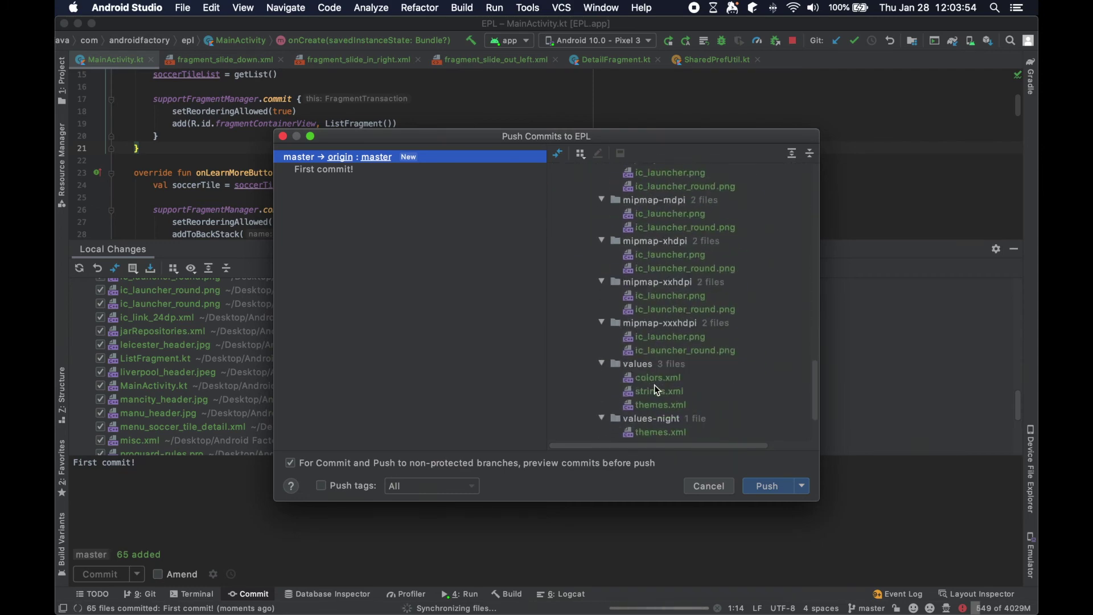
scroll("up", 3)
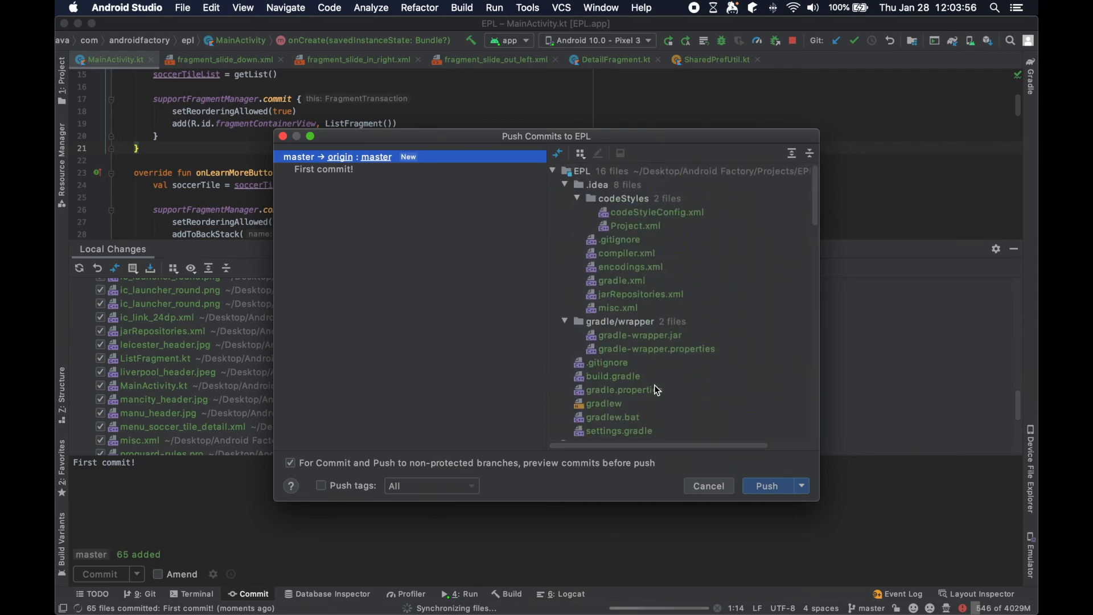
- Push master to GitHub, logging in as 'the-android-…'
left_click(767, 486)
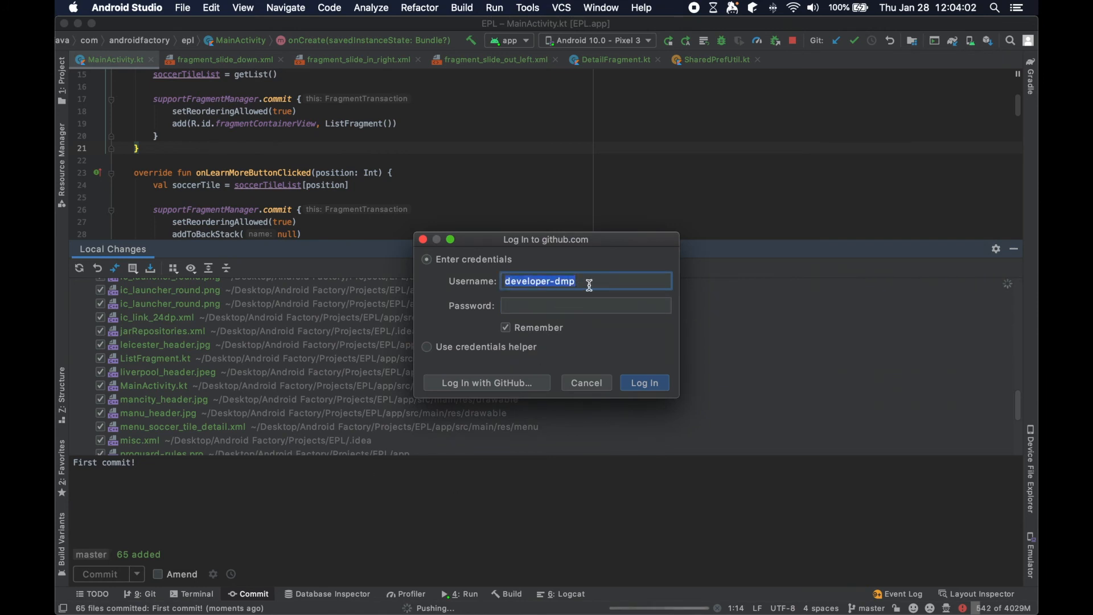
type("the-android-")
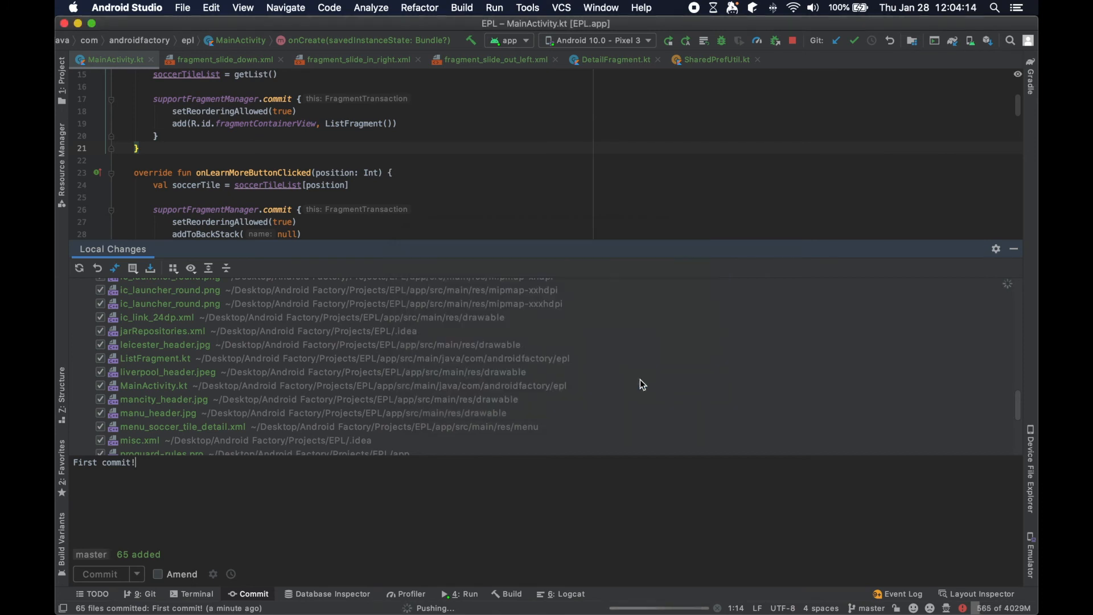
mouse_move(420, 594)
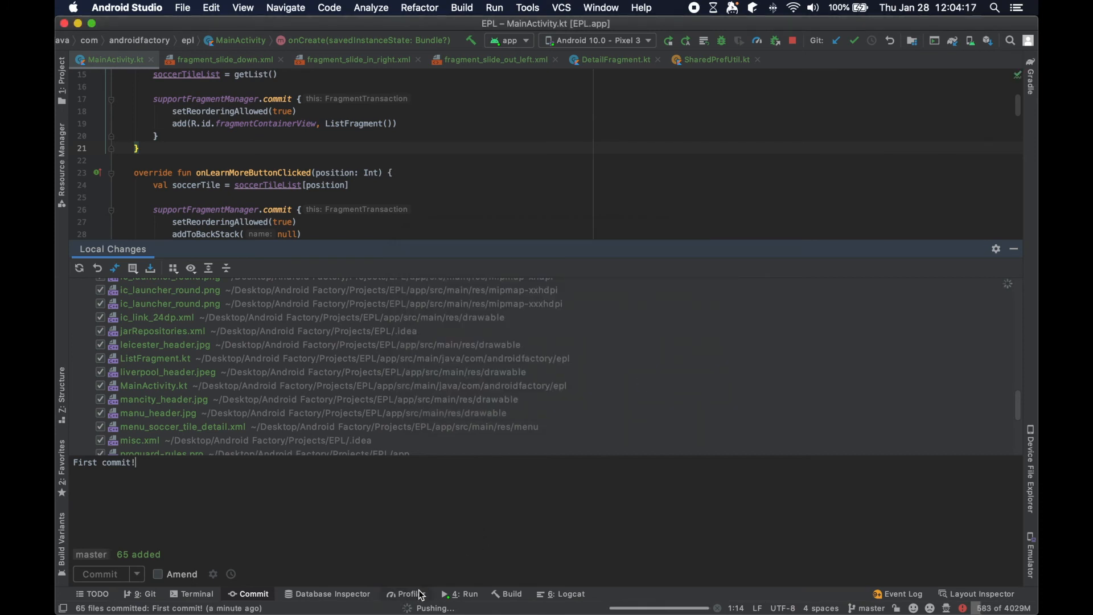
mouse_move(631, 389)
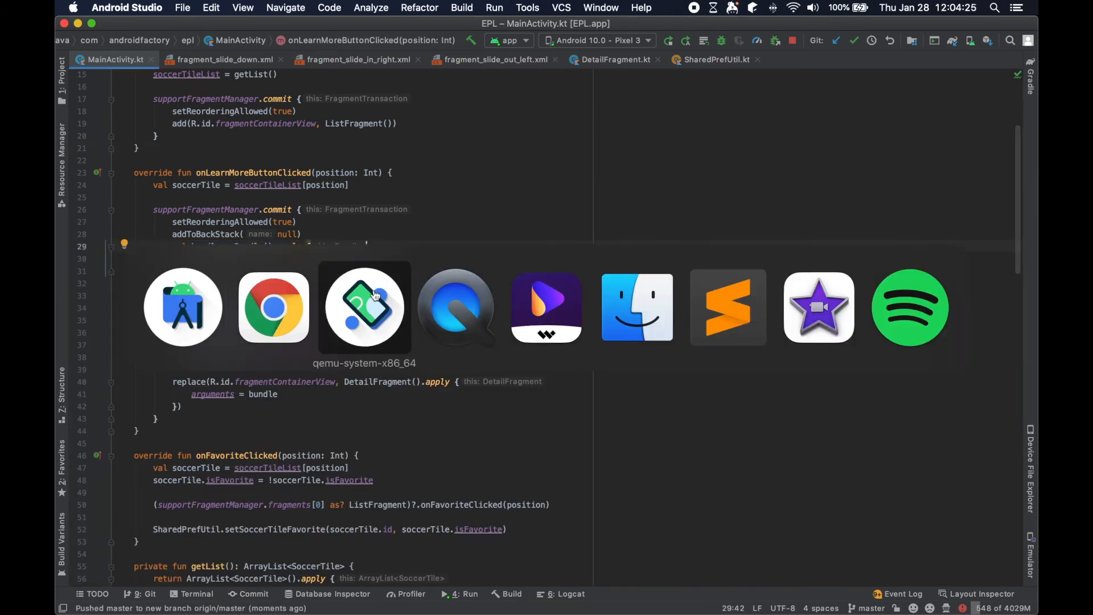
- Confirm the pushed files on GitHub's epl repo and open the app folder
left_click(273, 307)
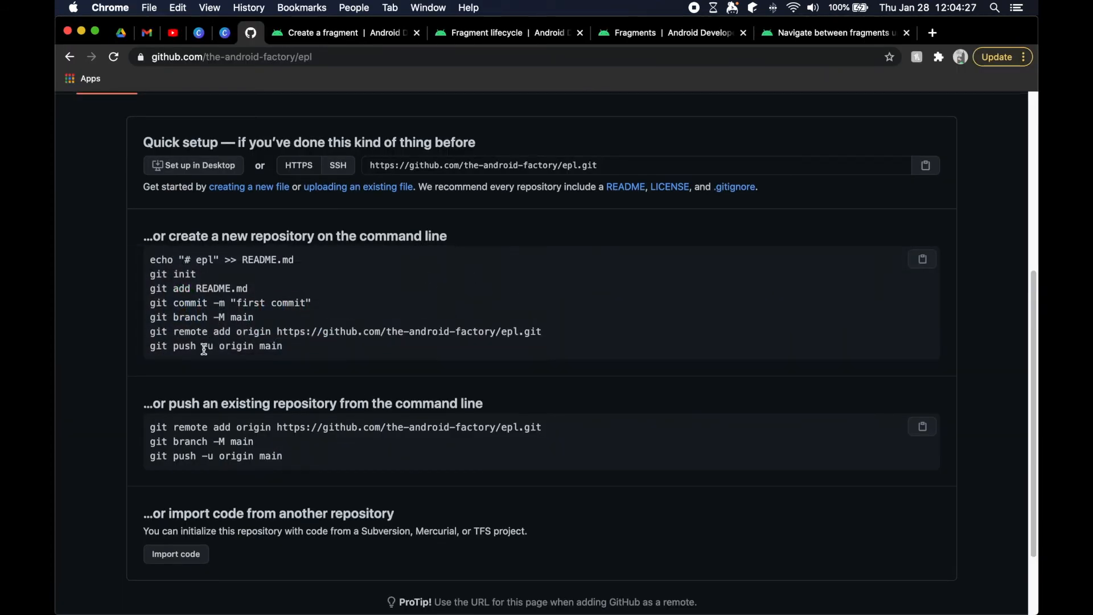
scroll("up", 3)
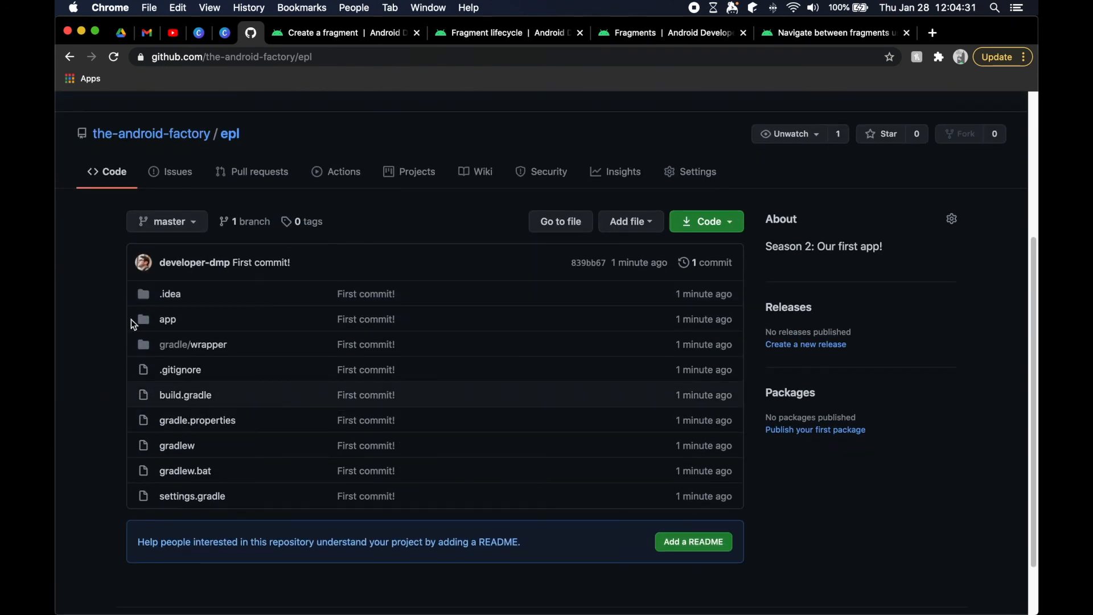
scroll("down", 3)
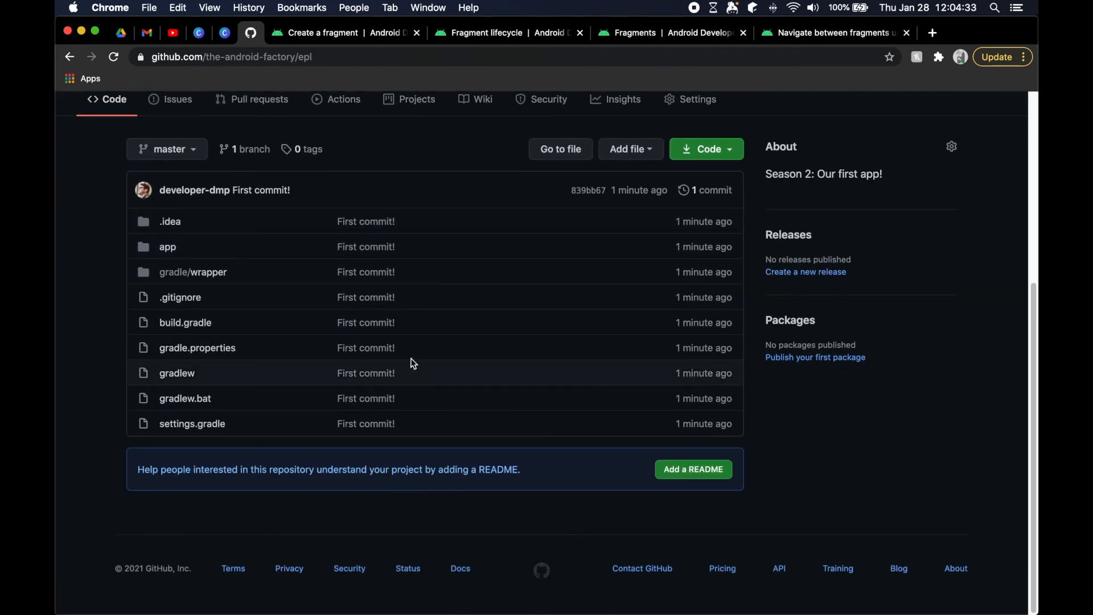
scroll("up", 3)
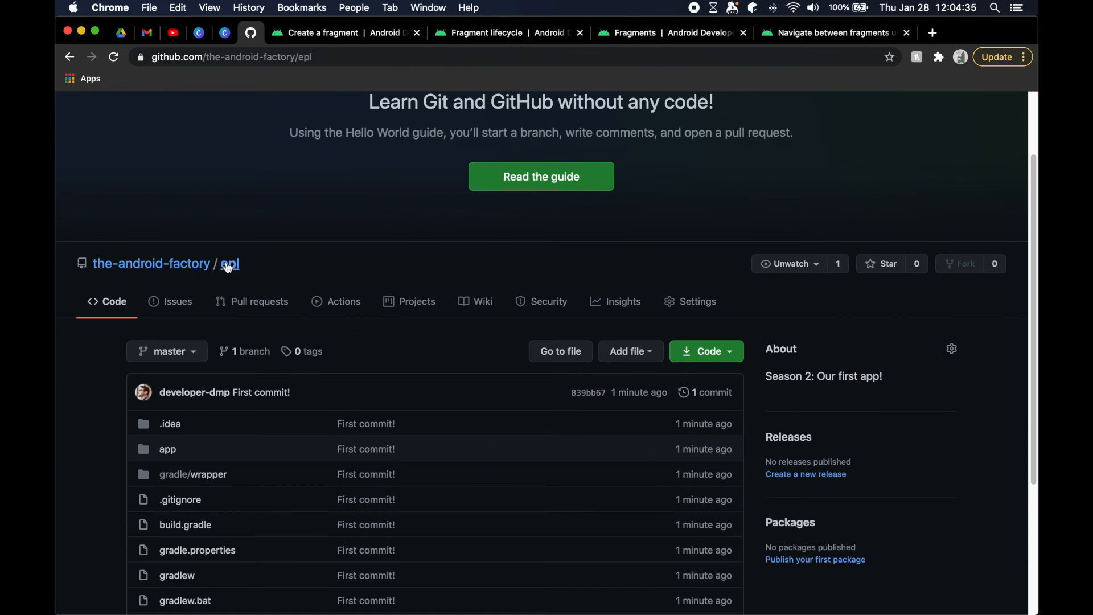
scroll("down", 3)
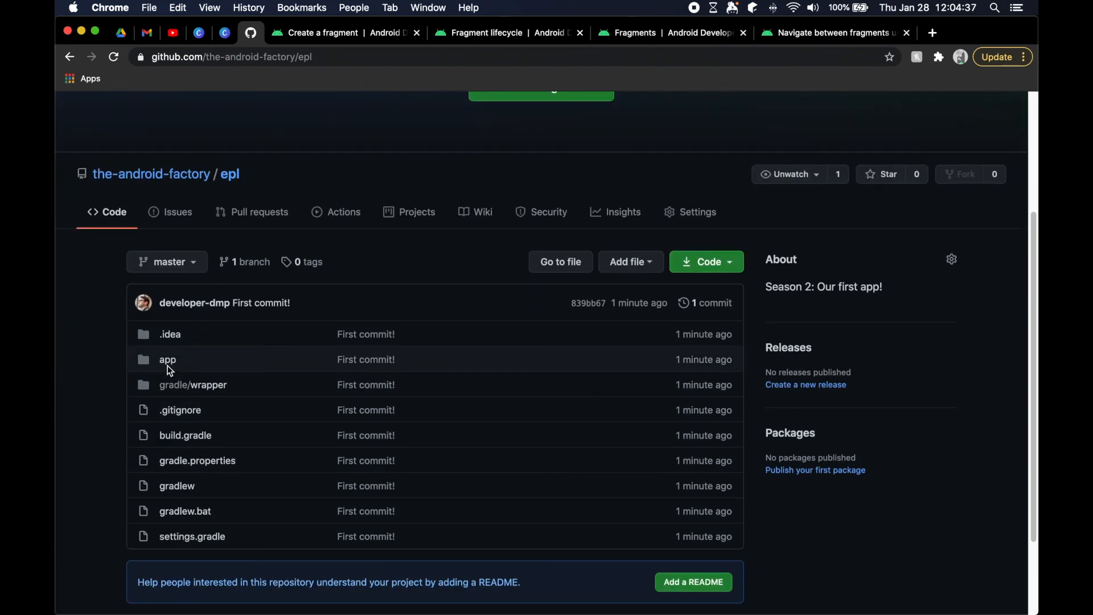
left_click(167, 360)
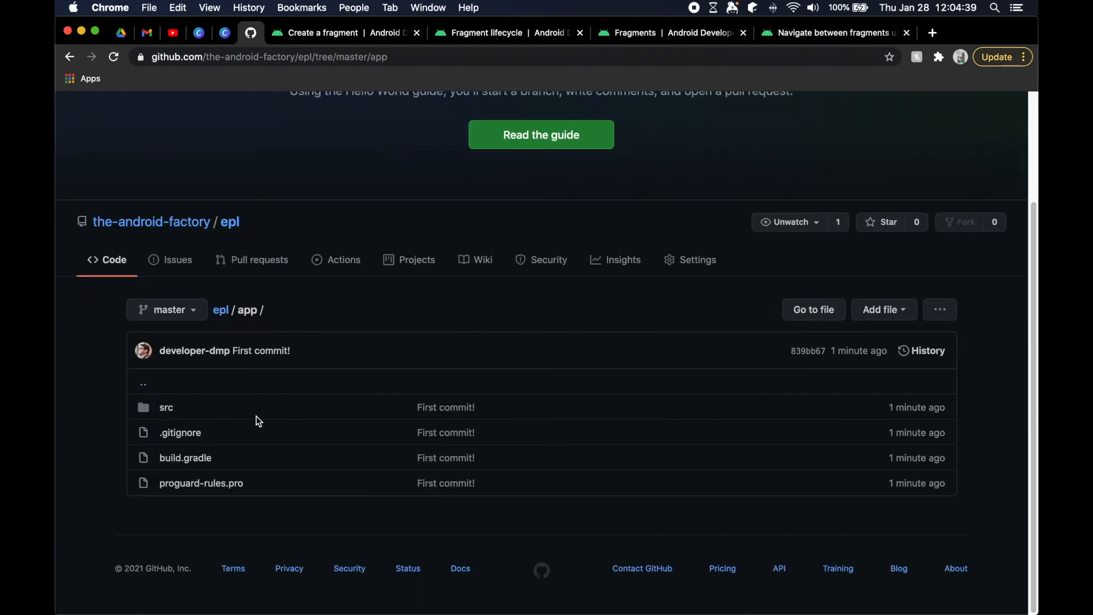
scroll("up", 3)
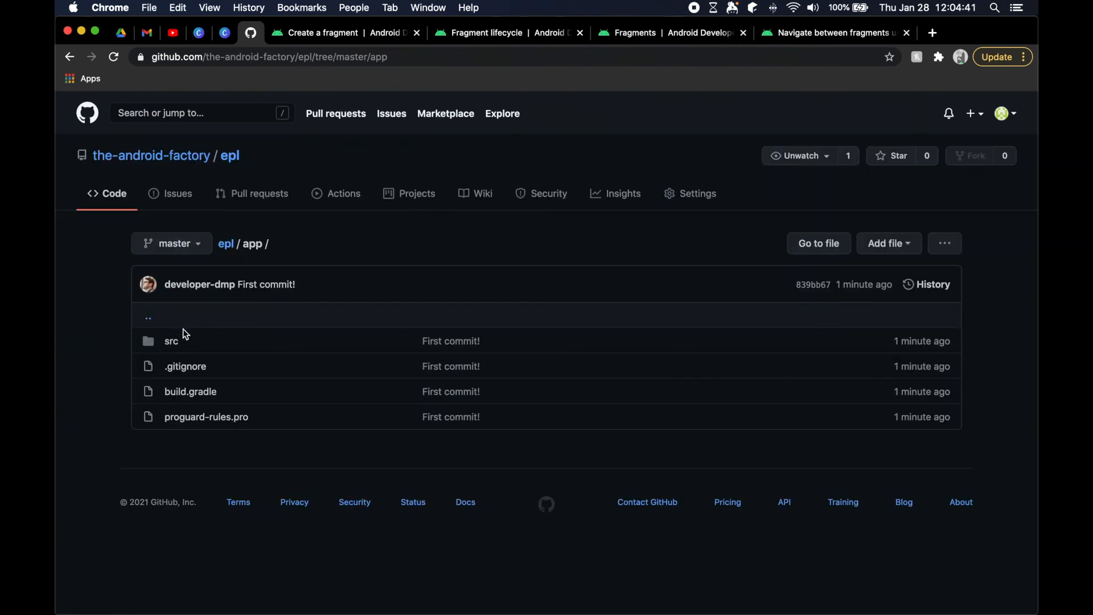
- Browse src > main > java/com/androidfactory/epl and open SoccerTile.kt
left_click(171, 341)
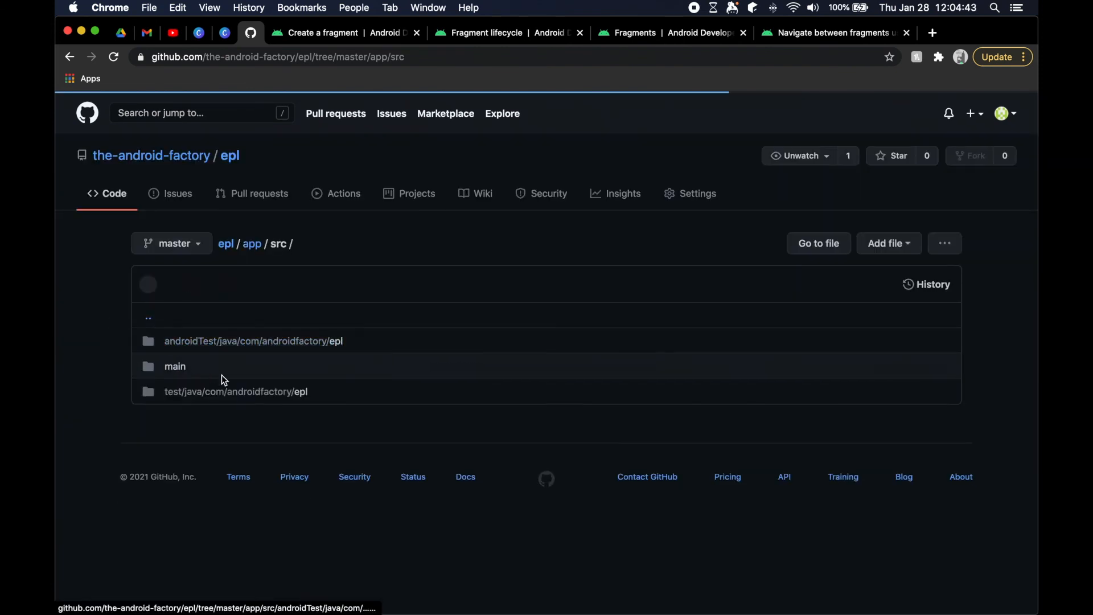
left_click(174, 366)
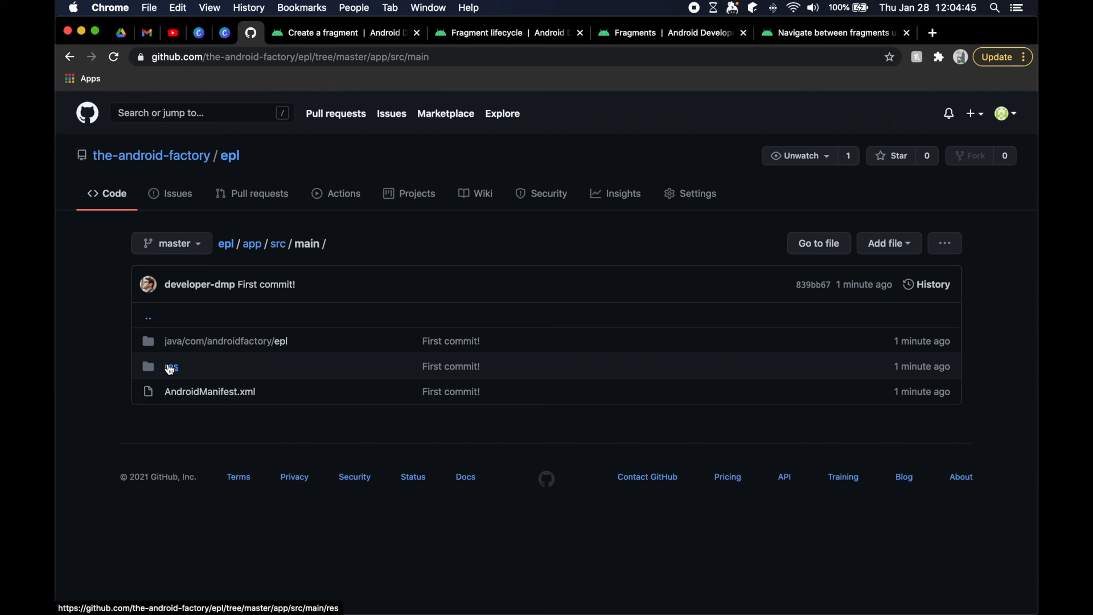
mouse_move(225, 341)
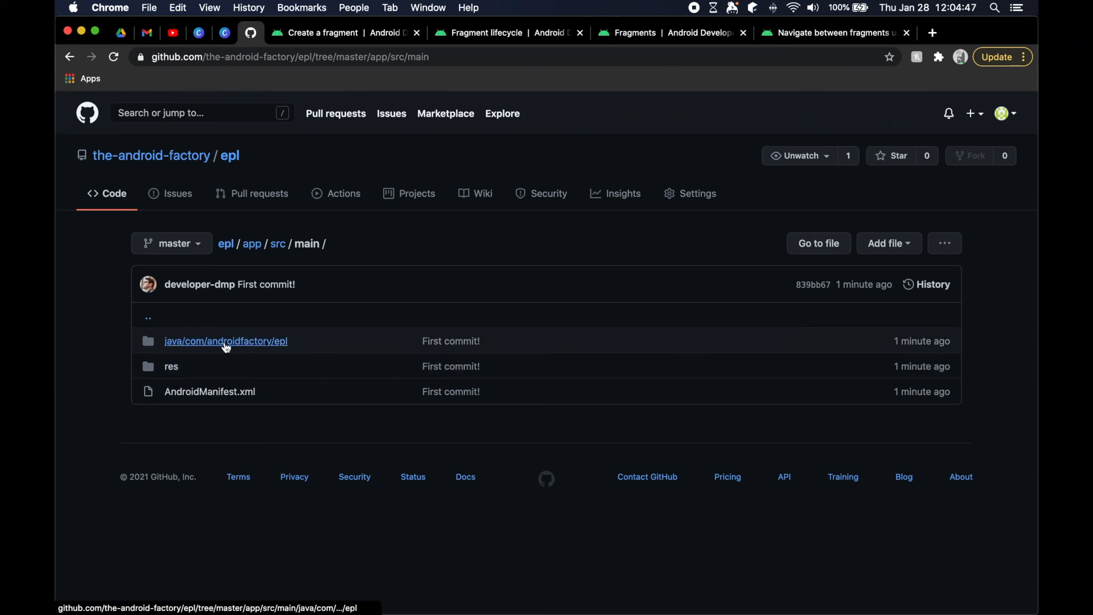
left_click(226, 341)
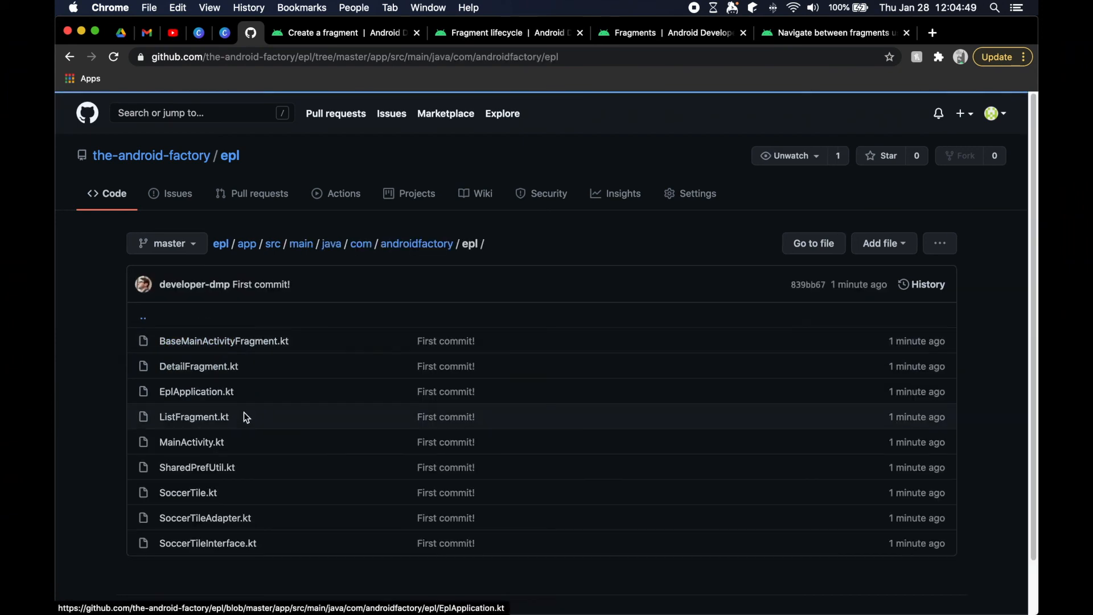
scroll("down", 3)
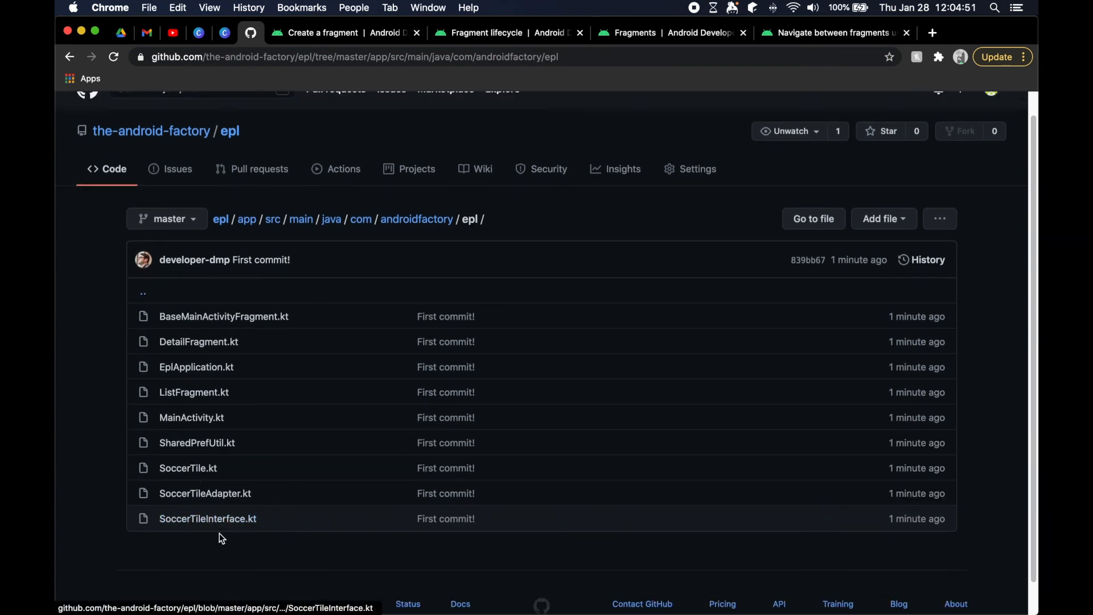
left_click(188, 468)
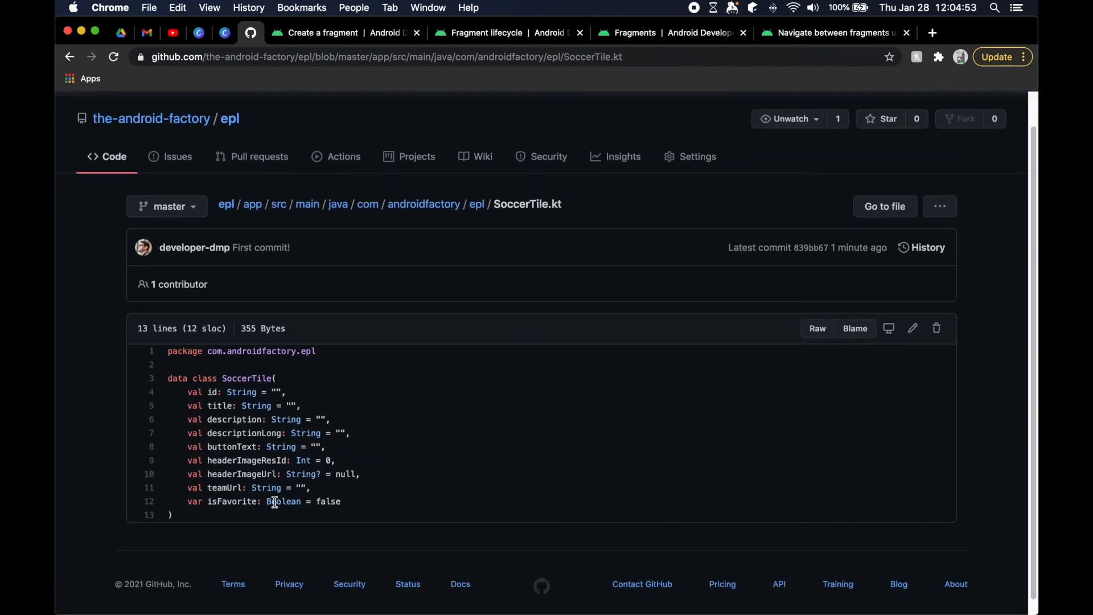
mouse_move(567, 441)
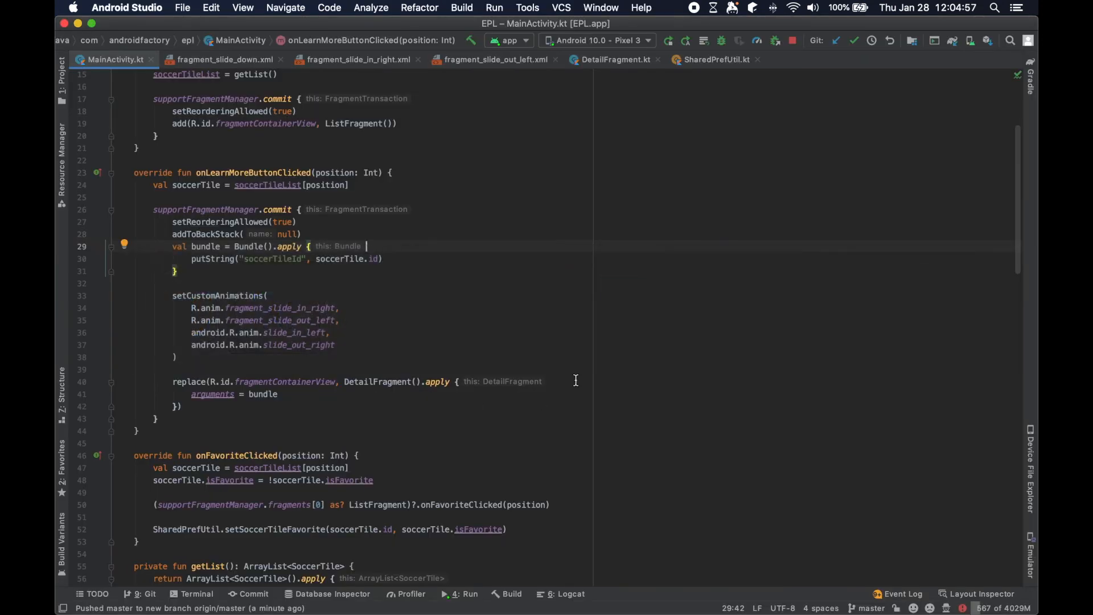
- View the local SoccerTile.kt data class in the editor with its code deselected
scroll("up", 3)
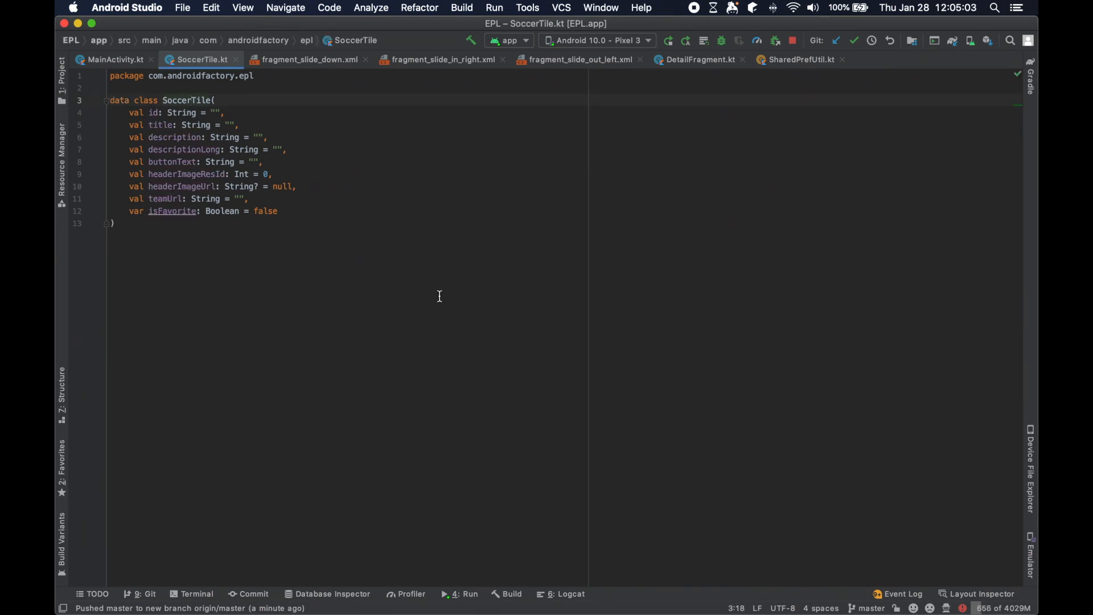
mouse_move(563, 372)
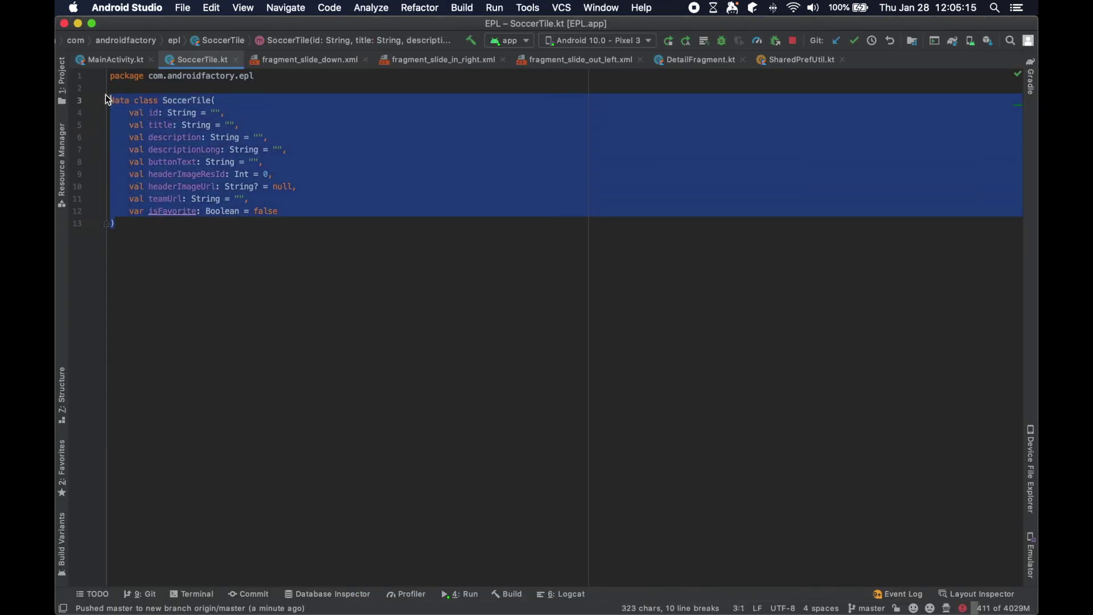
left_click(361, 328)
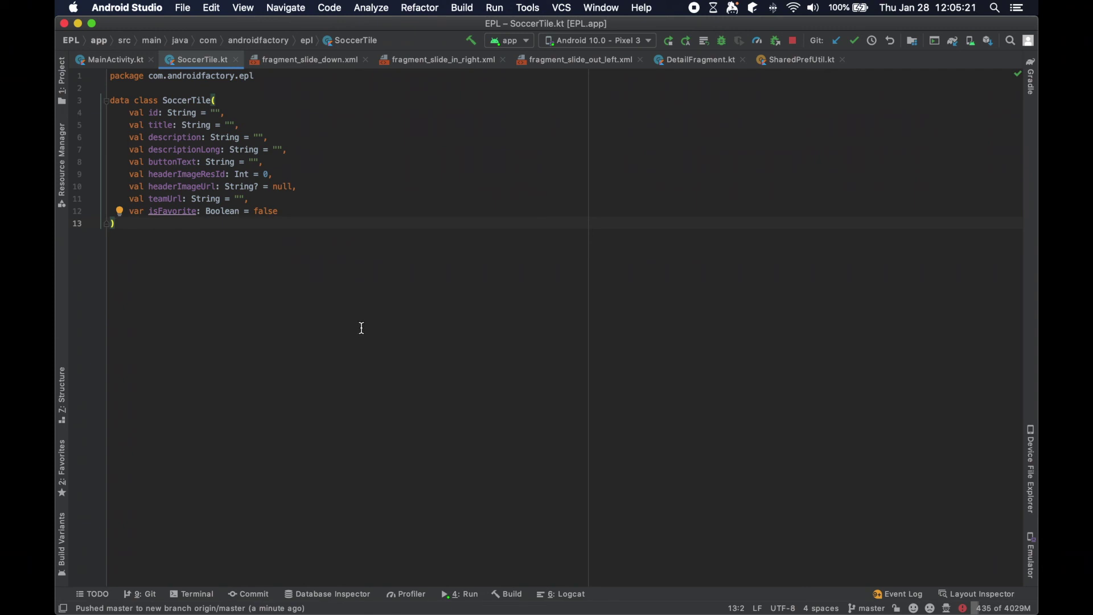
mouse_move(351, 332)
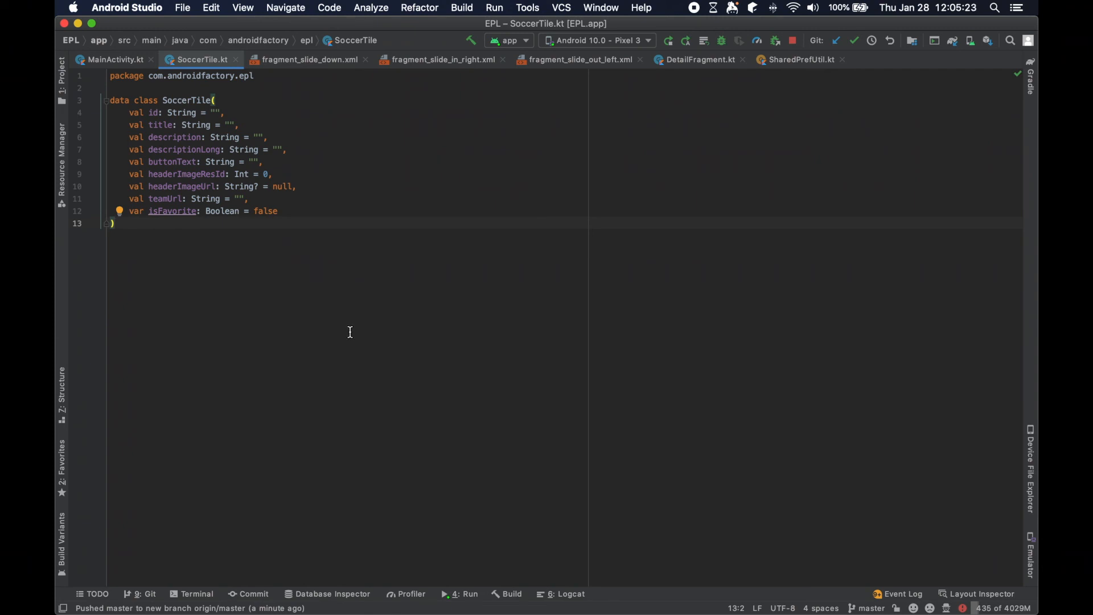
mouse_move(439, 400)
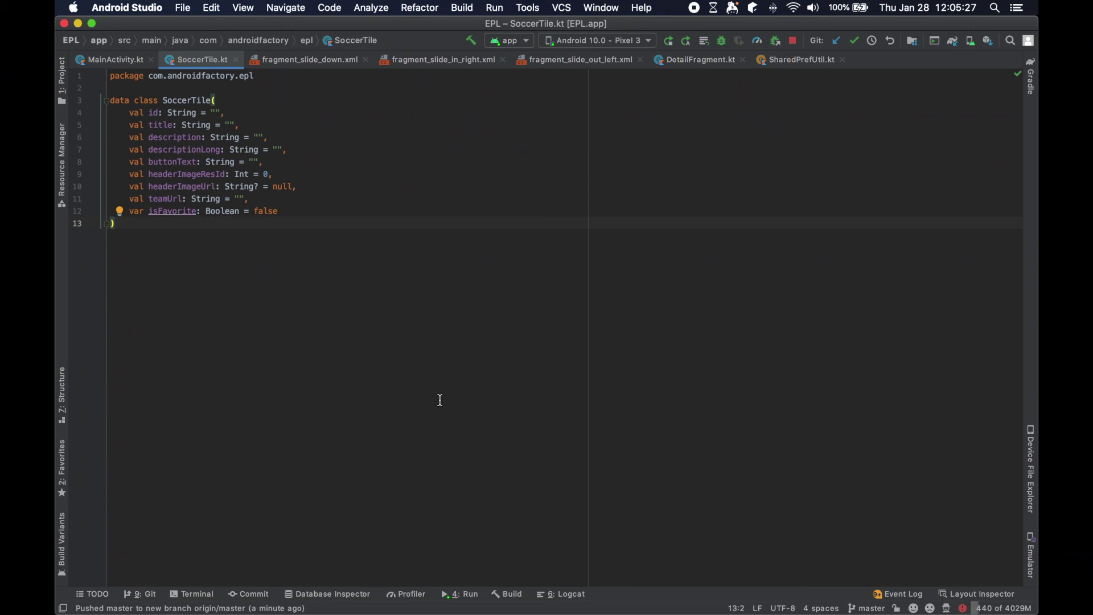
mouse_move(708, 294)
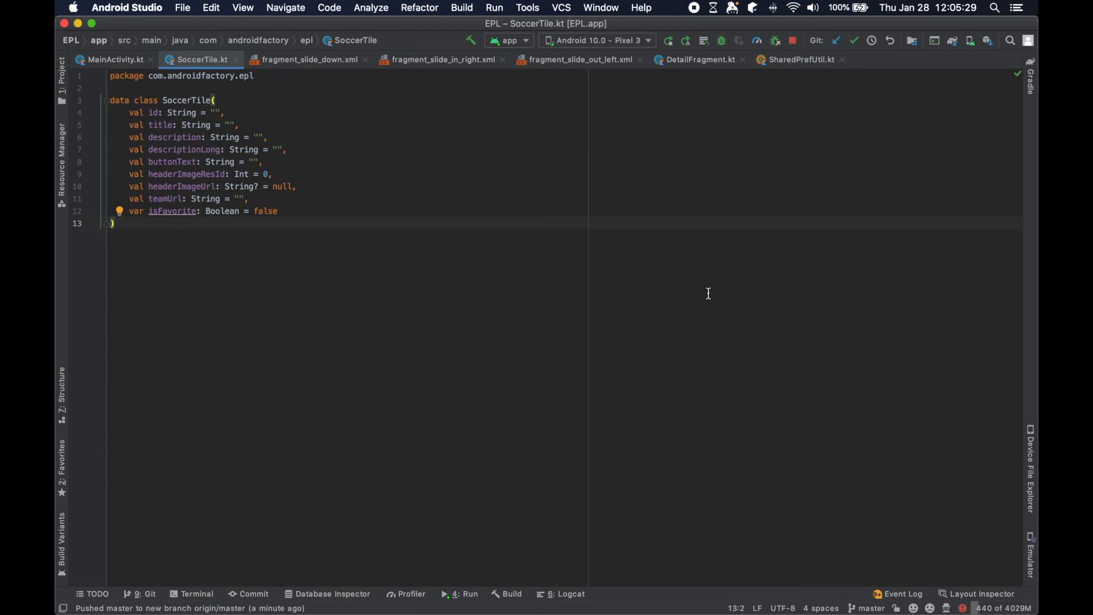